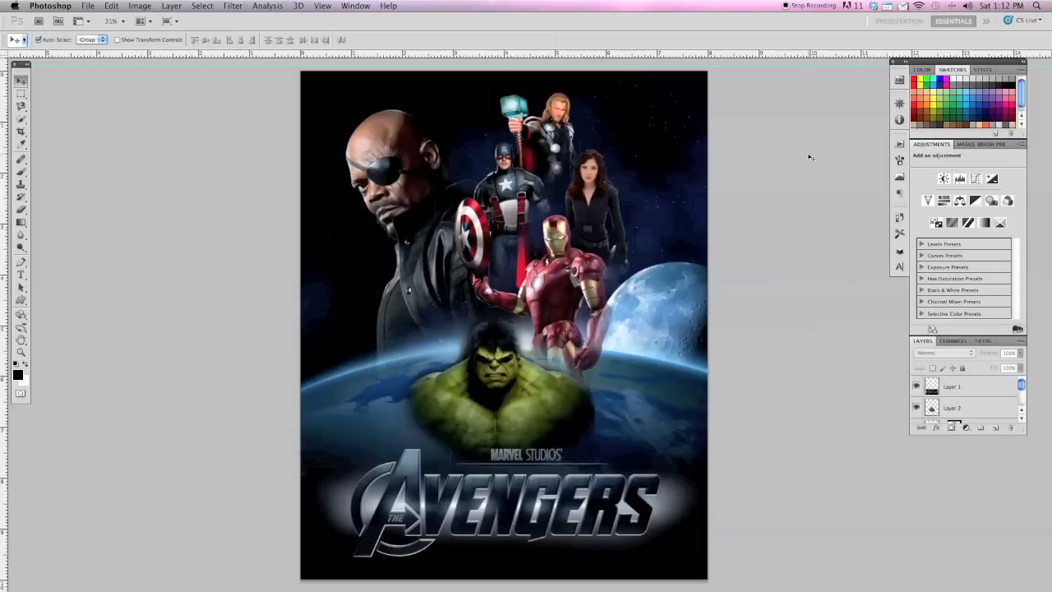
pyautogui.moveTo(436, 147)
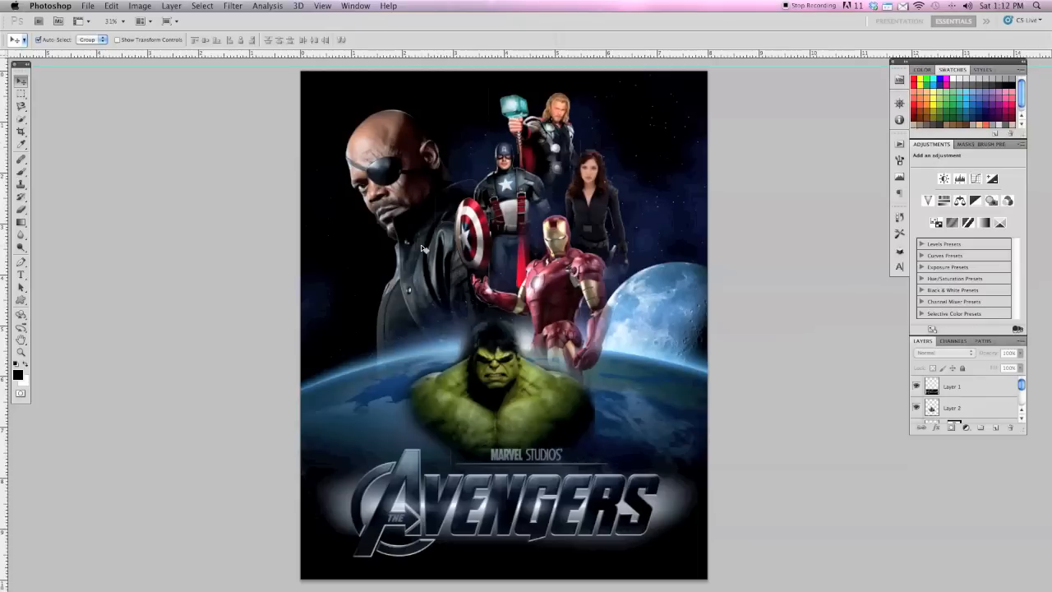
pyautogui.moveTo(524, 183)
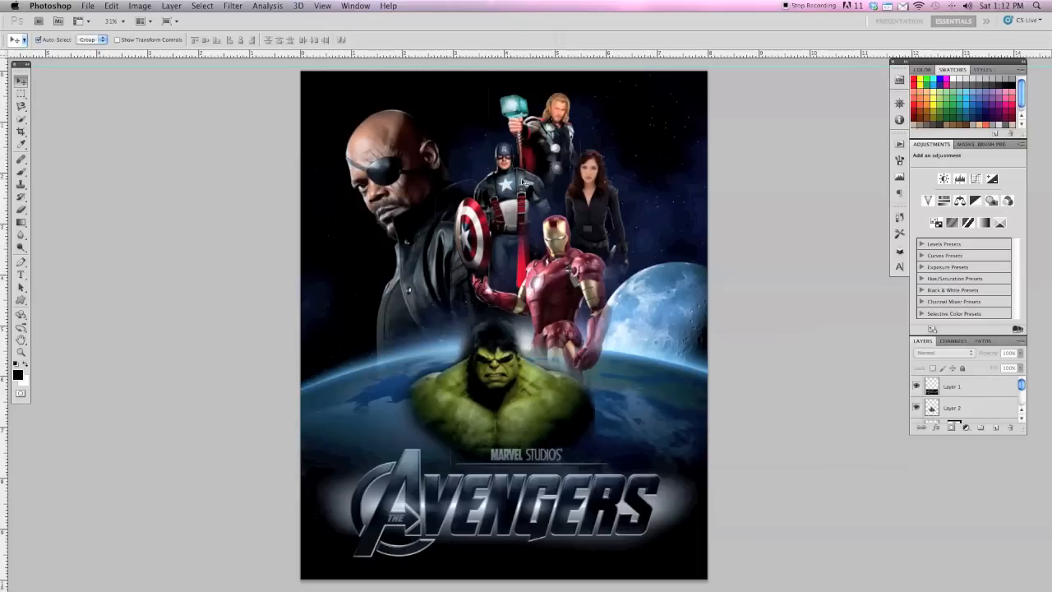
pyautogui.moveTo(591, 293)
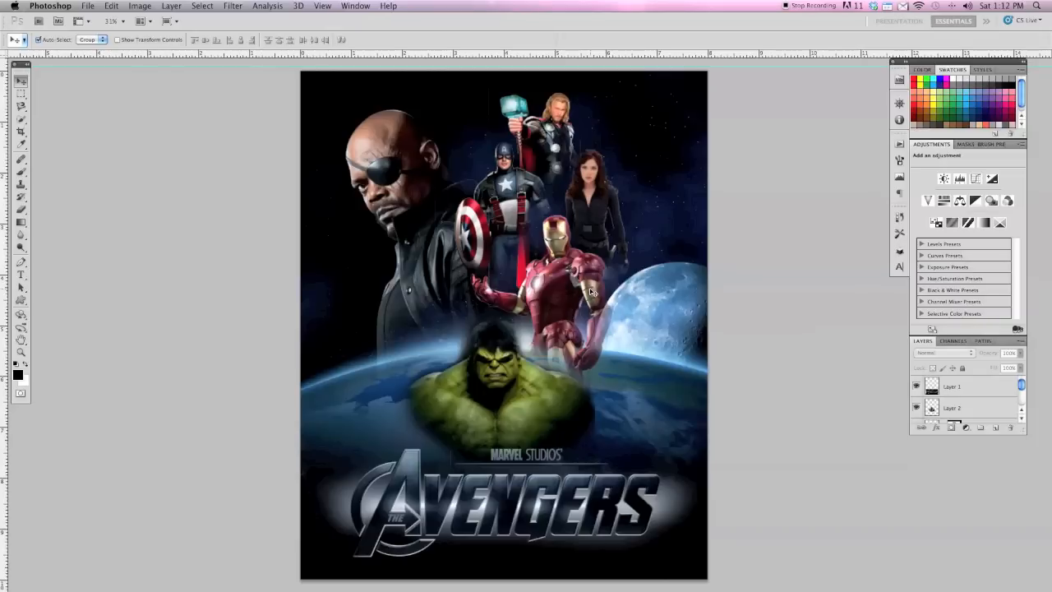
pyautogui.moveTo(647, 313)
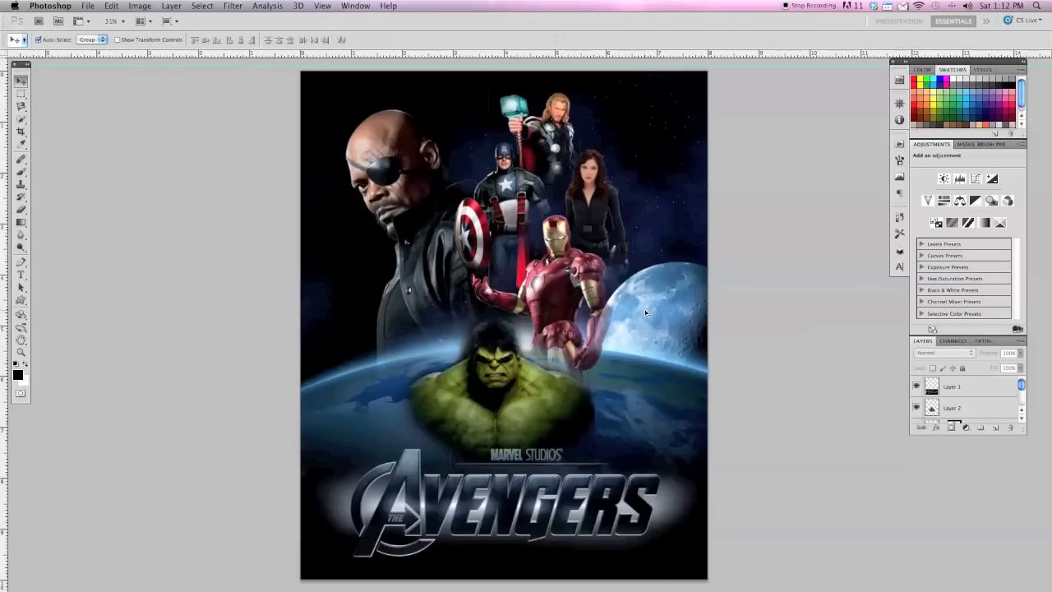
# Hide Photoshop to reveal AvengersPoster.psd and the Avengers Movie poster folder on the desktop.
pyautogui.press('f')
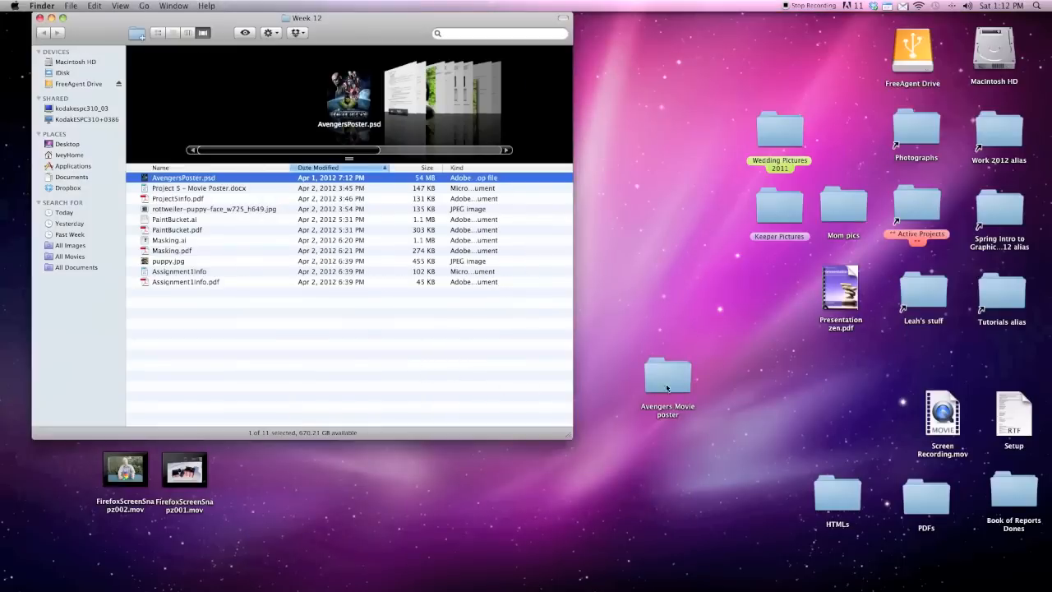
# Open the Avengers Movie poster folder listing AvengersLogo, Earth, NickFury, Thor and other images.
pyautogui.doubleClick(668, 377)
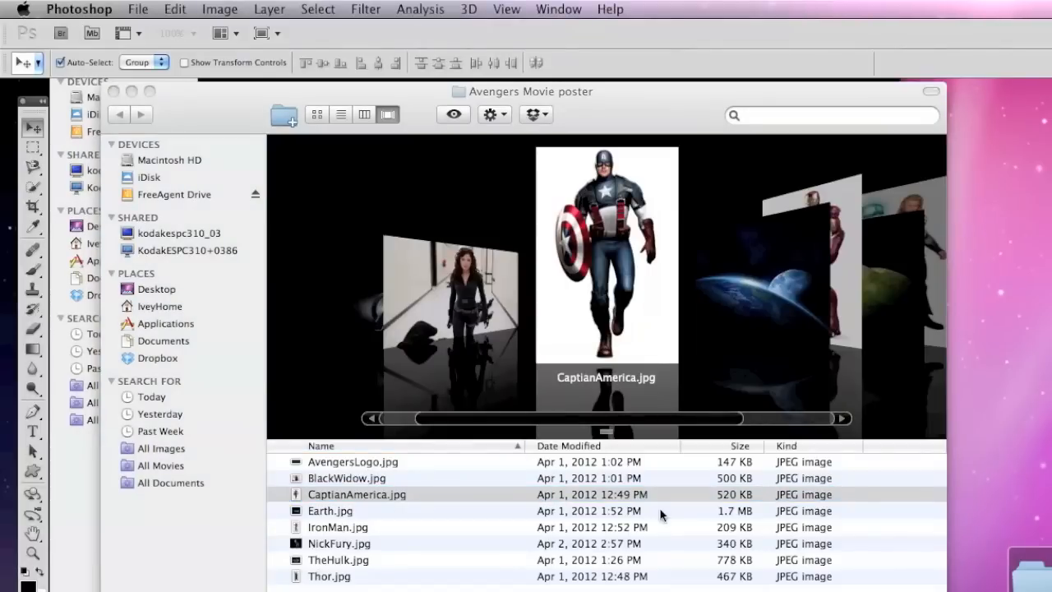
# Create Untitled-1 at 8 × 10 inches, 300 pixels/inch, CMYK colour mode.
pyautogui.click(137, 9)
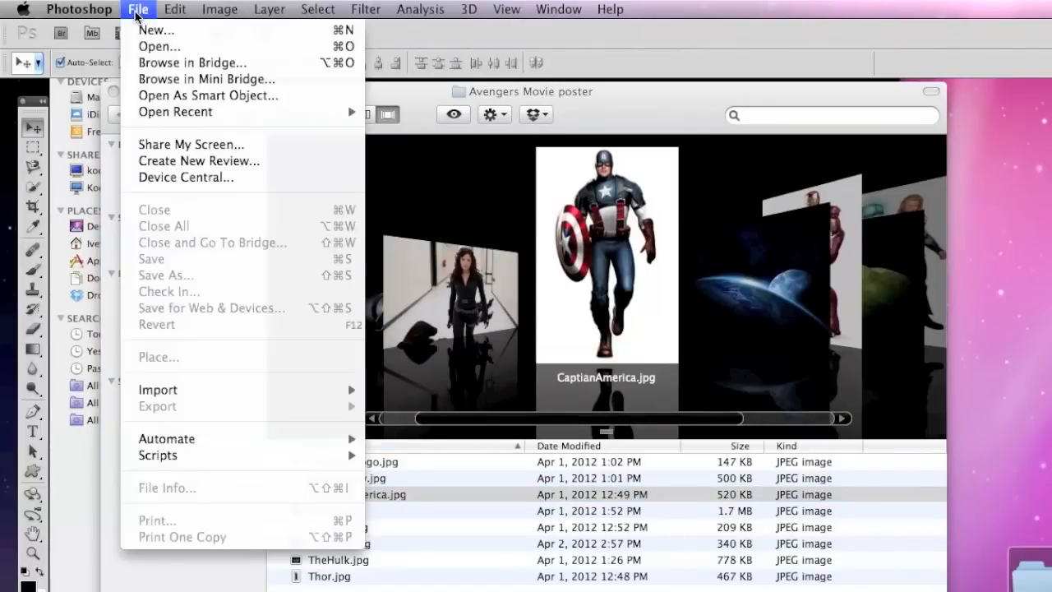
pyautogui.click(156, 30)
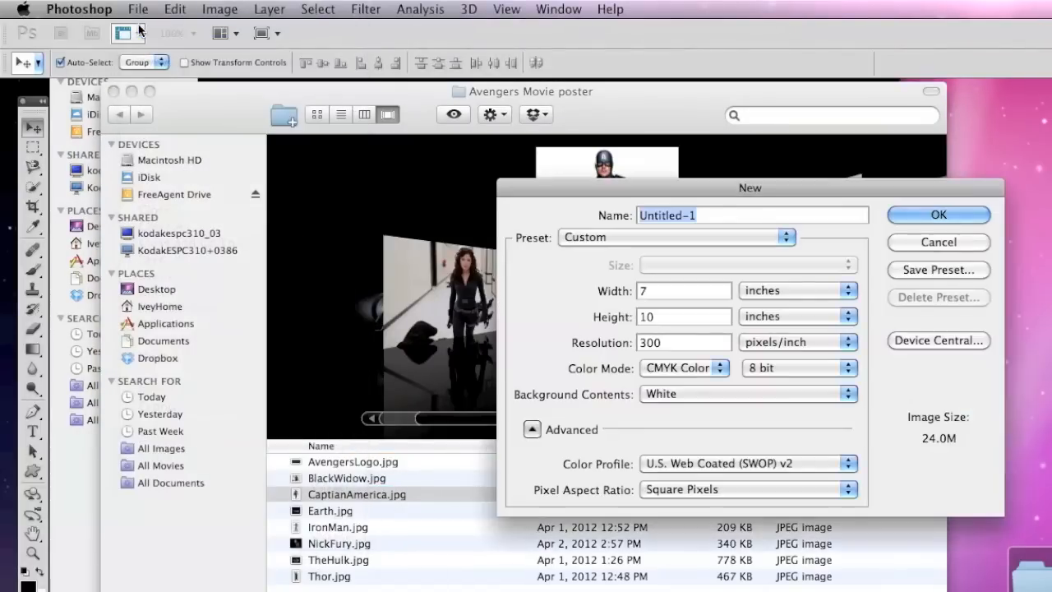
pyautogui.click(682, 290)
pyautogui.write('8')
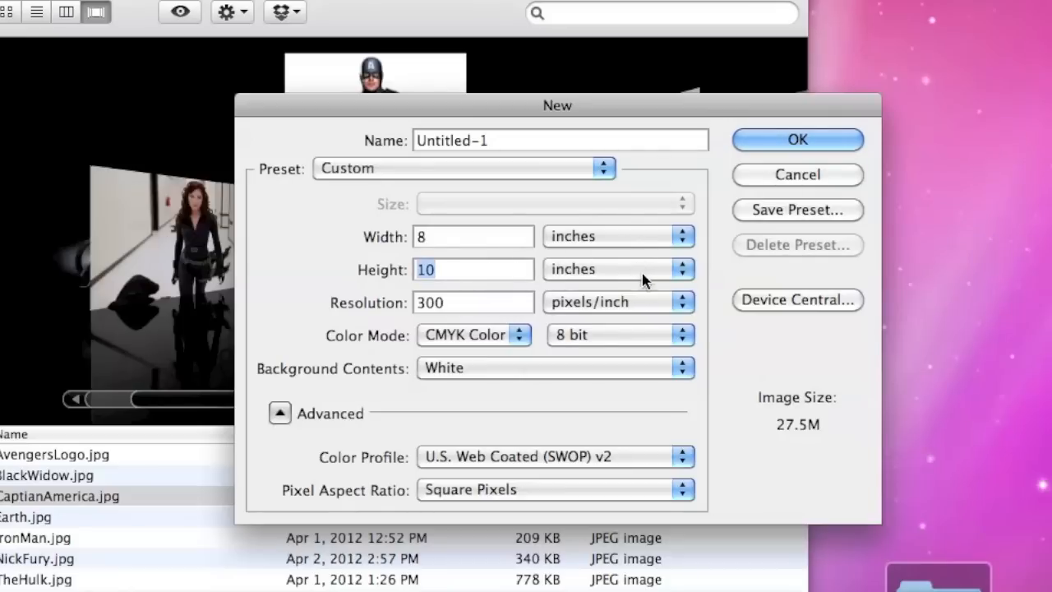
pyautogui.moveTo(411, 320)
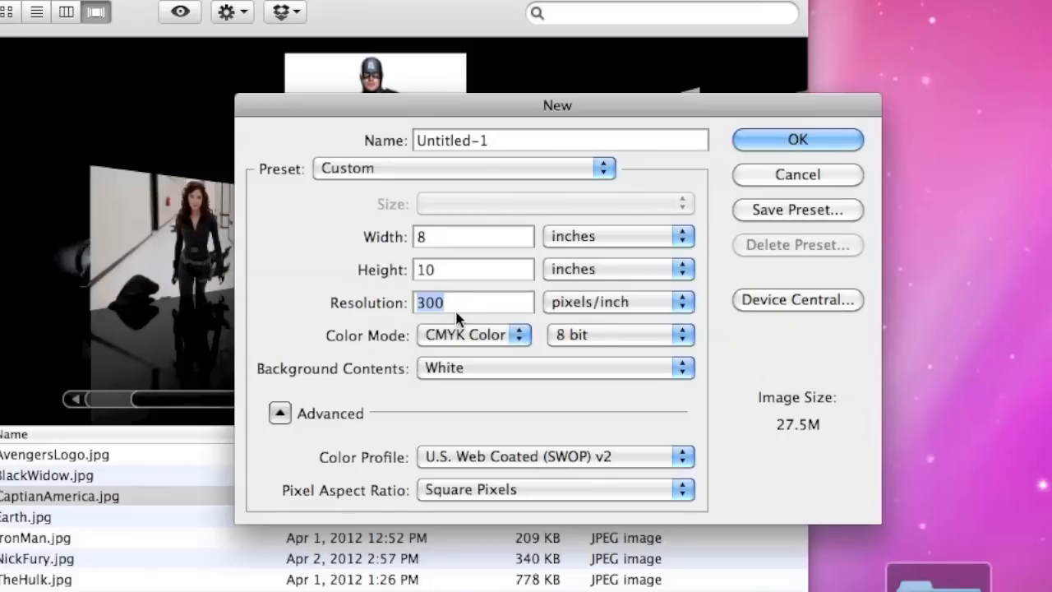
pyautogui.click(472, 334)
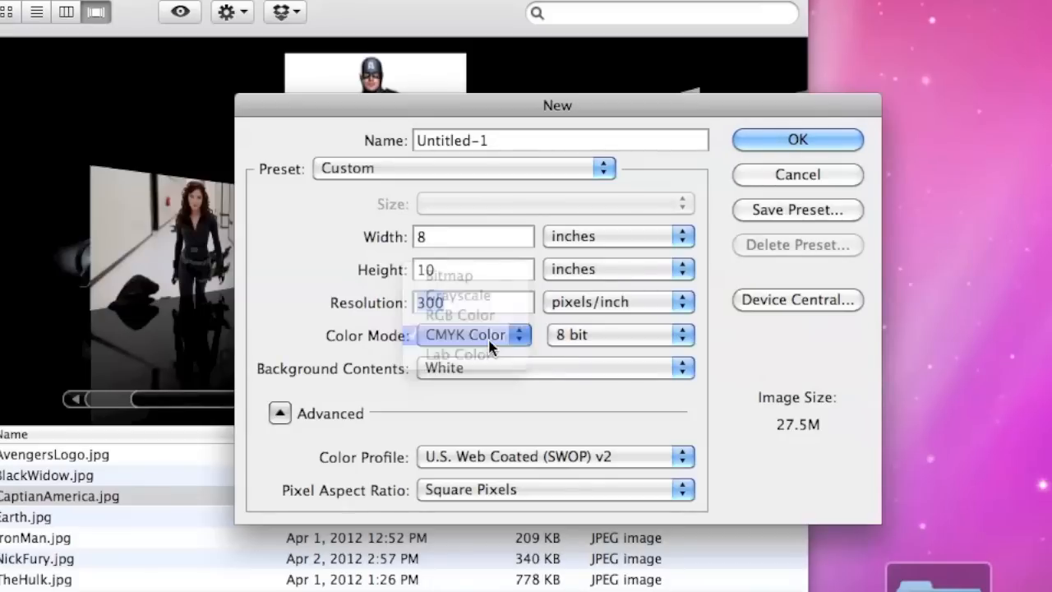
pyautogui.click(473, 335)
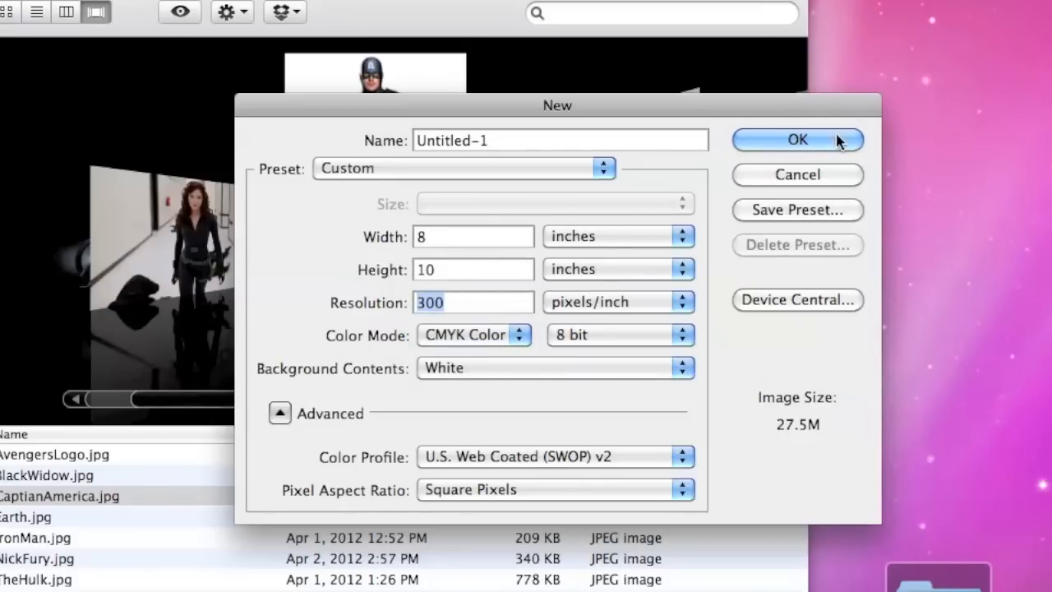
pyautogui.click(796, 139)
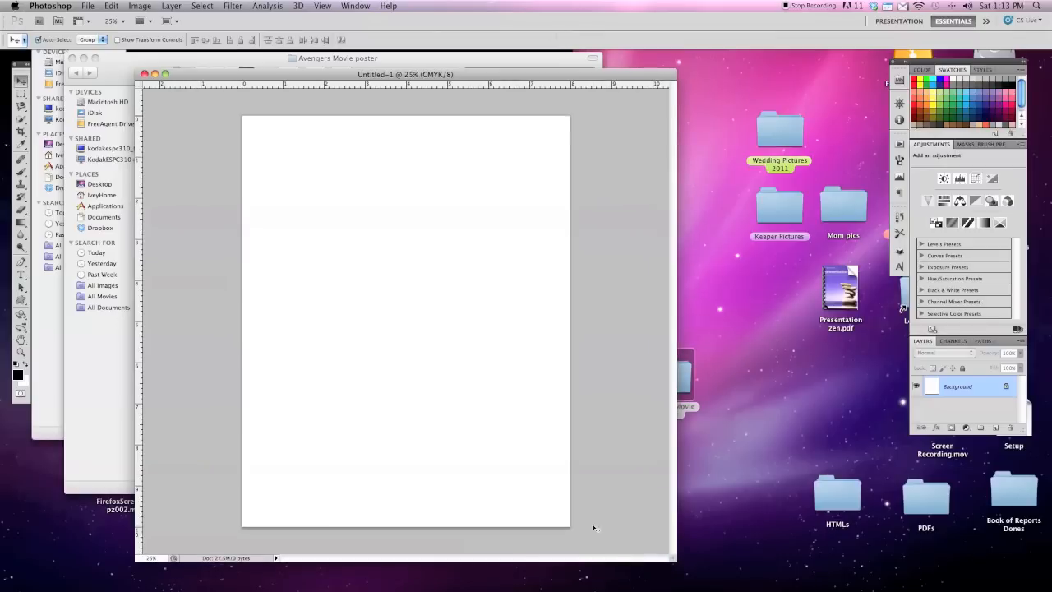
pyautogui.moveTo(315, 389)
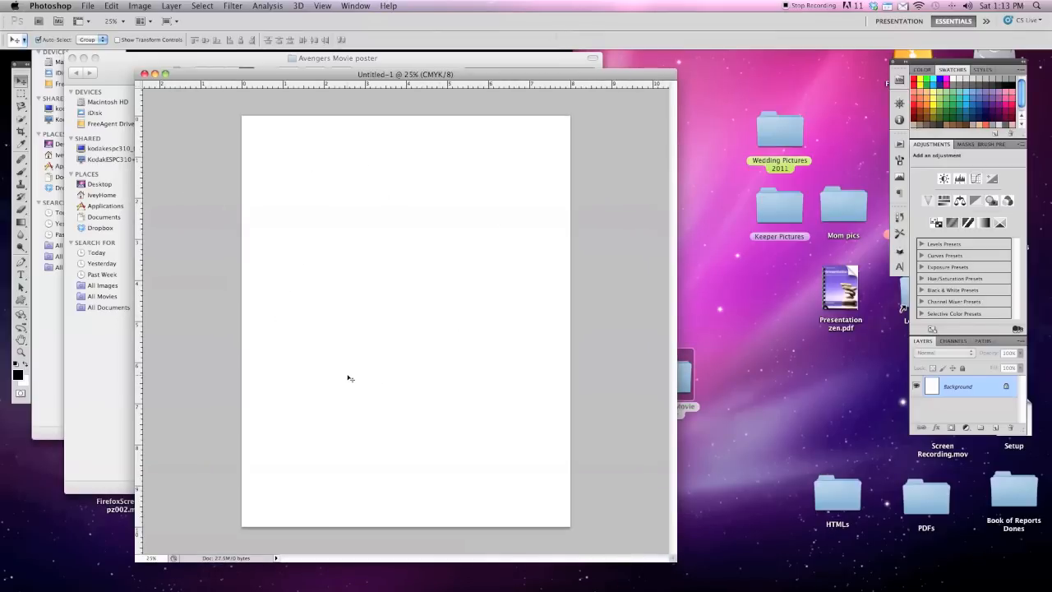
pyautogui.moveTo(483, 354)
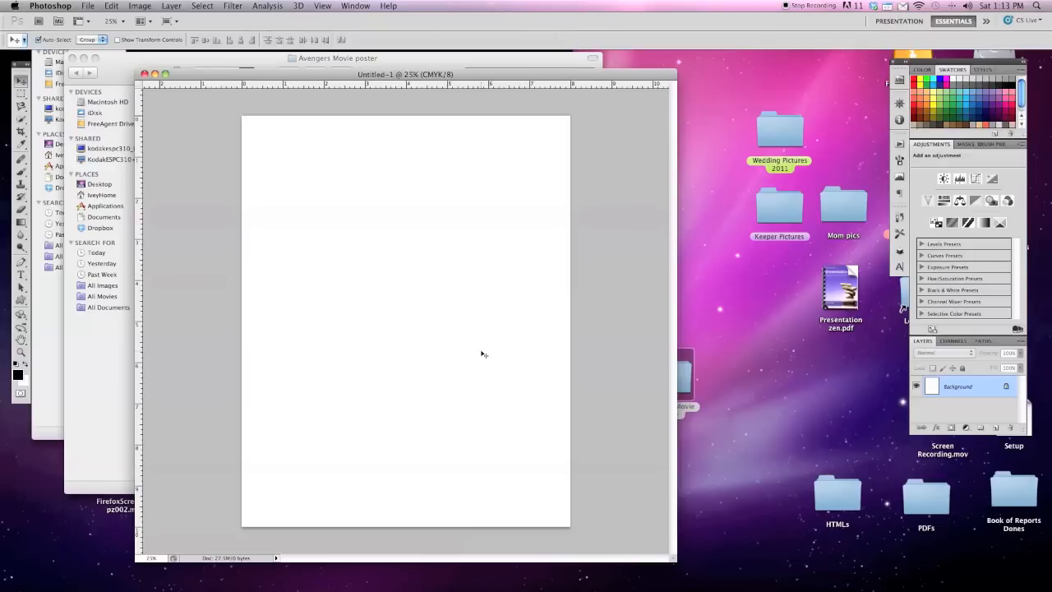
pyautogui.moveTo(488, 355)
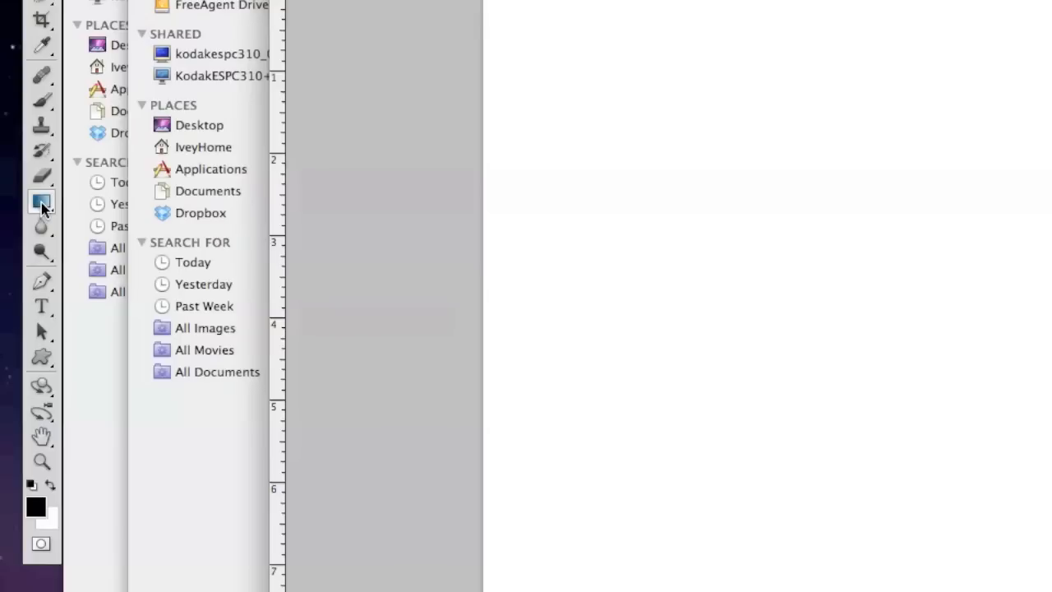
# Switch to the Paint Bucket tool with its fill source set to Foreground.
pyautogui.click(42, 201)
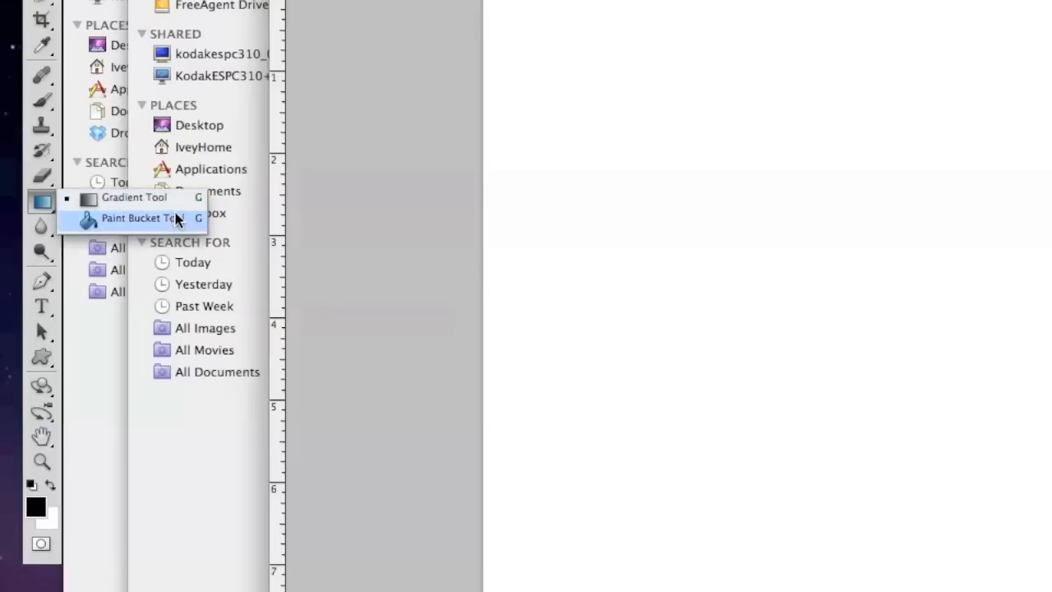
pyautogui.moveTo(173, 230)
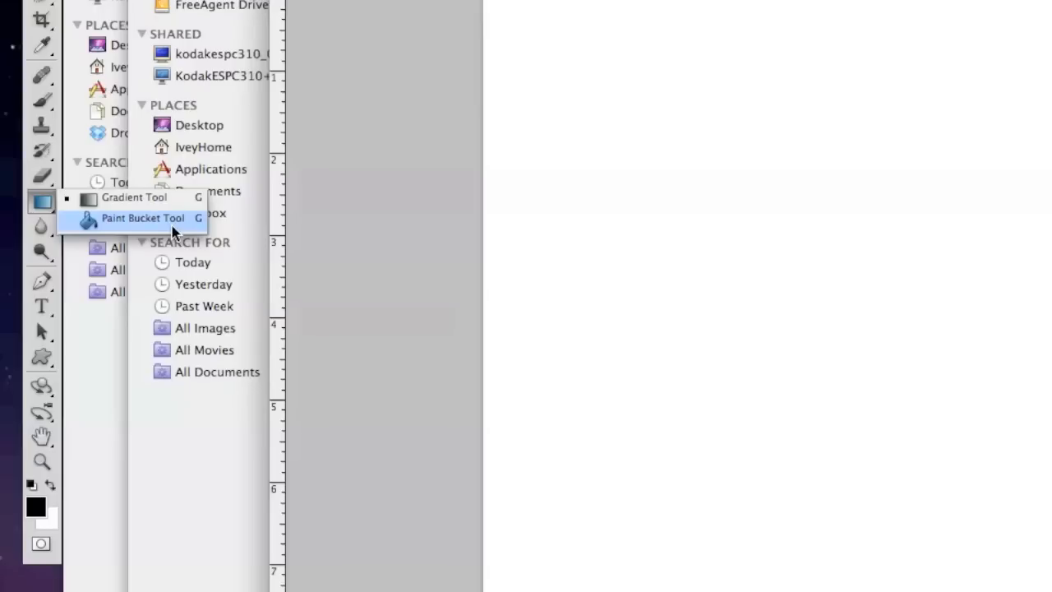
pyautogui.click(143, 218)
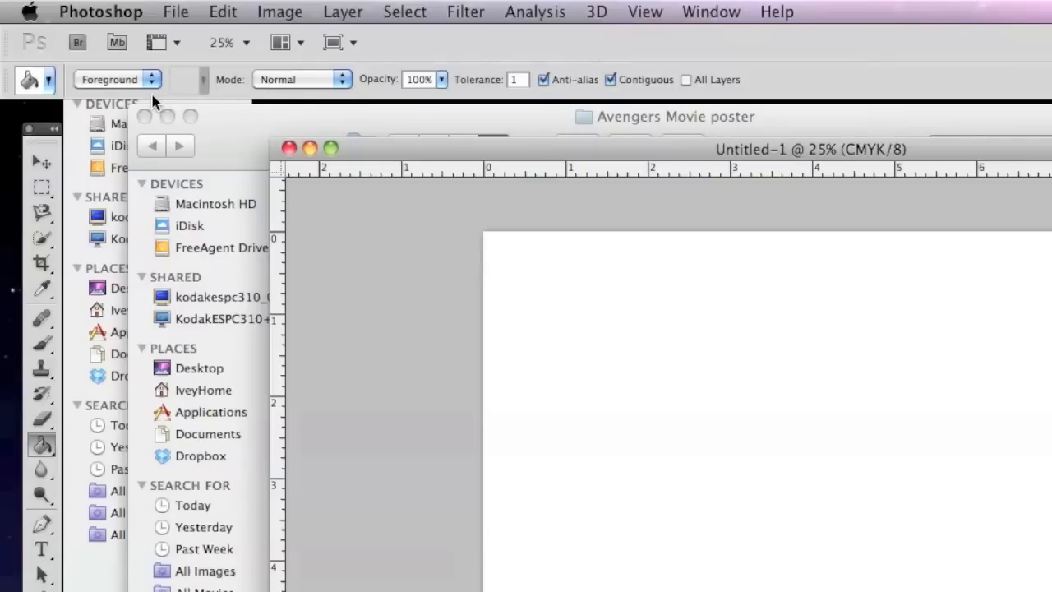
pyautogui.click(118, 79)
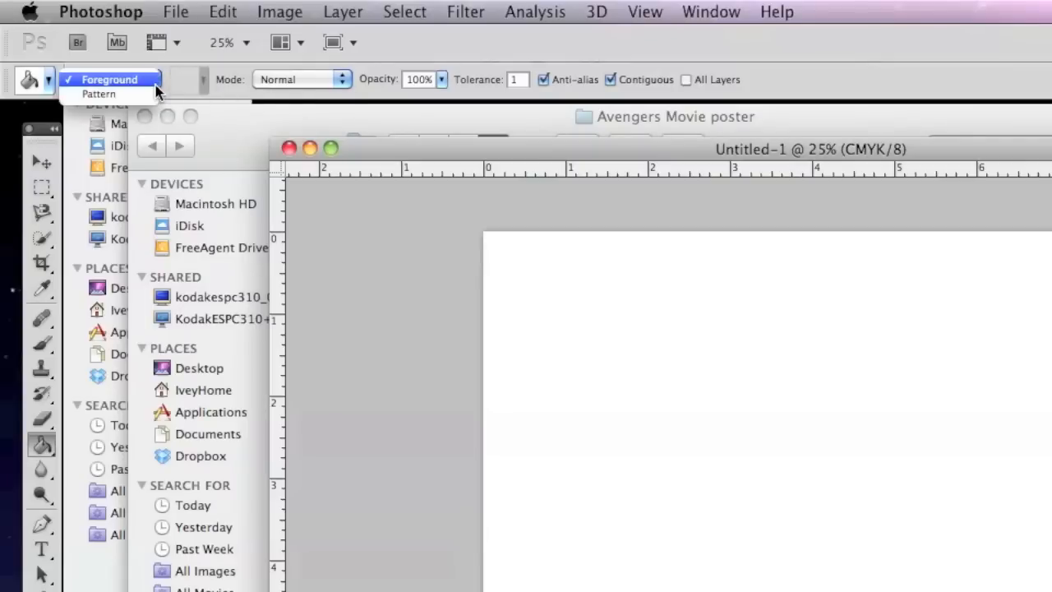
pyautogui.click(108, 79)
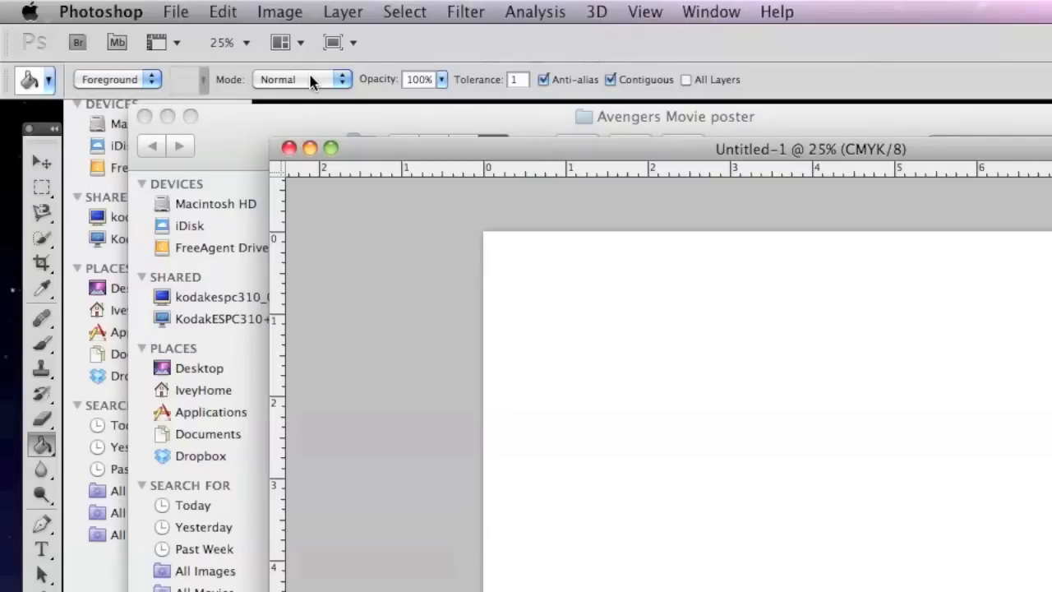
pyautogui.moveTo(435, 88)
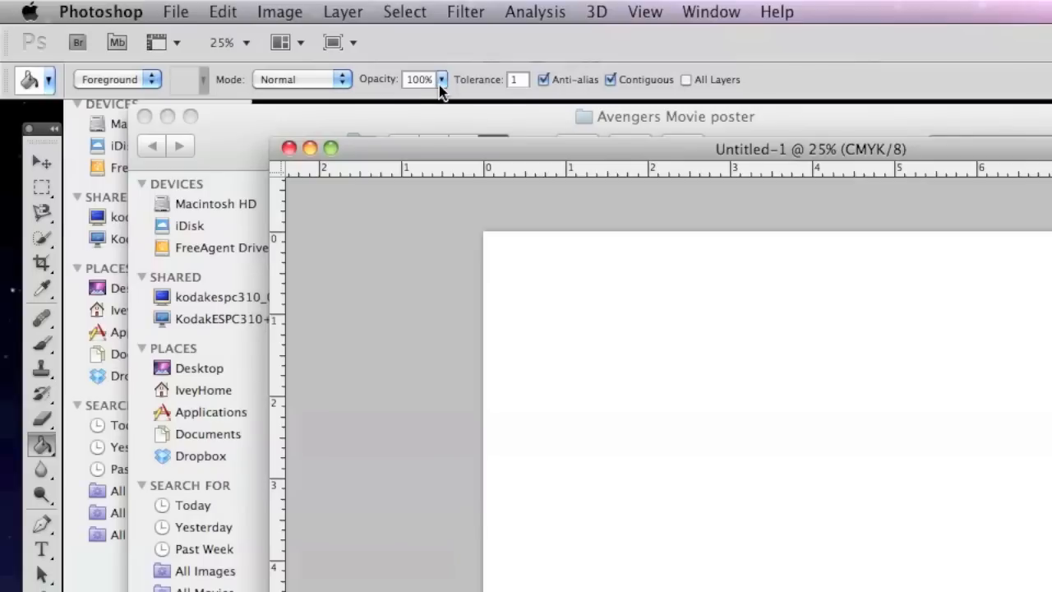
pyautogui.moveTo(456, 93)
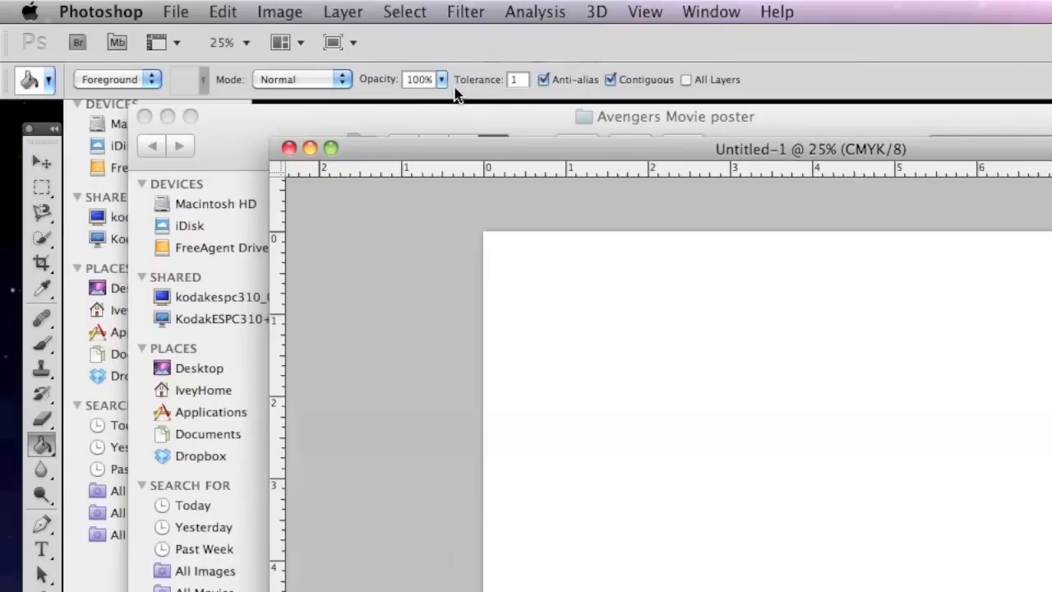
pyautogui.moveTo(497, 94)
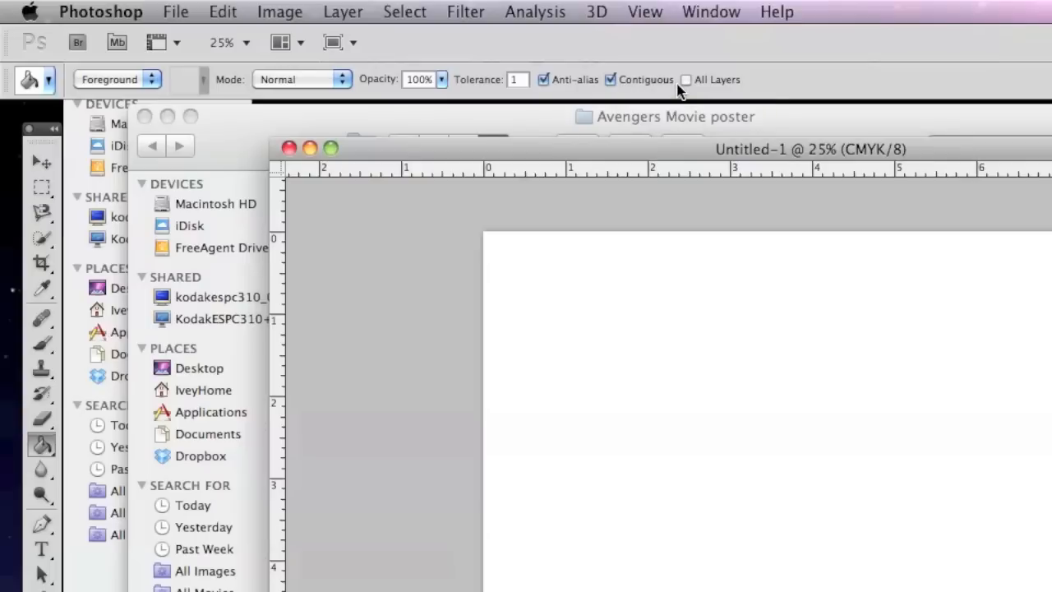
pyautogui.moveTo(681, 88)
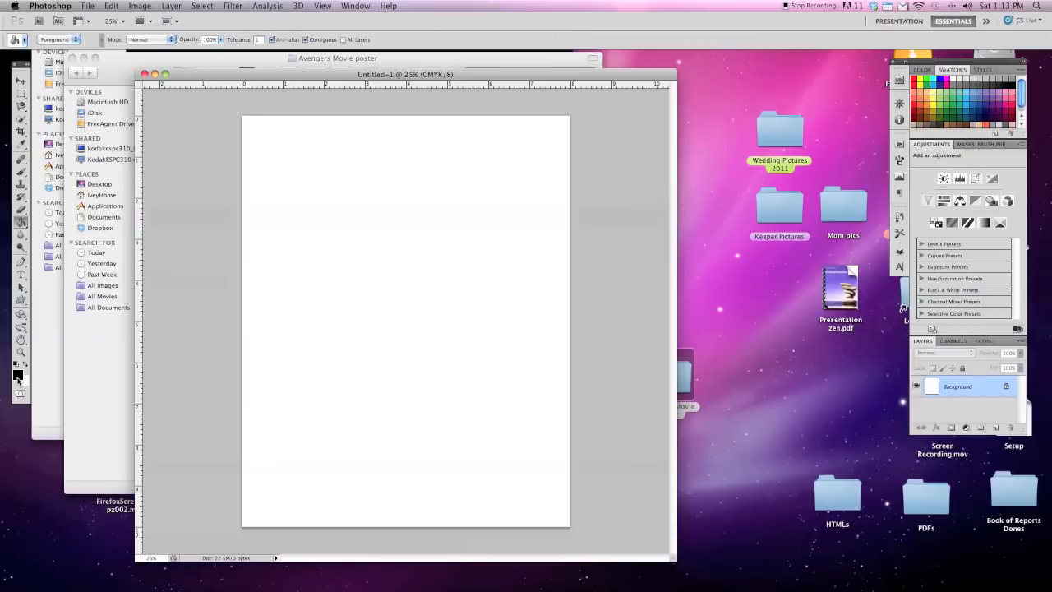
# Fill the Untitled-1 canvas with black using the Paint Bucket.
pyautogui.click(17, 372)
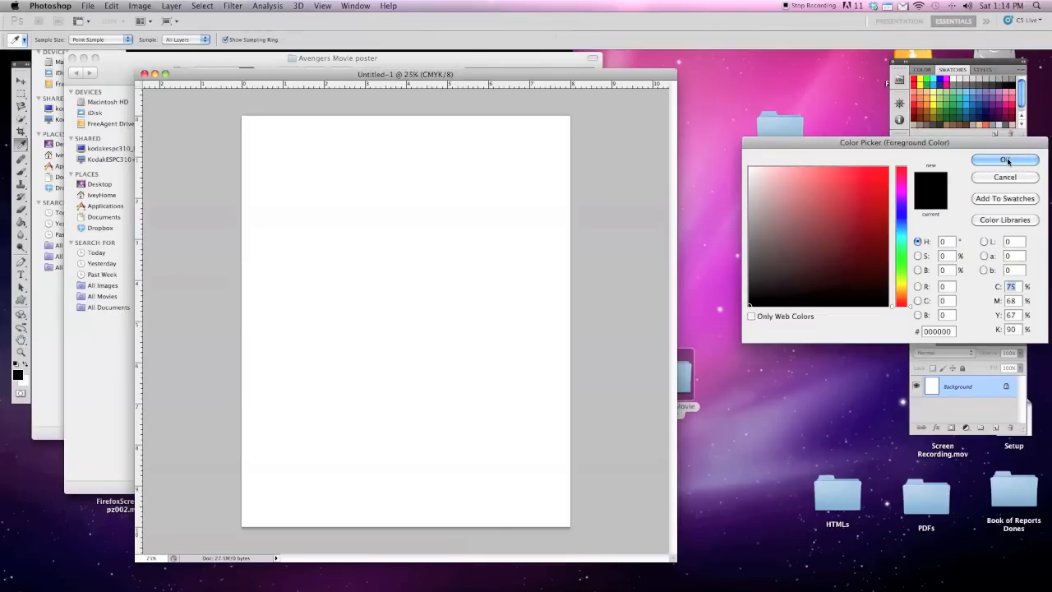
pyautogui.click(1004, 160)
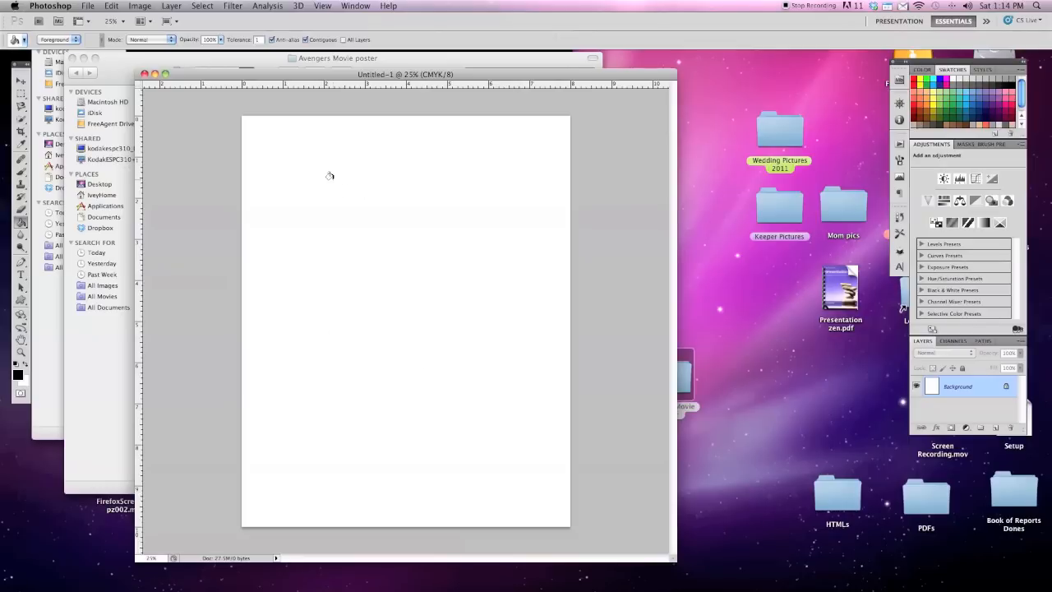
pyautogui.click(379, 211)
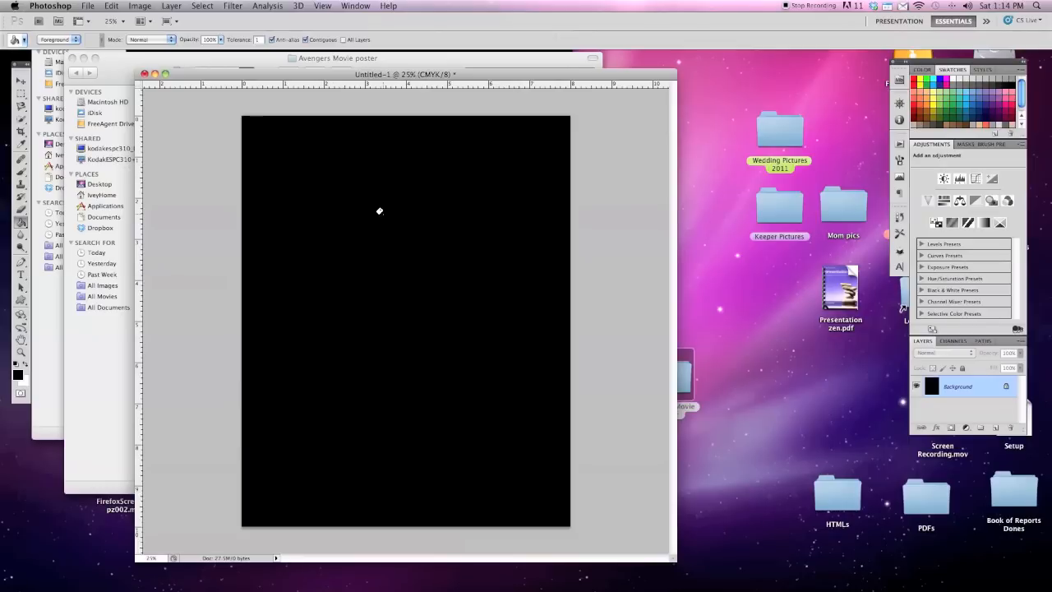
pyautogui.moveTo(265, 228)
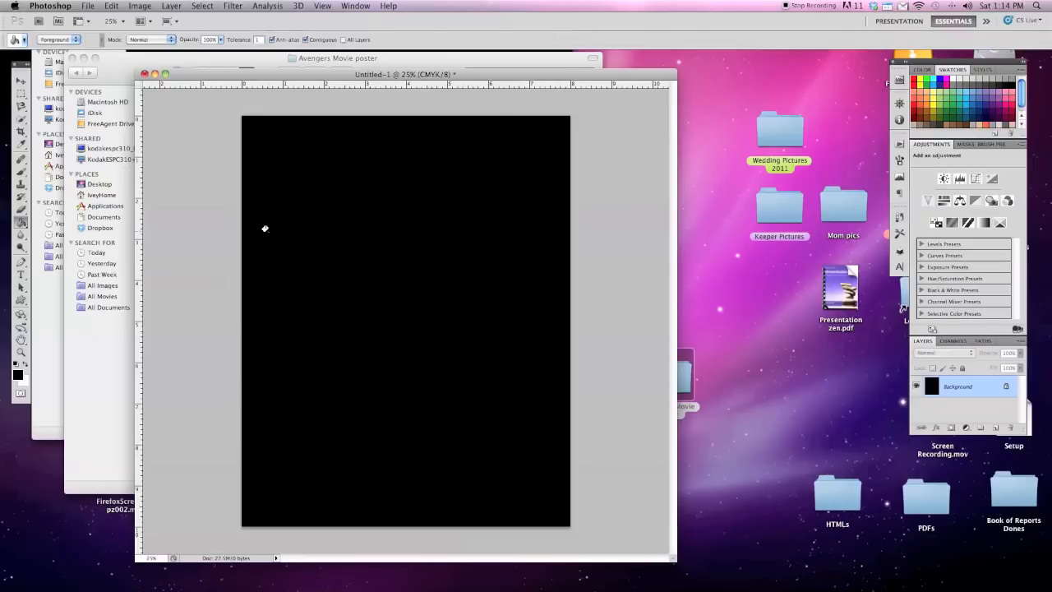
pyautogui.moveTo(384, 332)
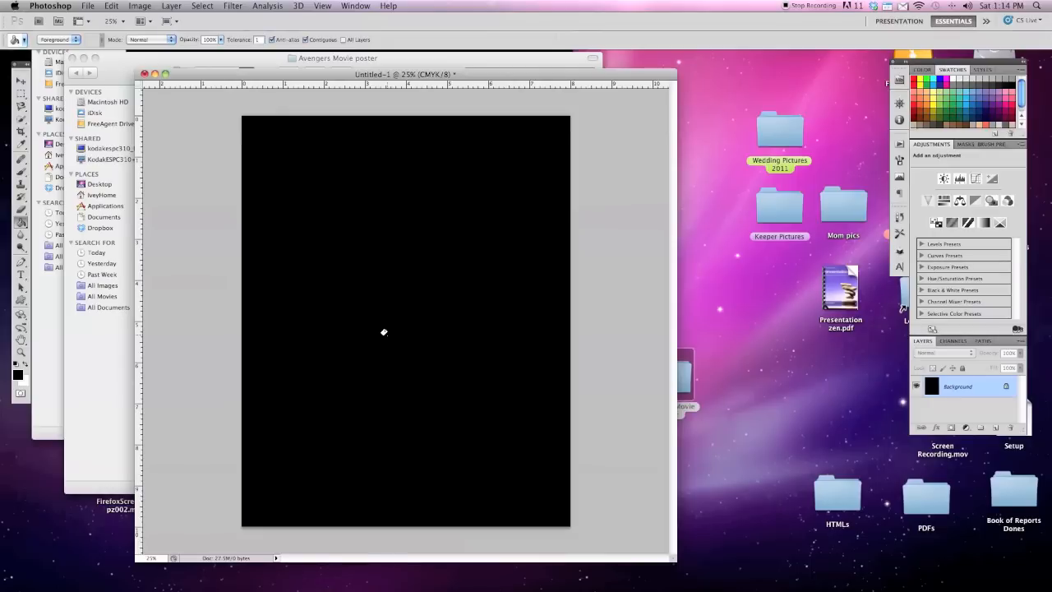
pyautogui.moveTo(318, 107)
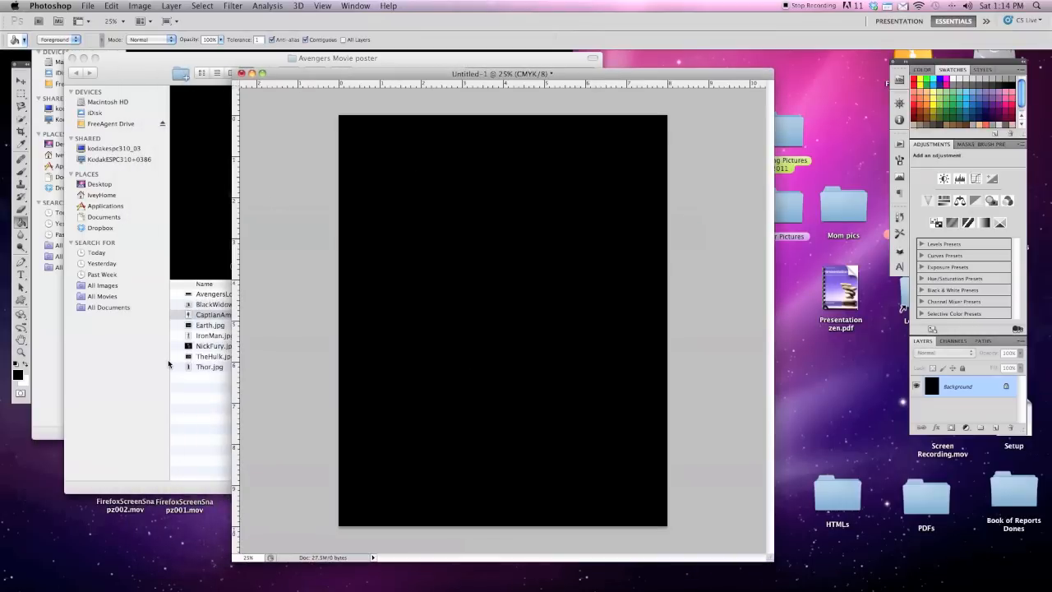
pyautogui.moveTo(200, 398)
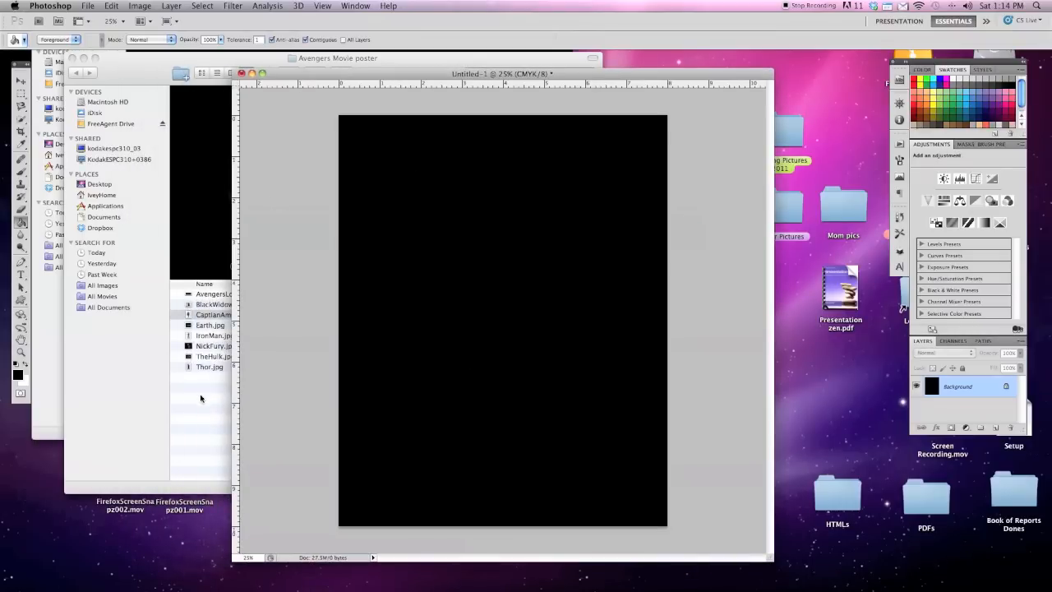
# Open Earth.jpg from the poster folder in Photoshop for the poster.
pyautogui.click(227, 314)
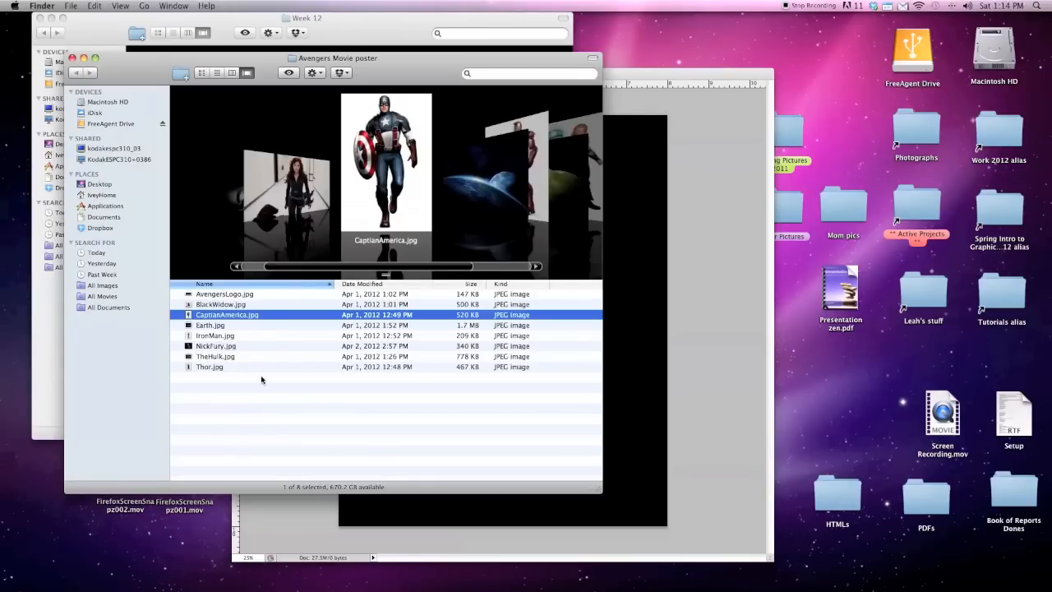
pyautogui.click(210, 324)
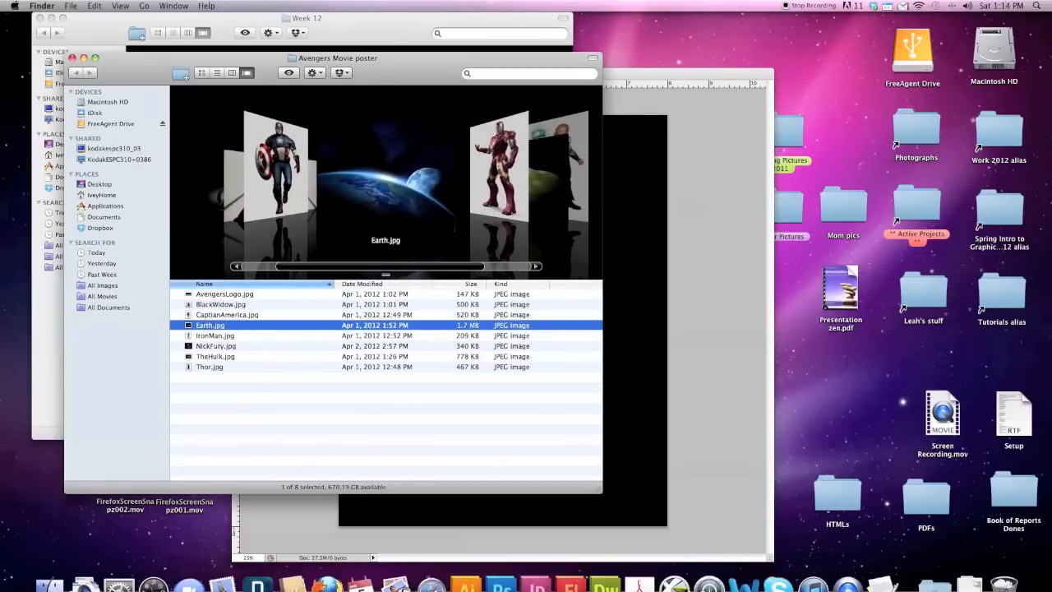
pyautogui.click(500, 565)
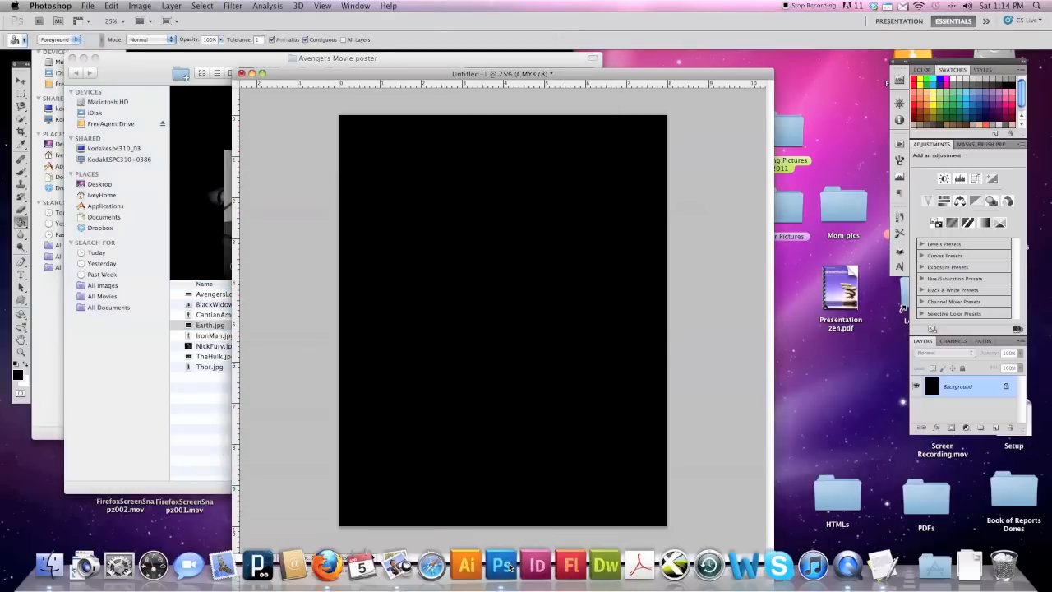
pyautogui.doubleClick(210, 325)
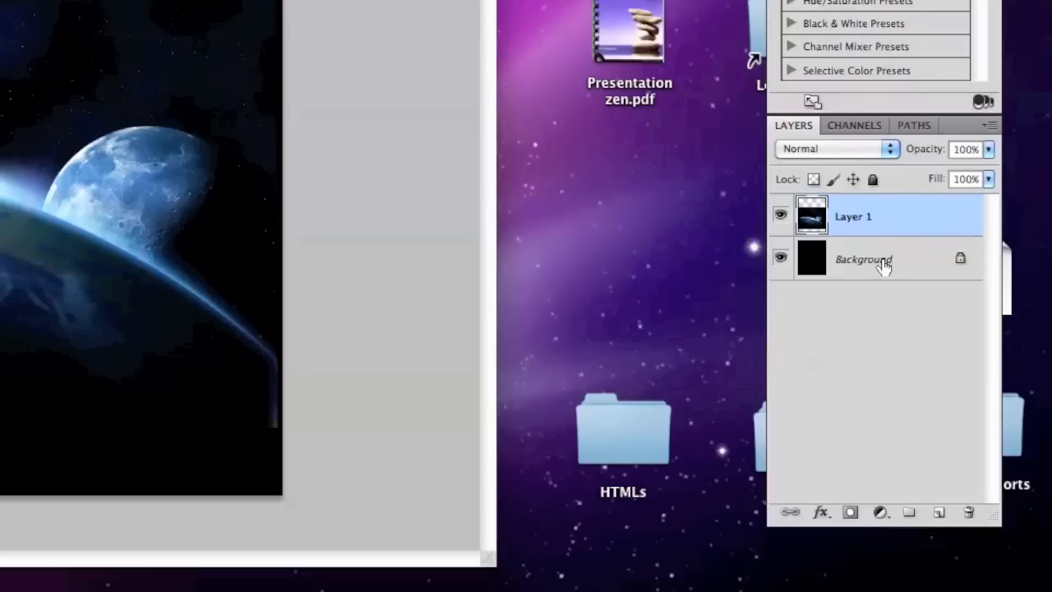
pyautogui.moveTo(70, 233)
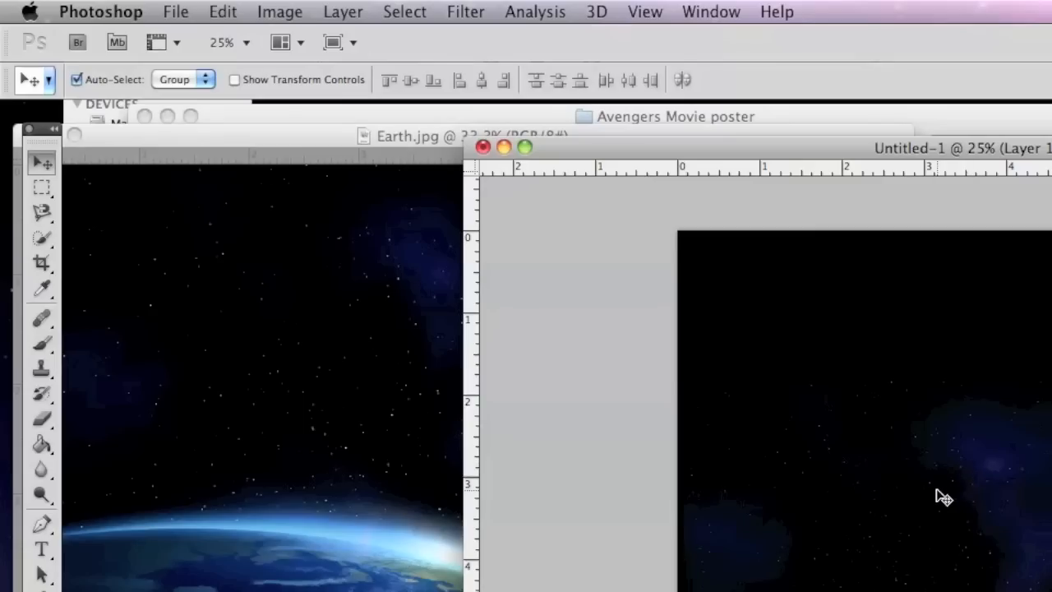
pyautogui.click(222, 12)
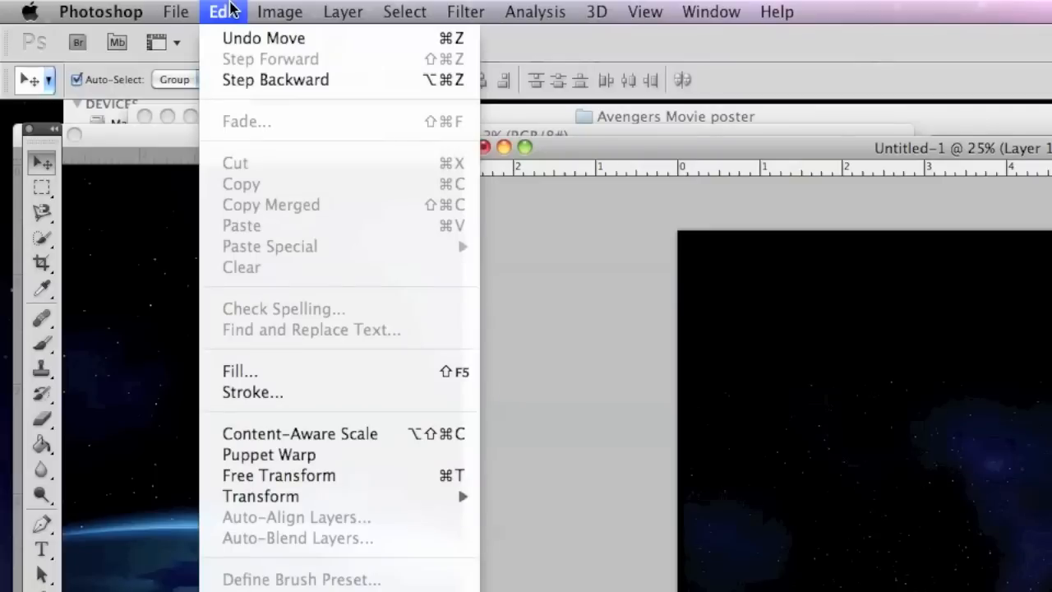
pyautogui.moveTo(261, 496)
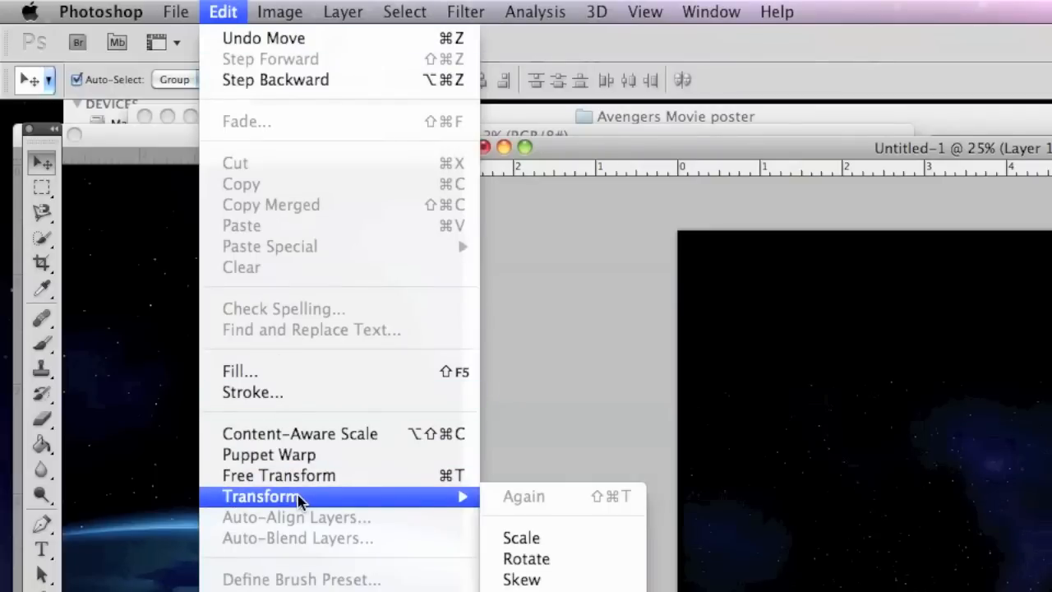
pyautogui.moveTo(526, 559)
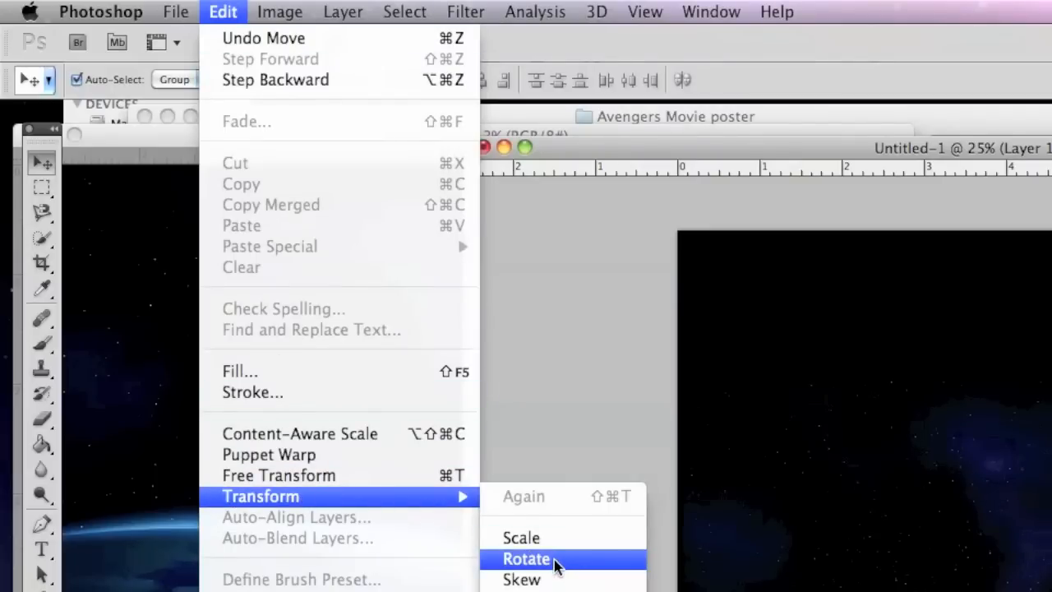
pyautogui.click(526, 559)
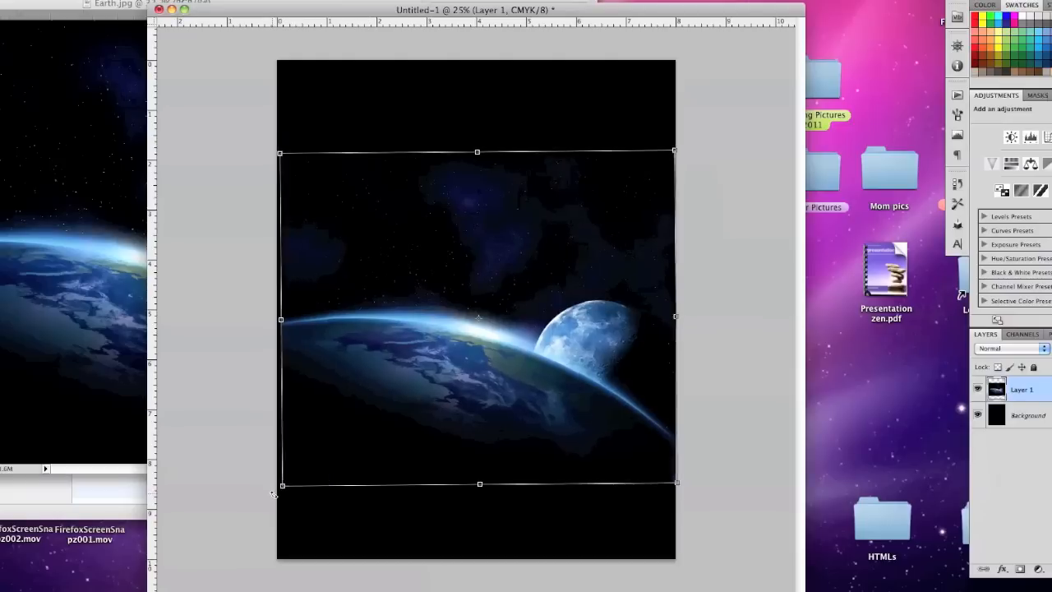
pyautogui.moveTo(279, 483); pyautogui.dragTo(368, 549)
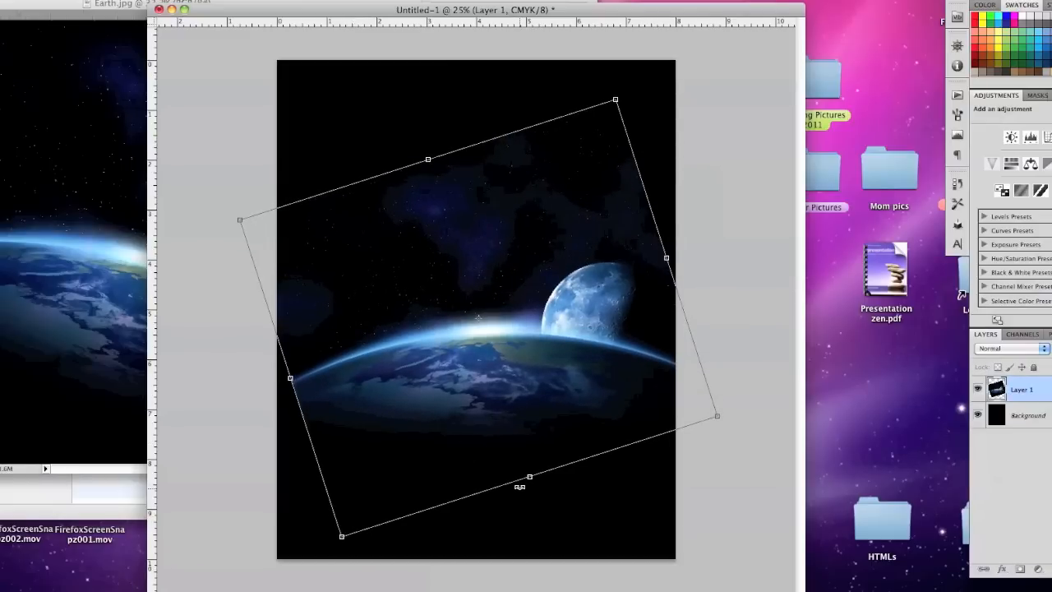
pyautogui.moveTo(536, 424)
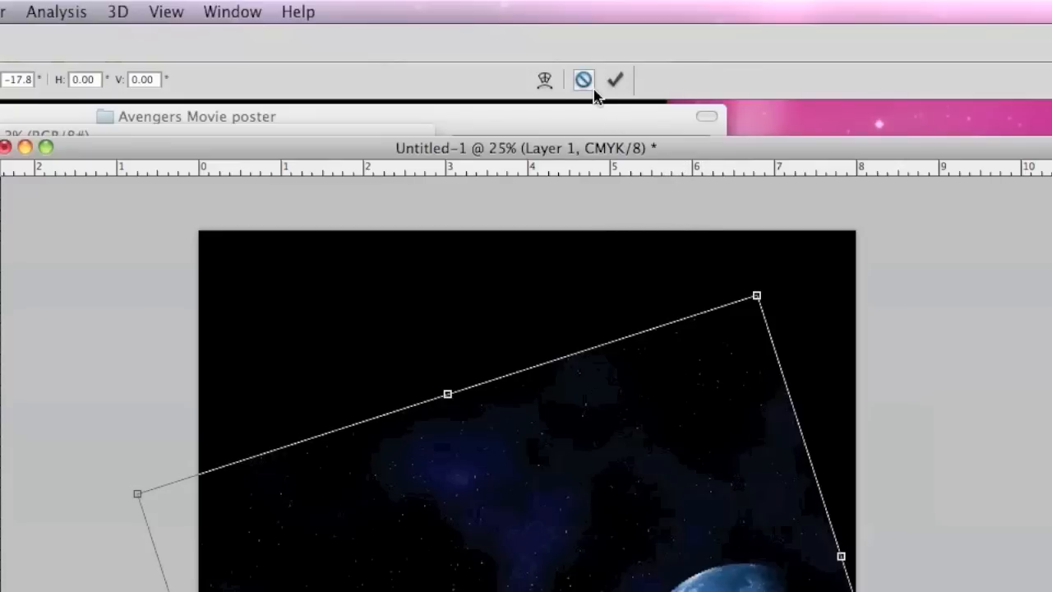
pyautogui.moveTo(615, 80)
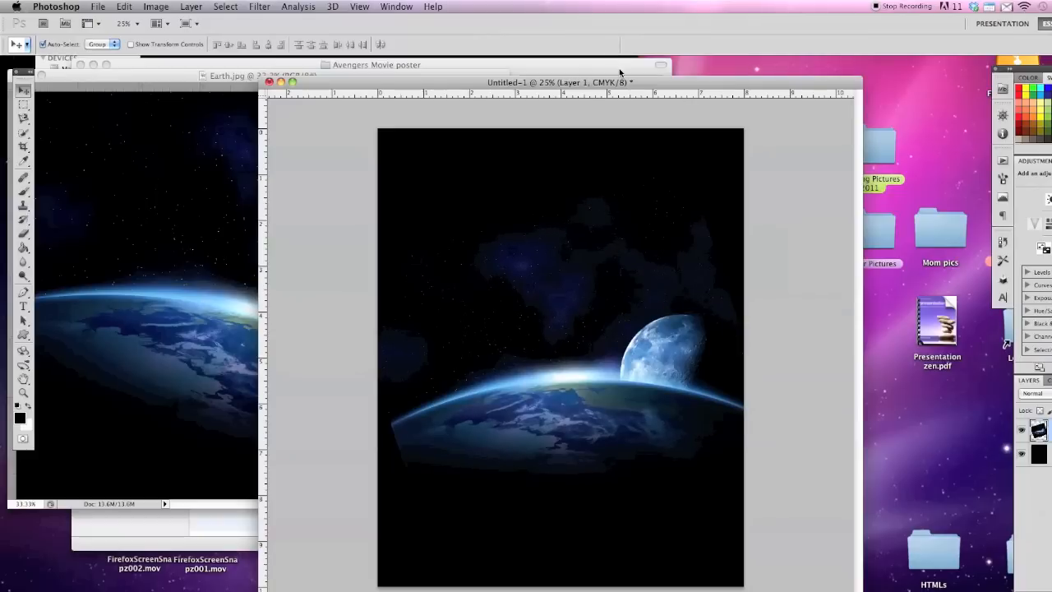
pyautogui.moveTo(620, 77)
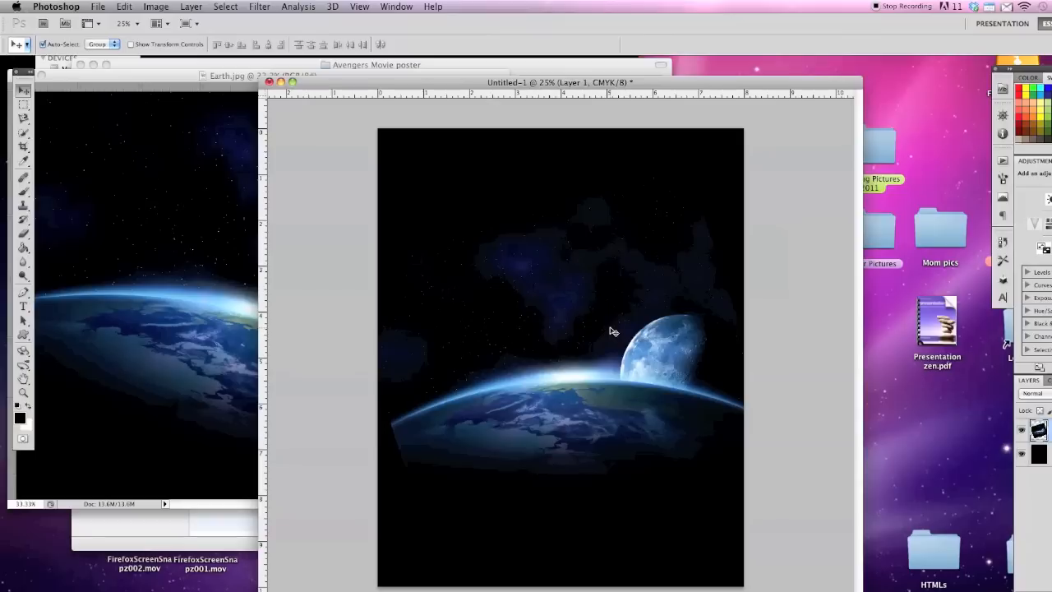
pyautogui.moveTo(352, 184)
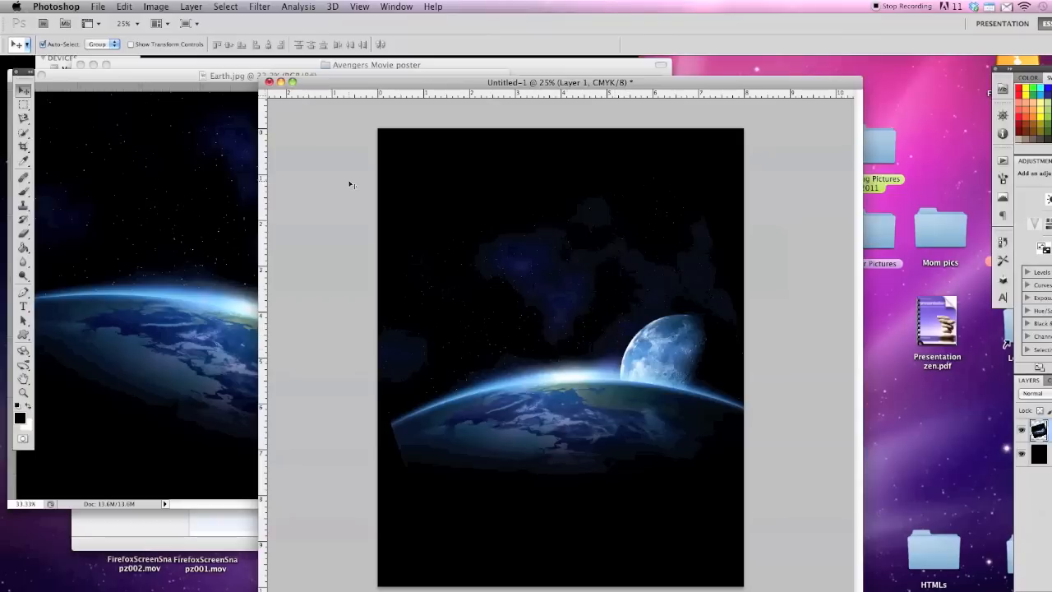
pyautogui.moveTo(127, 4)
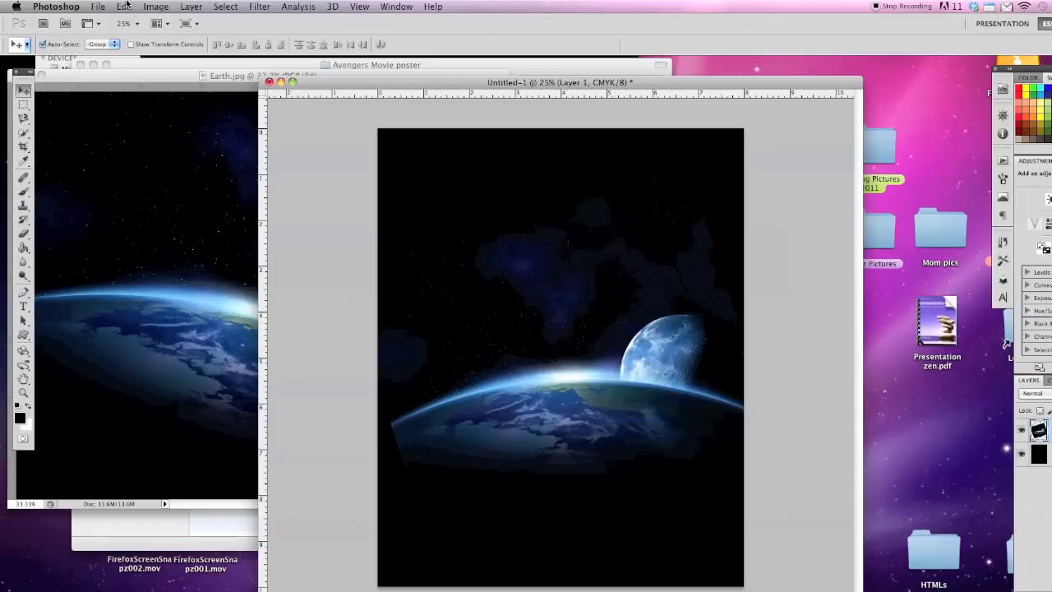
# Scale Layer 1 up with Edit > Transform > Scale, dragging corners past the poster edges.
pyautogui.click(123, 7)
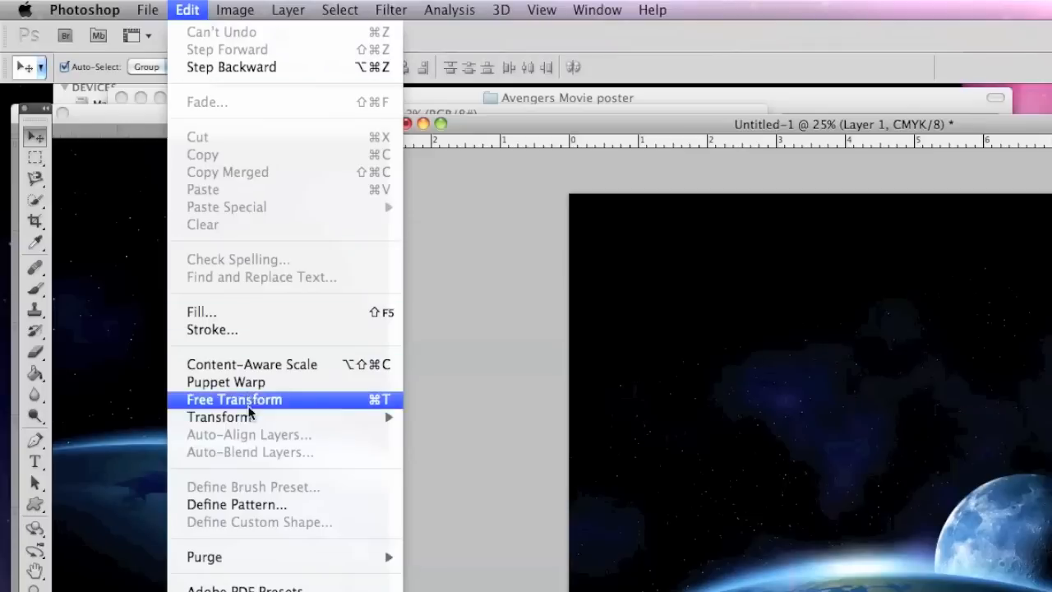
pyautogui.moveTo(219, 417)
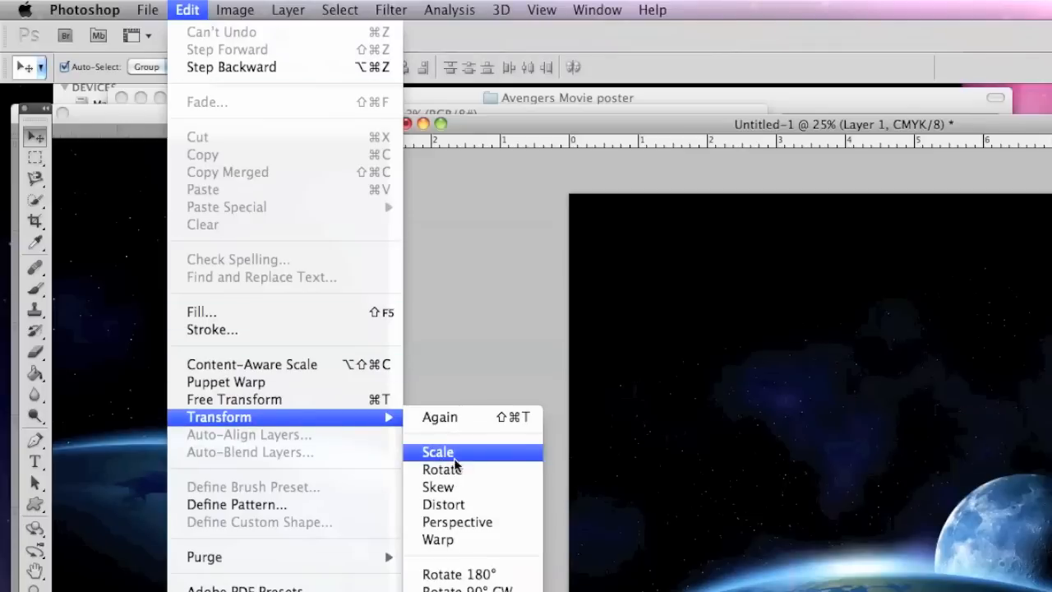
pyautogui.click(437, 452)
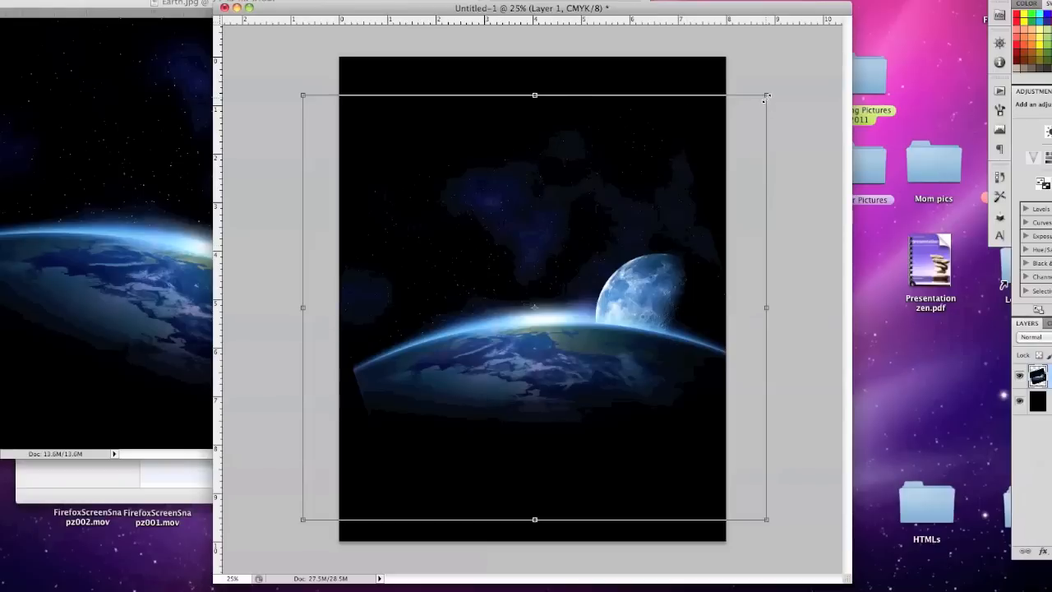
pyautogui.moveTo(767, 95); pyautogui.dragTo(820, 109)
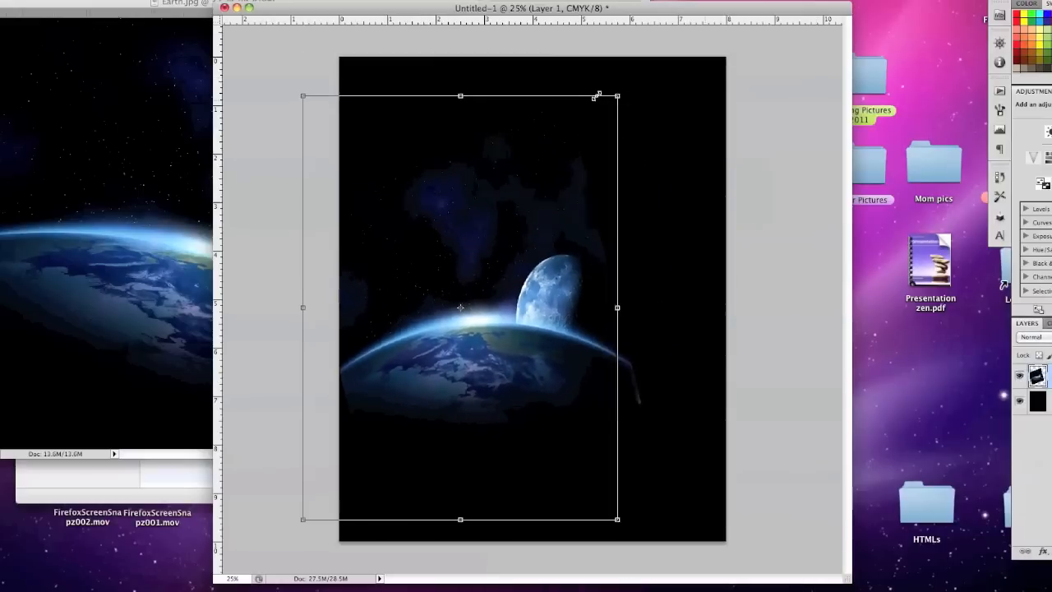
pyautogui.moveTo(616, 96); pyautogui.dragTo(573, 191)
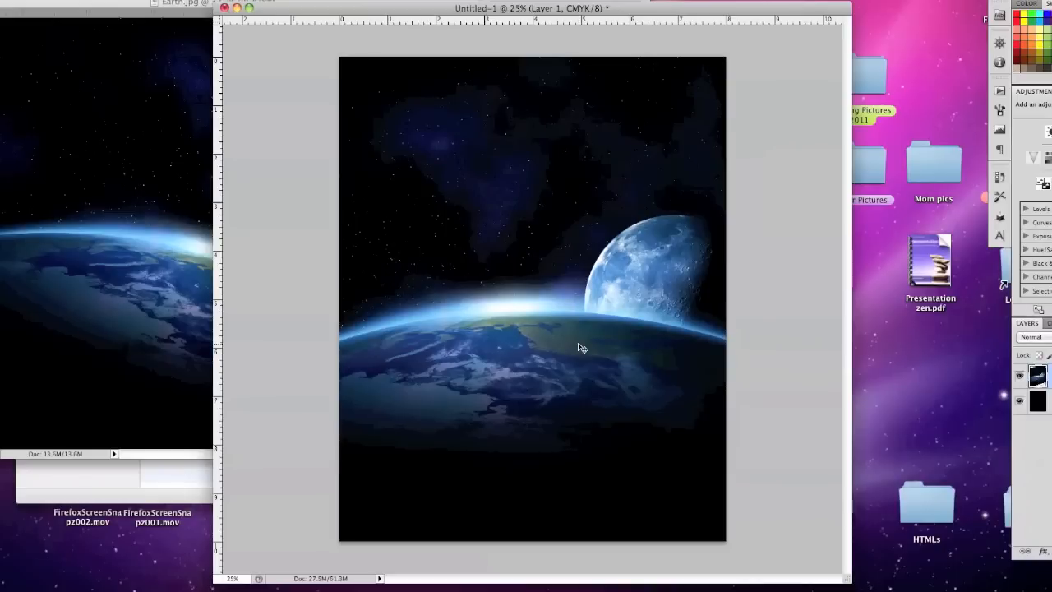
pyautogui.moveTo(579, 351)
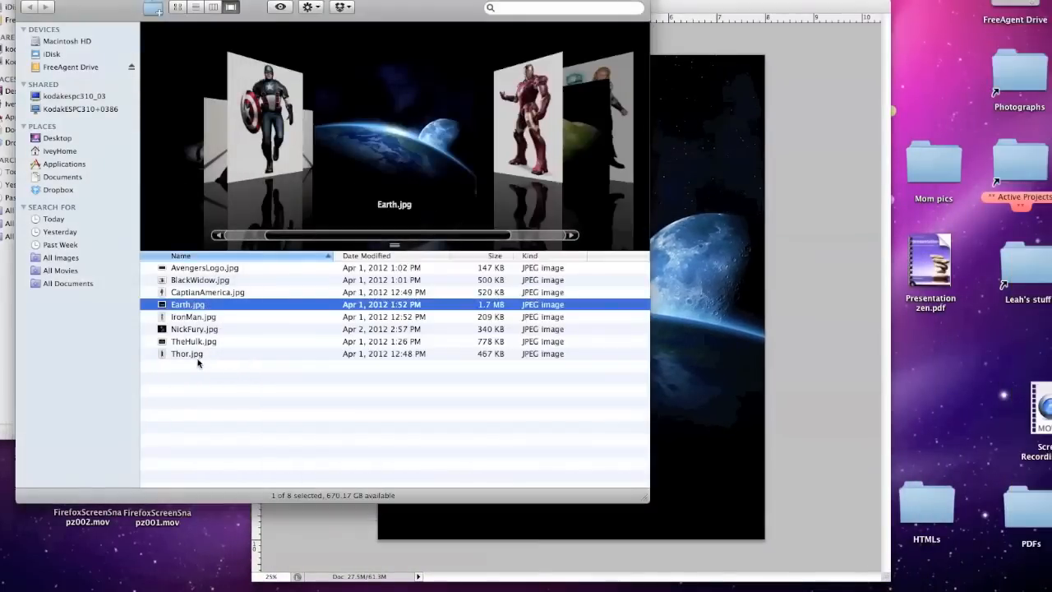
# Select NickFury.jpg in Cover Flow and open it in Photoshop.
pyautogui.click(199, 280)
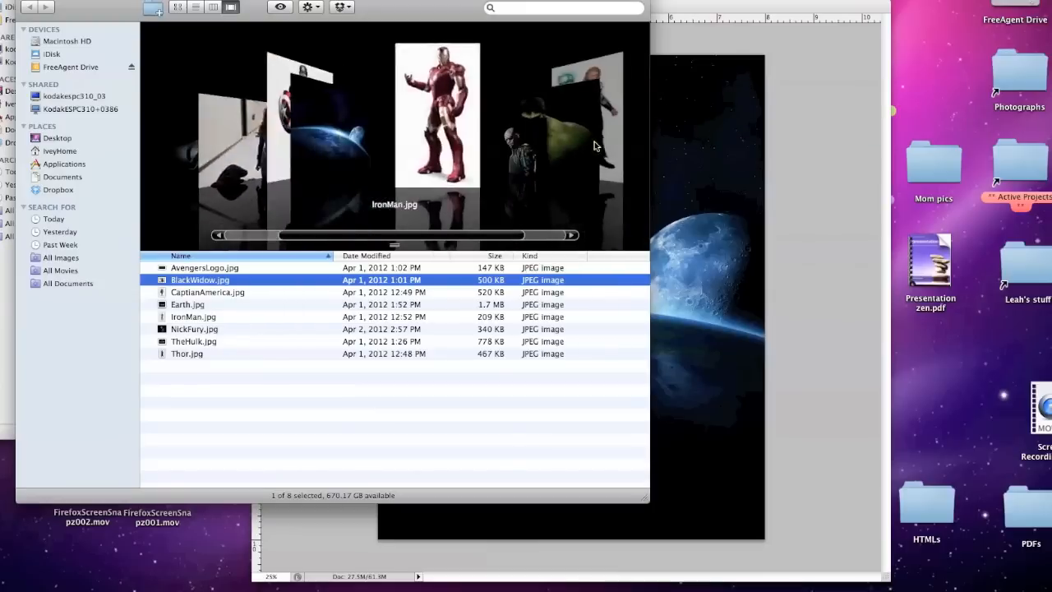
pyautogui.click(194, 341)
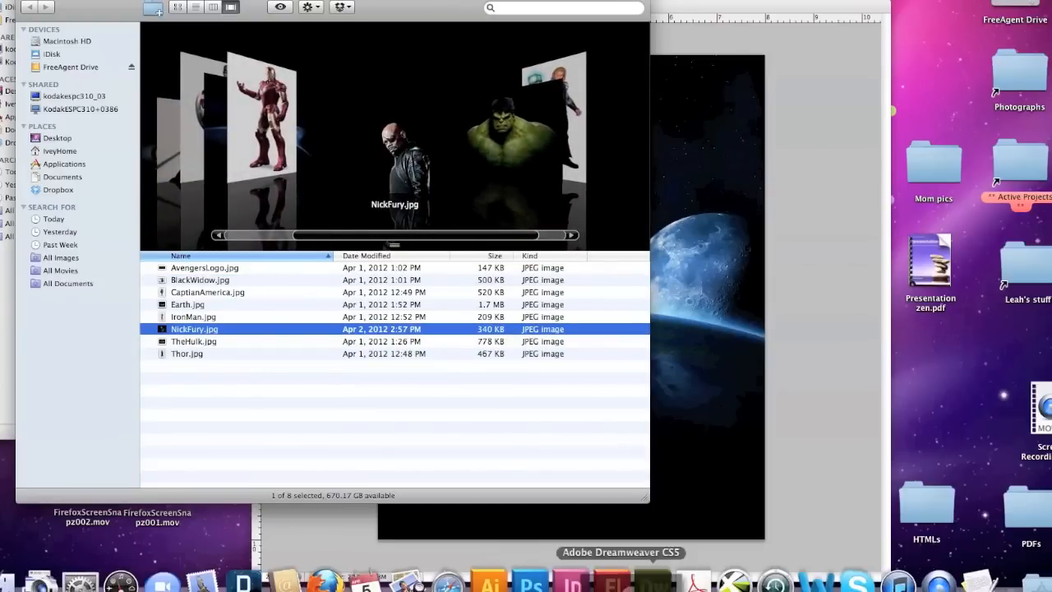
pyautogui.doubleClick(194, 329)
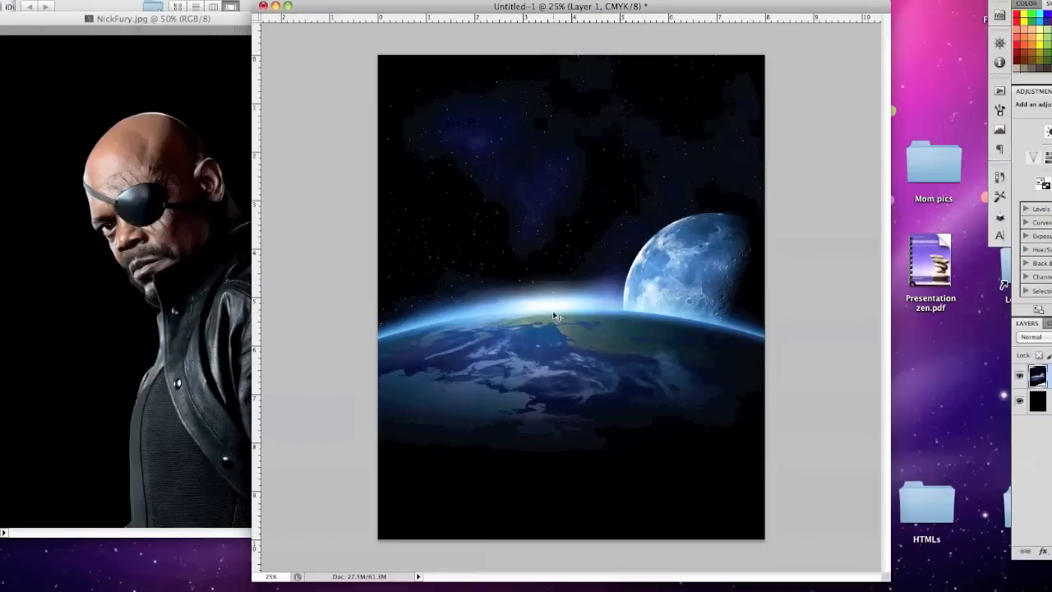
pyautogui.moveTo(161, 185)
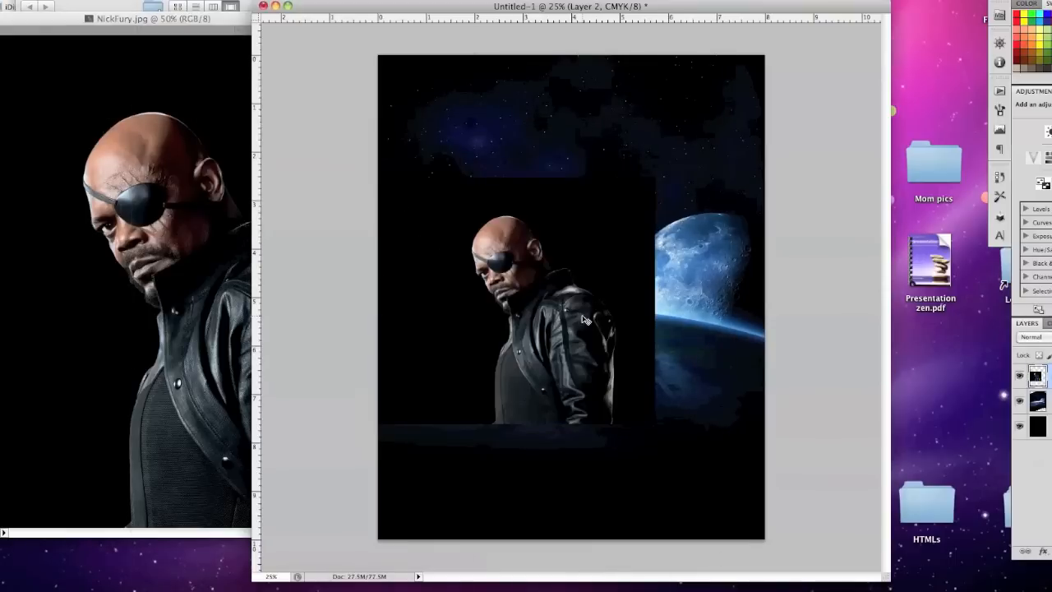
# Drag the Nick Fury photo onto the Untitled-1 poster as Layer 2.
pyautogui.moveTo(534, 317); pyautogui.dragTo(633, 239)
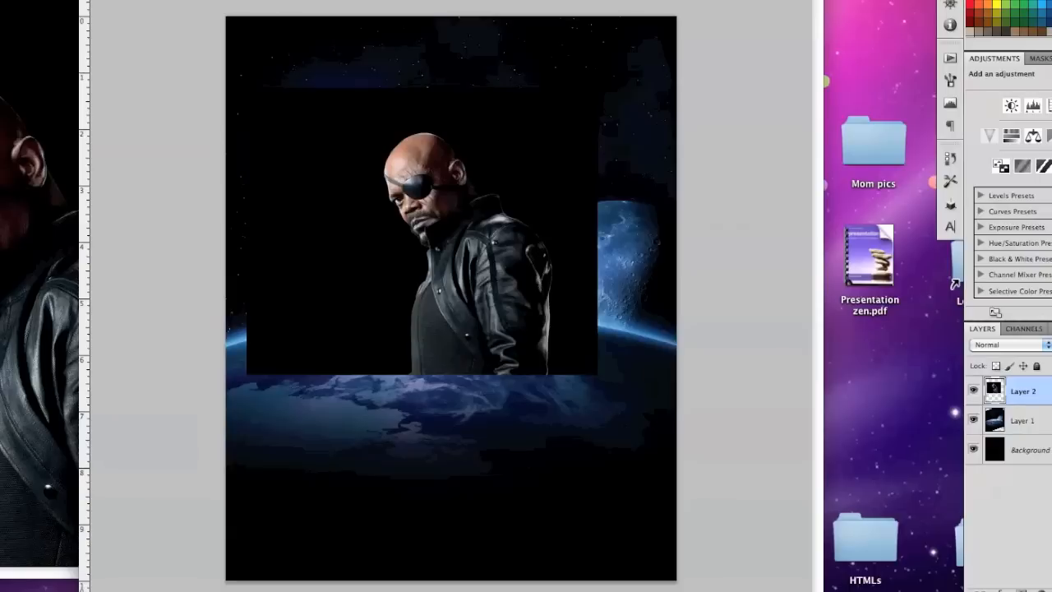
pyautogui.moveTo(424, 171)
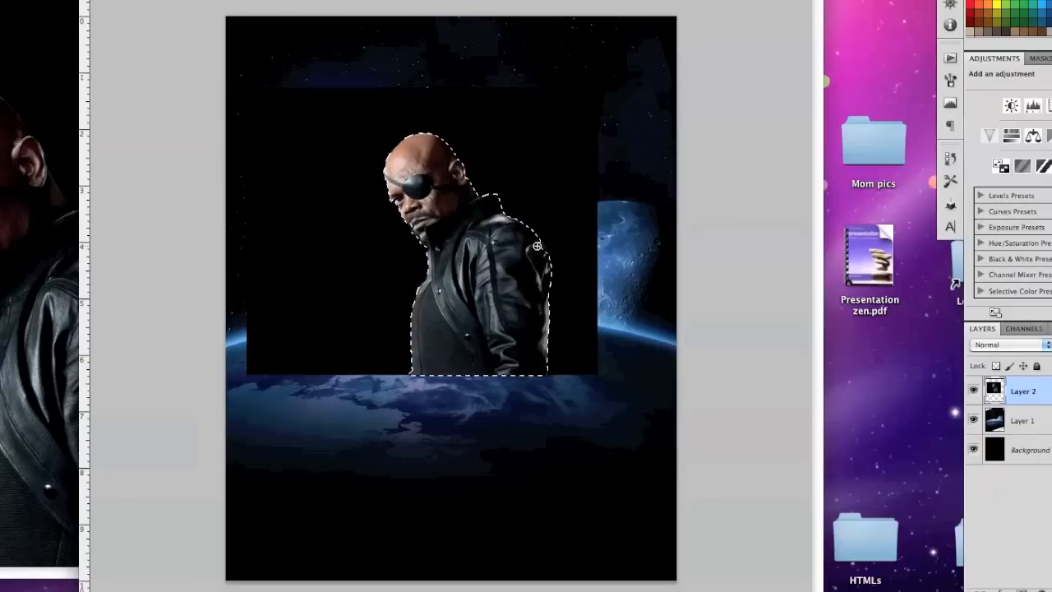
# Trace a Quick Selection around Nick Fury's figure on Layer 2.
pyautogui.moveTo(426, 86); pyautogui.dragTo(598, 376)
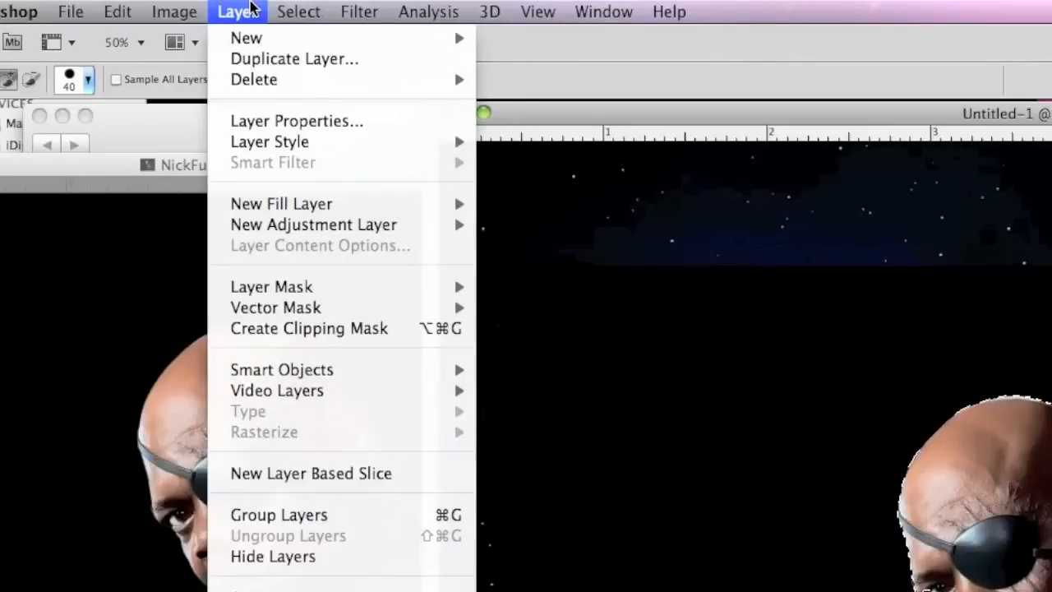
pyautogui.moveTo(271, 287)
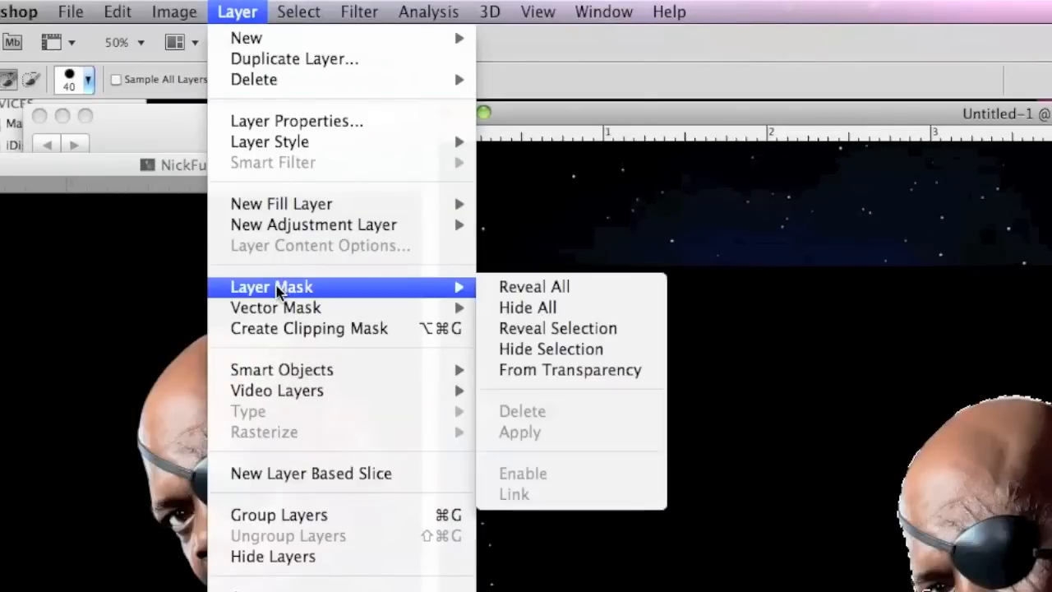
pyautogui.moveTo(534, 286)
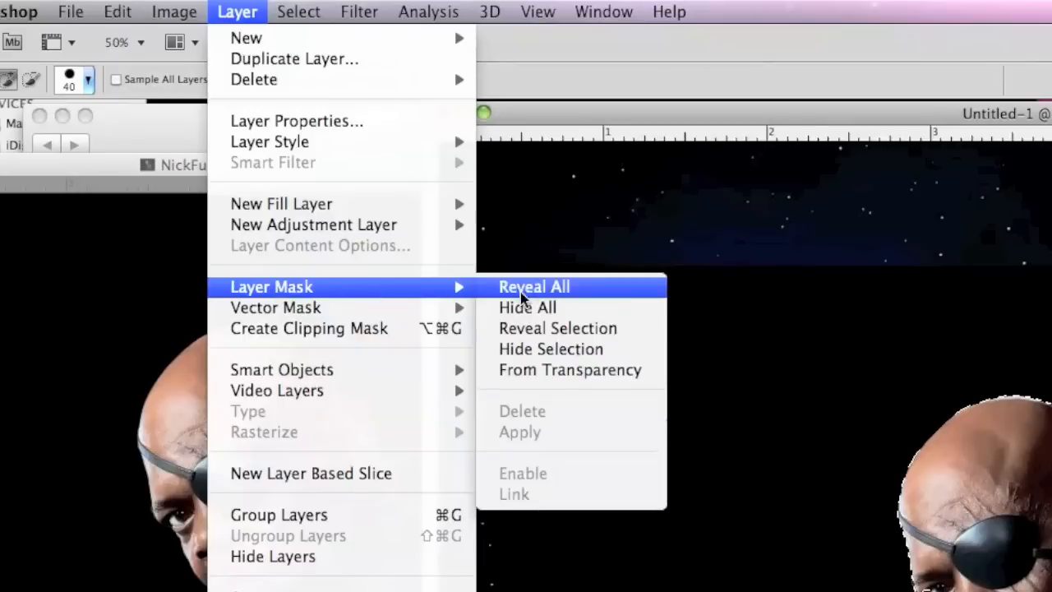
pyautogui.moveTo(557, 328)
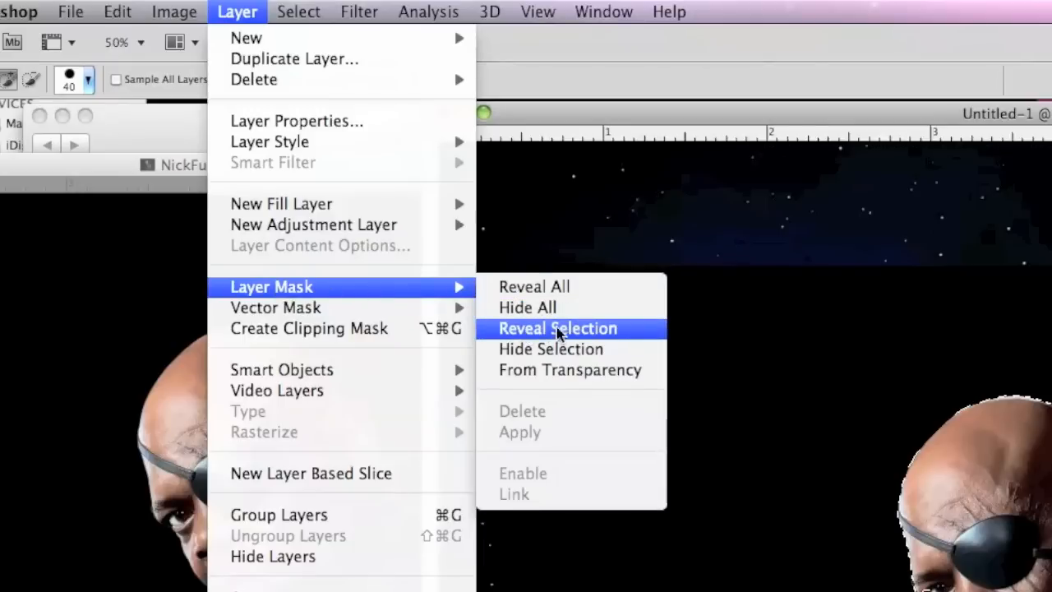
# Add a Reveal Selection layer mask to Nick Fury's Layer 2 and make the mask active.
pyautogui.click(557, 328)
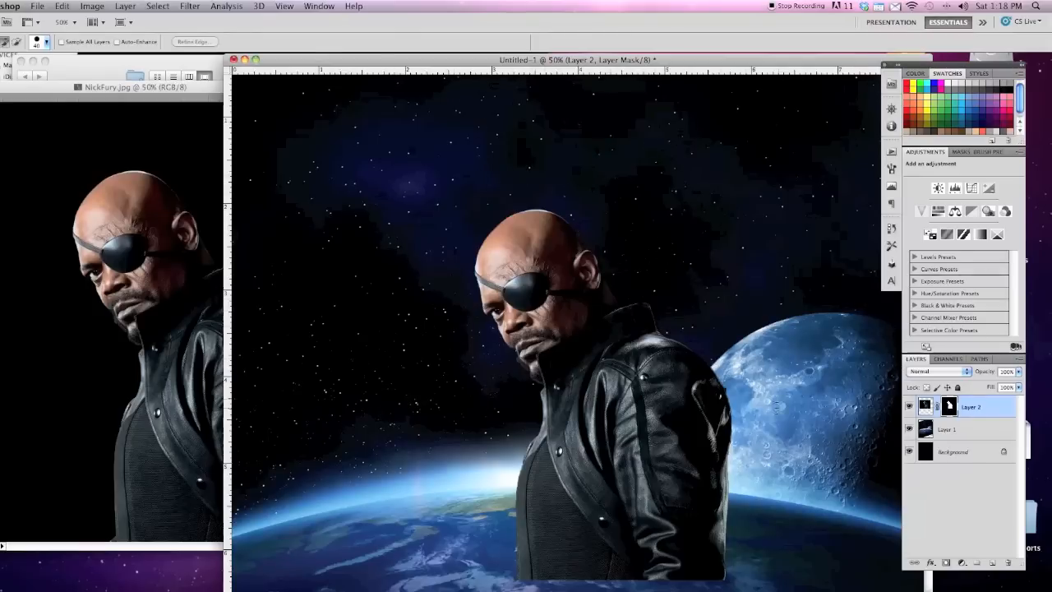
pyautogui.click(970, 406)
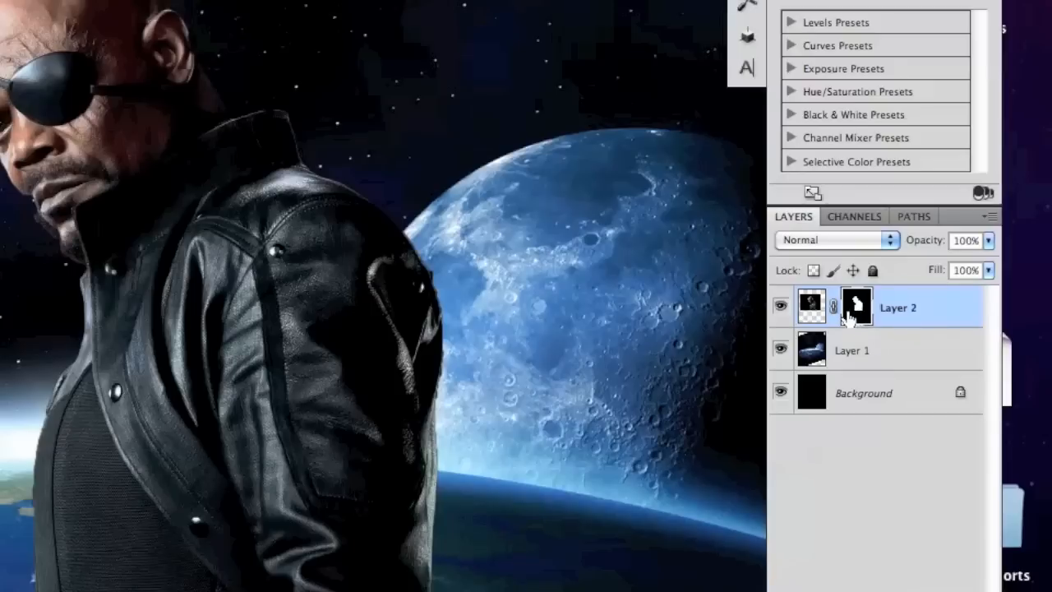
pyautogui.moveTo(857, 321)
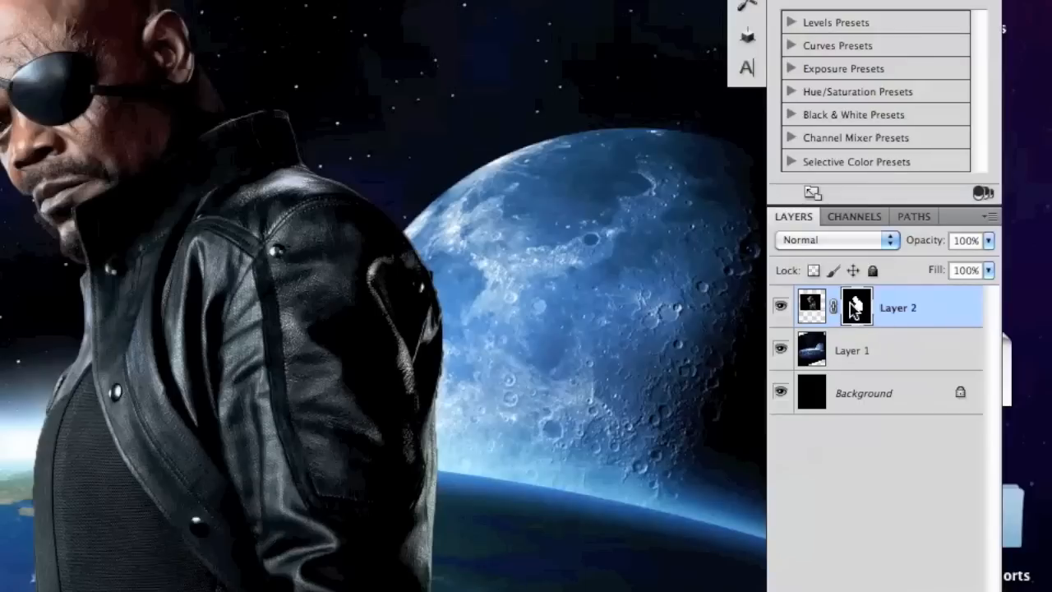
pyautogui.moveTo(857, 305)
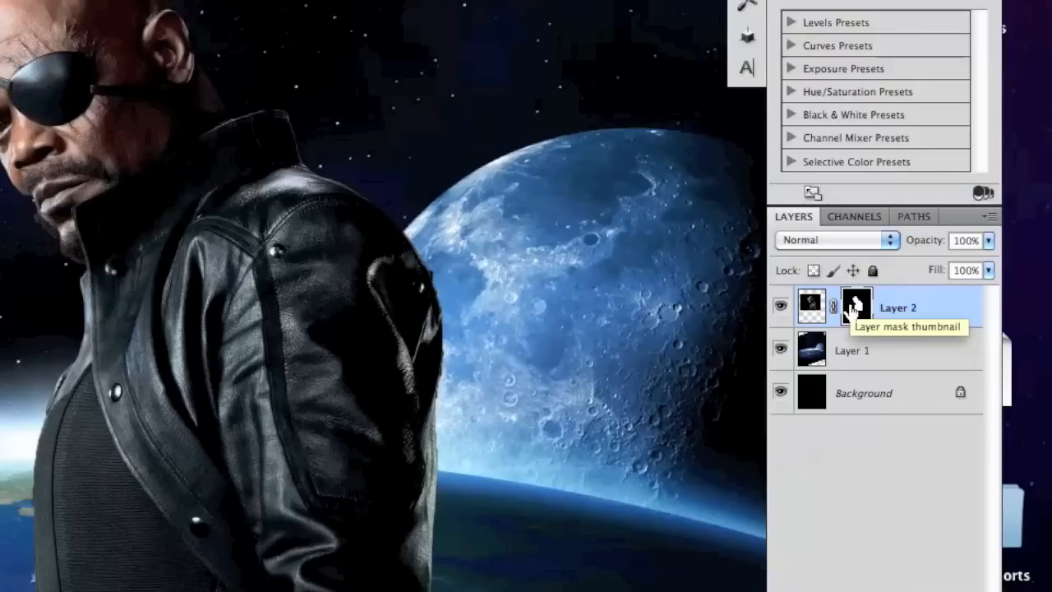
pyautogui.moveTo(849, 312)
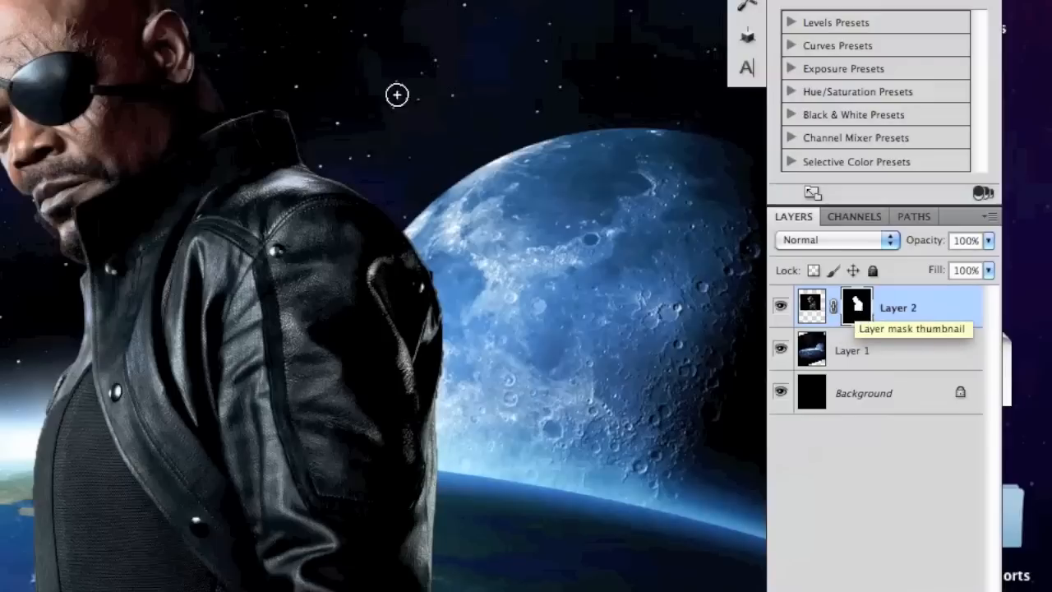
pyautogui.moveTo(857, 305)
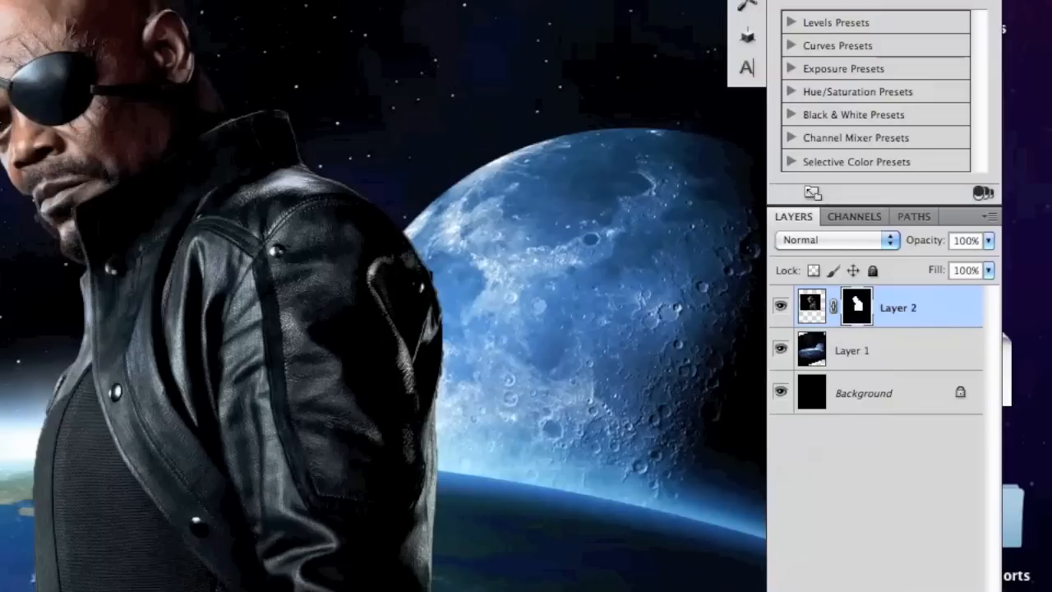
pyautogui.moveTo(88, 163)
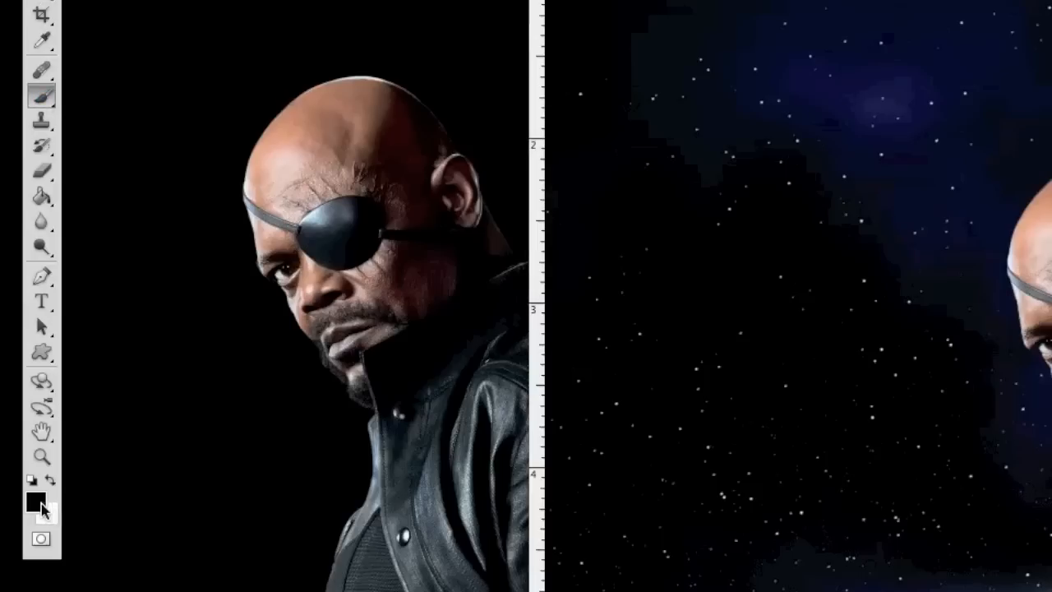
# Reset colours to black and white and repaint the mask to restore Nick Fury's bald head.
pyautogui.click(43, 504)
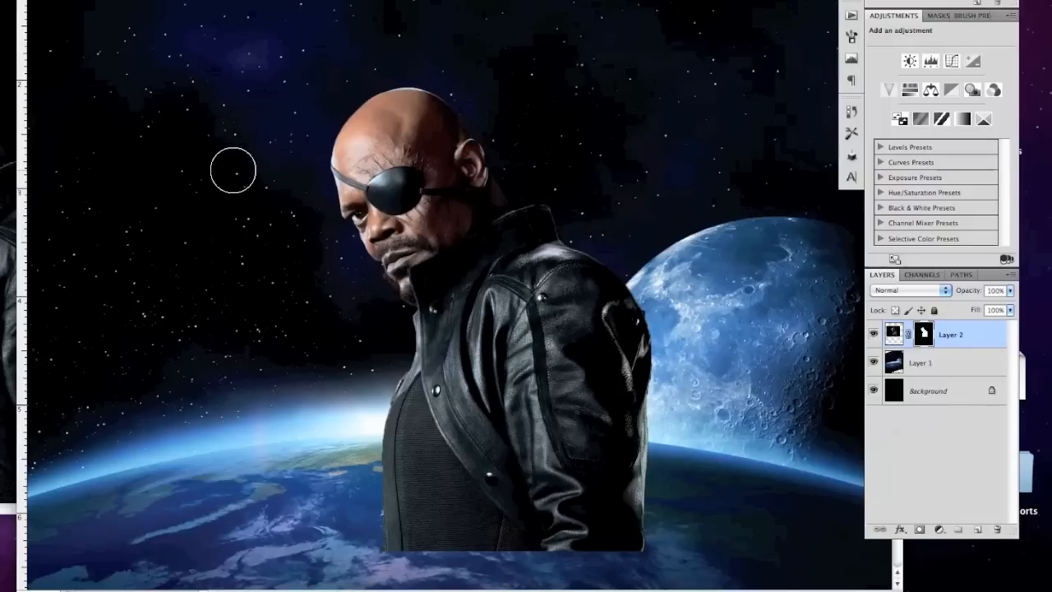
pyautogui.moveTo(298, 111)
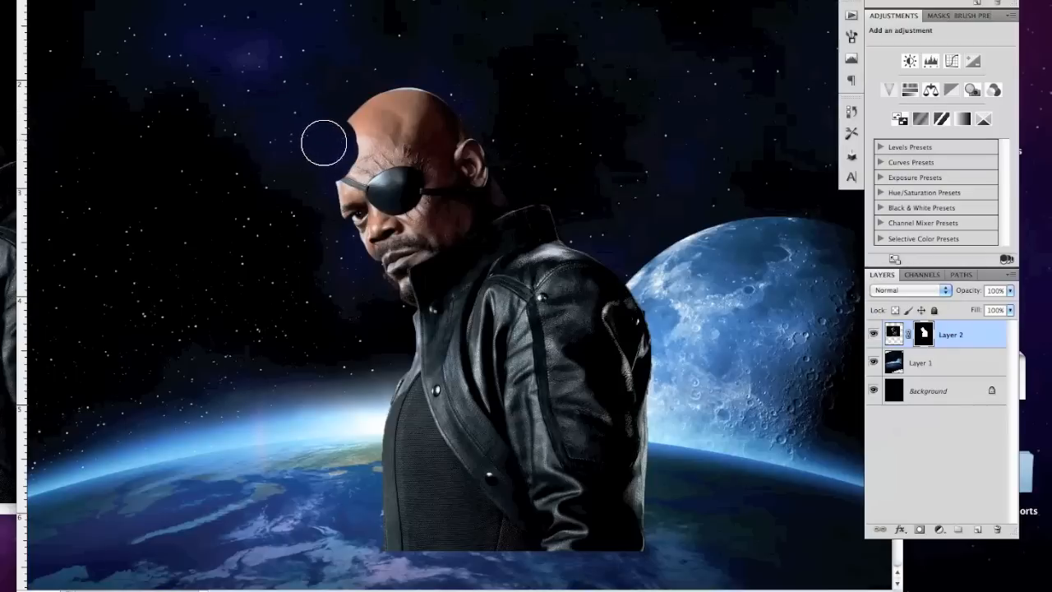
pyautogui.moveTo(324, 143); pyautogui.dragTo(370, 168)
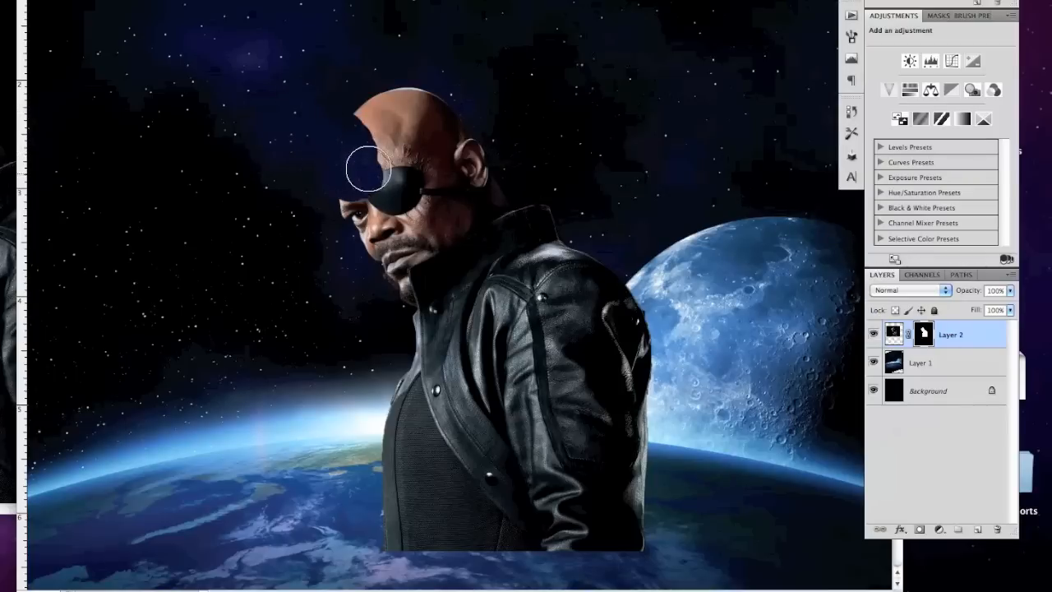
pyautogui.moveTo(366, 168); pyautogui.dragTo(370, 111)
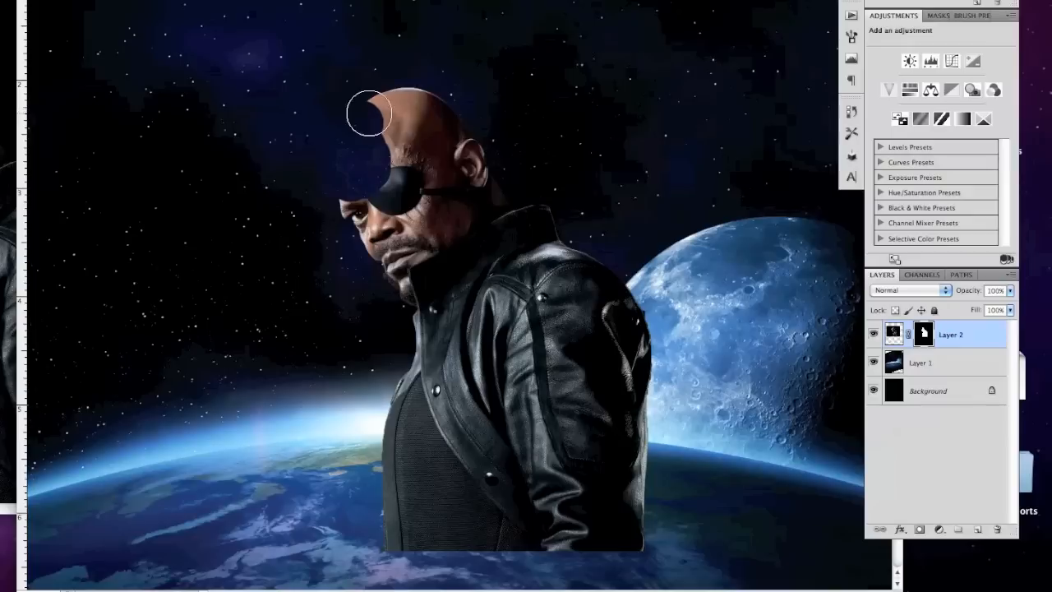
pyautogui.moveTo(369, 113); pyautogui.dragTo(390, 142)
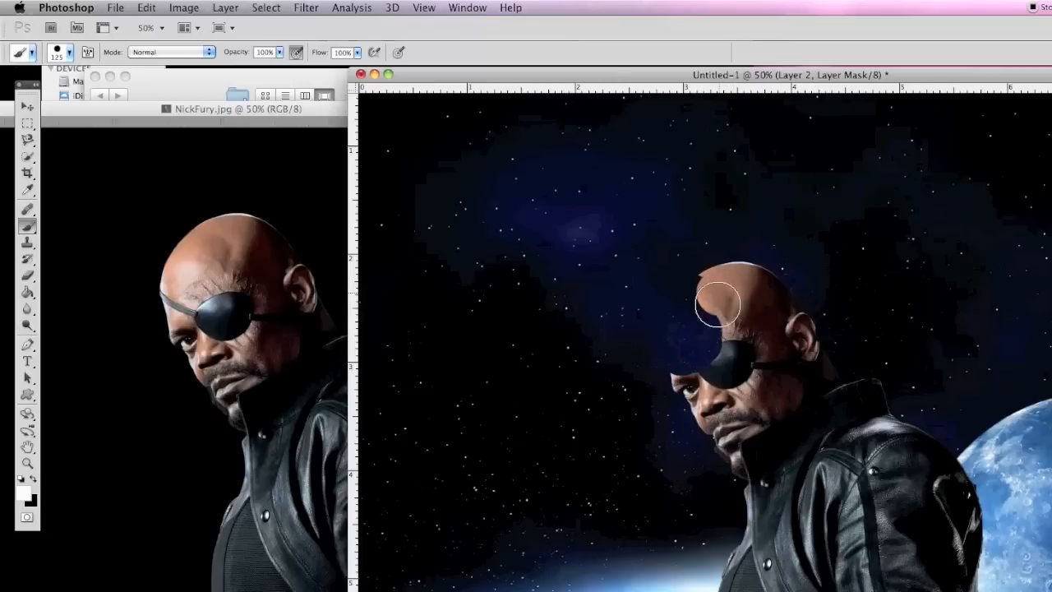
pyautogui.moveTo(719, 306); pyautogui.dragTo(720, 355)
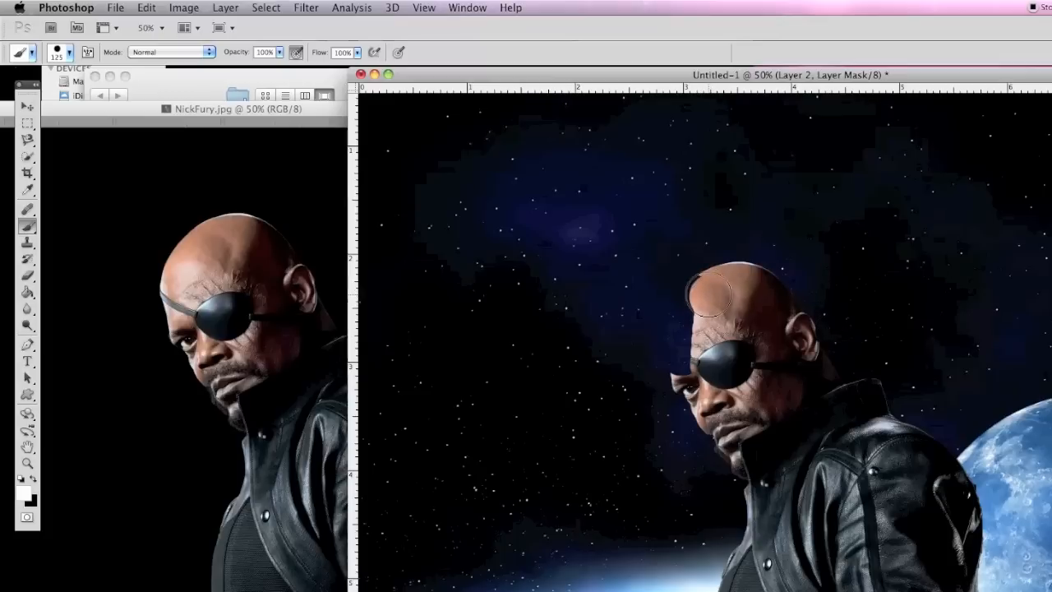
pyautogui.moveTo(711, 292); pyautogui.dragTo(698, 337)
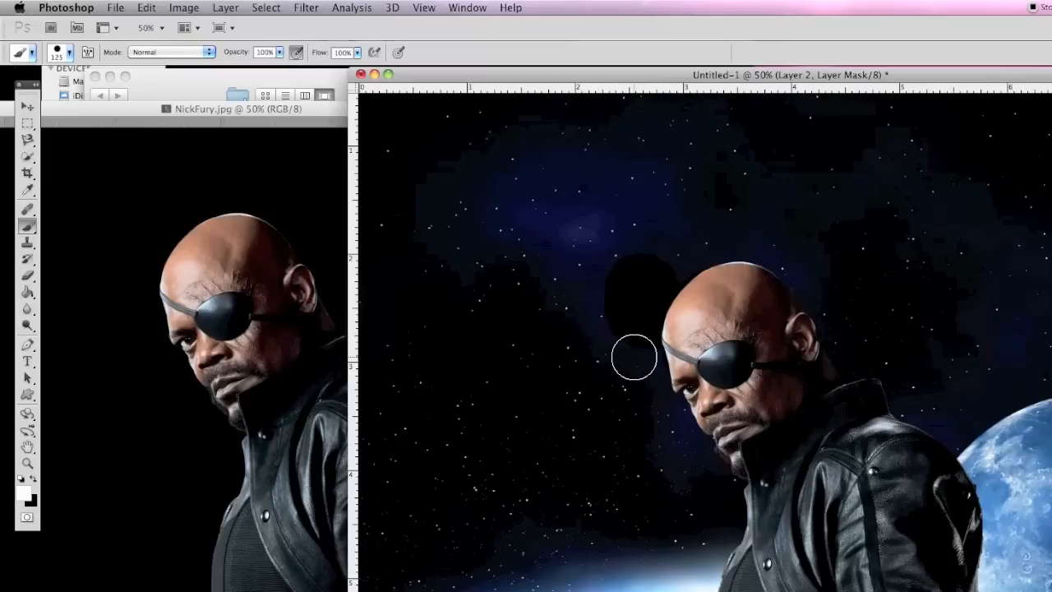
# Mask out the leftover dark patch beside Nick Fury's head.
pyautogui.click(27, 464)
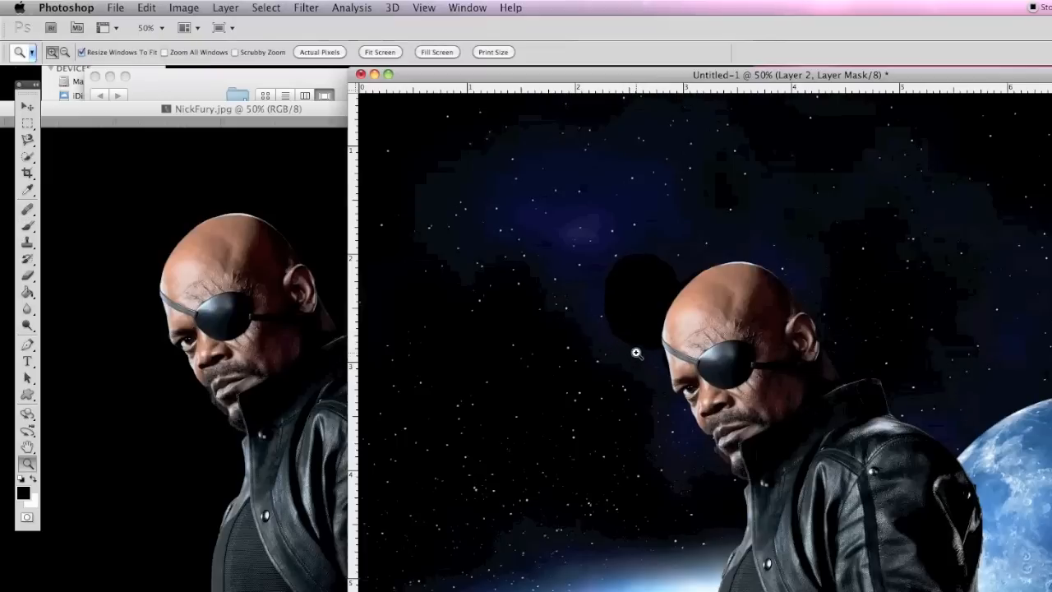
pyautogui.click(27, 228)
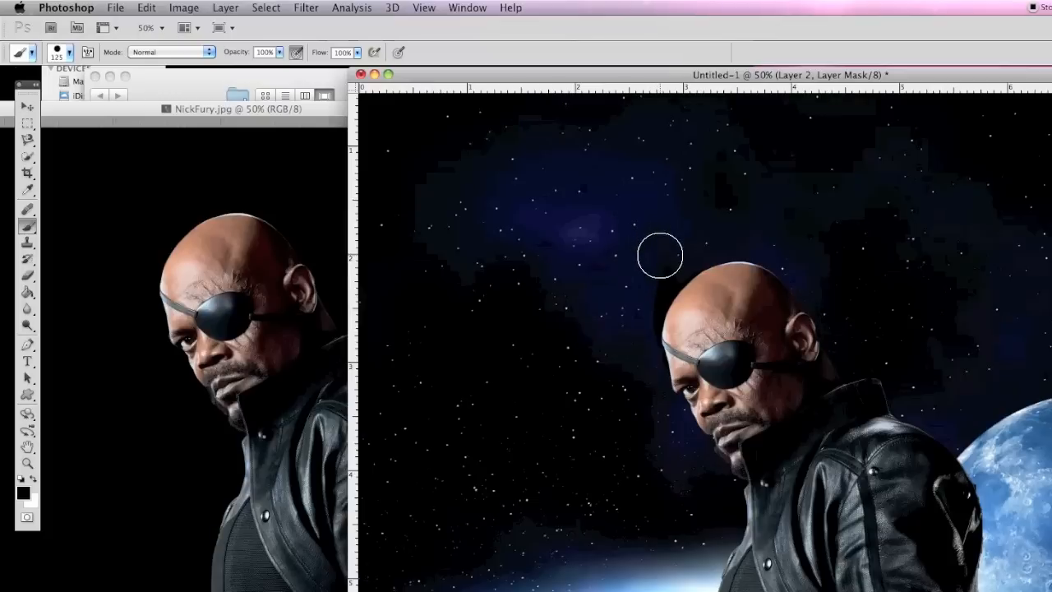
pyautogui.moveTo(657, 256); pyautogui.dragTo(644, 307)
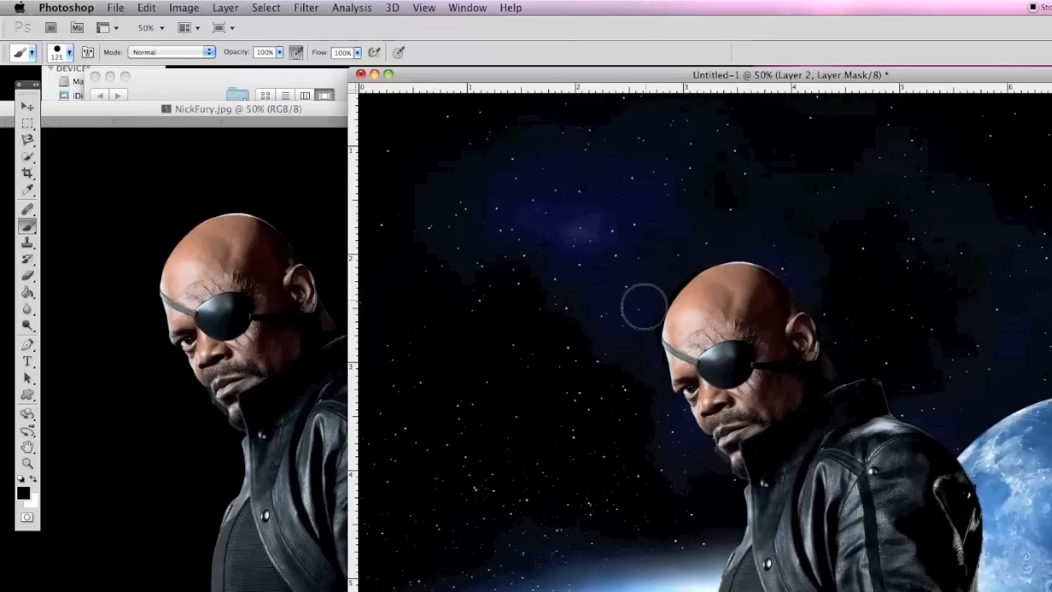
pyautogui.moveTo(681, 332)
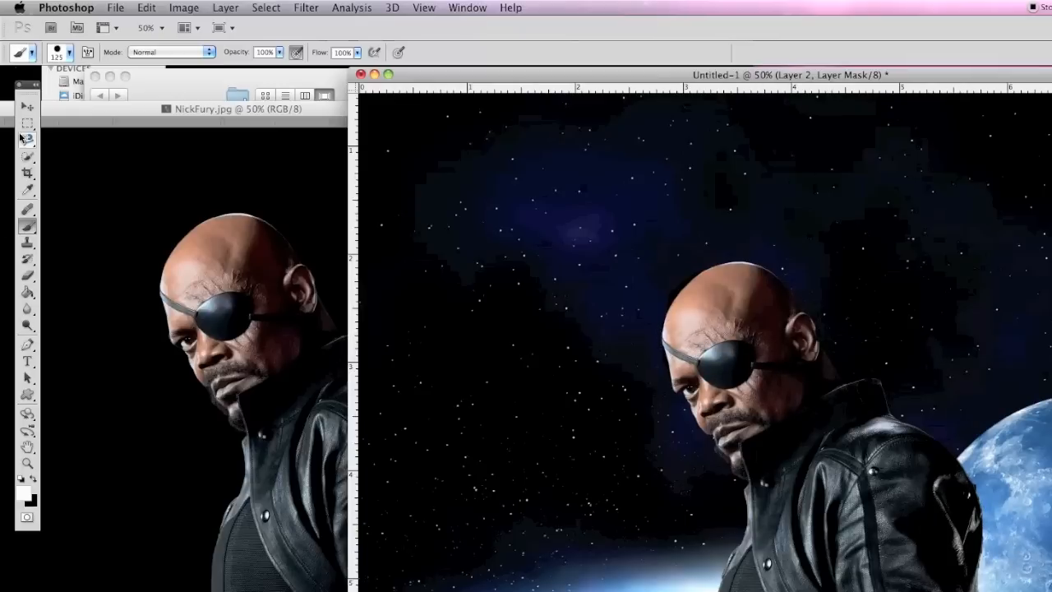
pyautogui.click(27, 107)
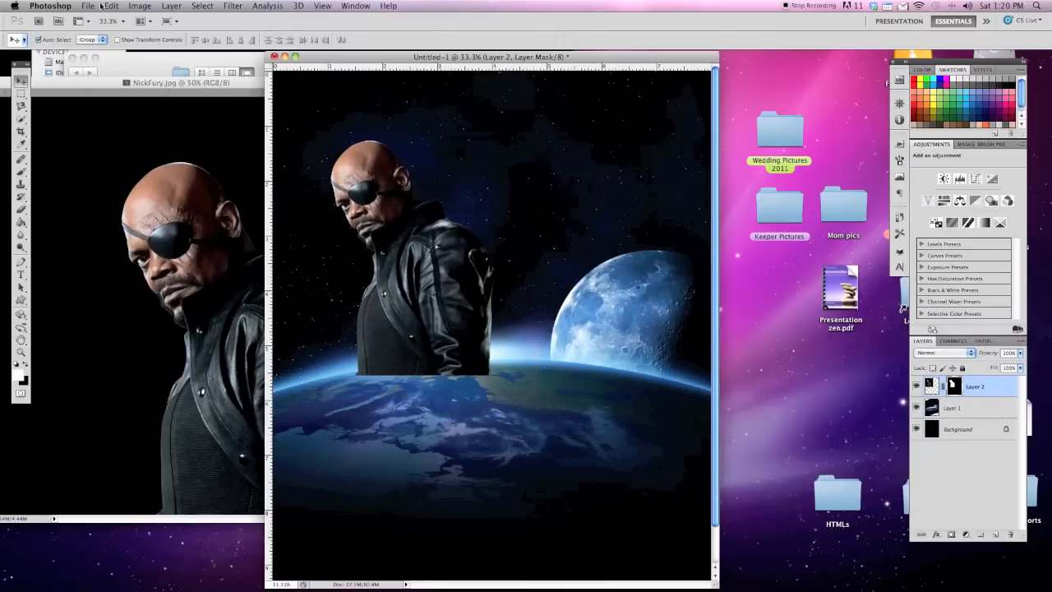
# Scale up Nick Fury's layer with Edit > Transform > Scale by dragging a corner outward.
pyautogui.click(111, 5)
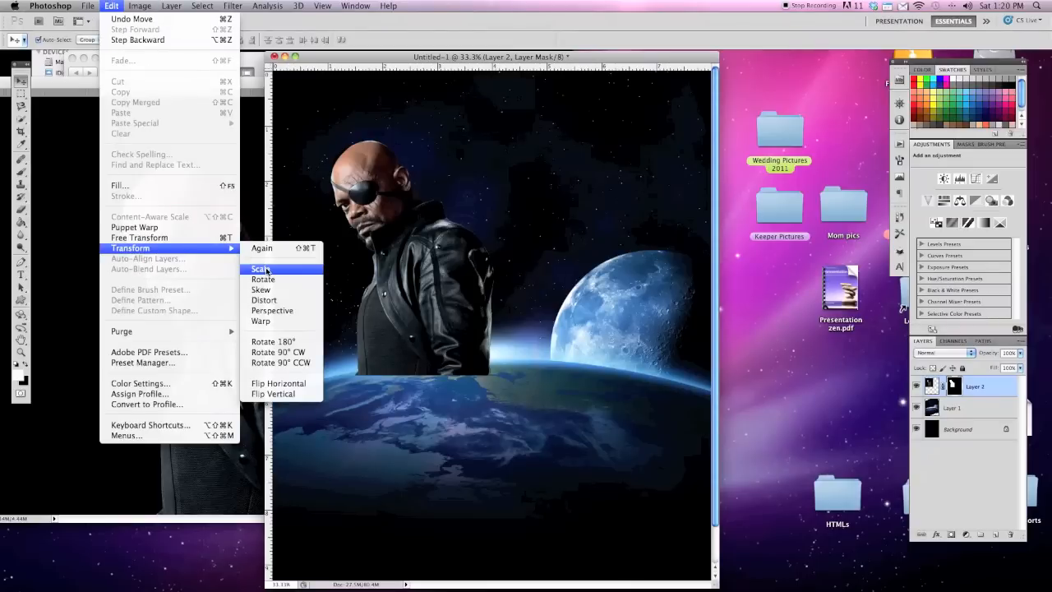
pyautogui.click(261, 268)
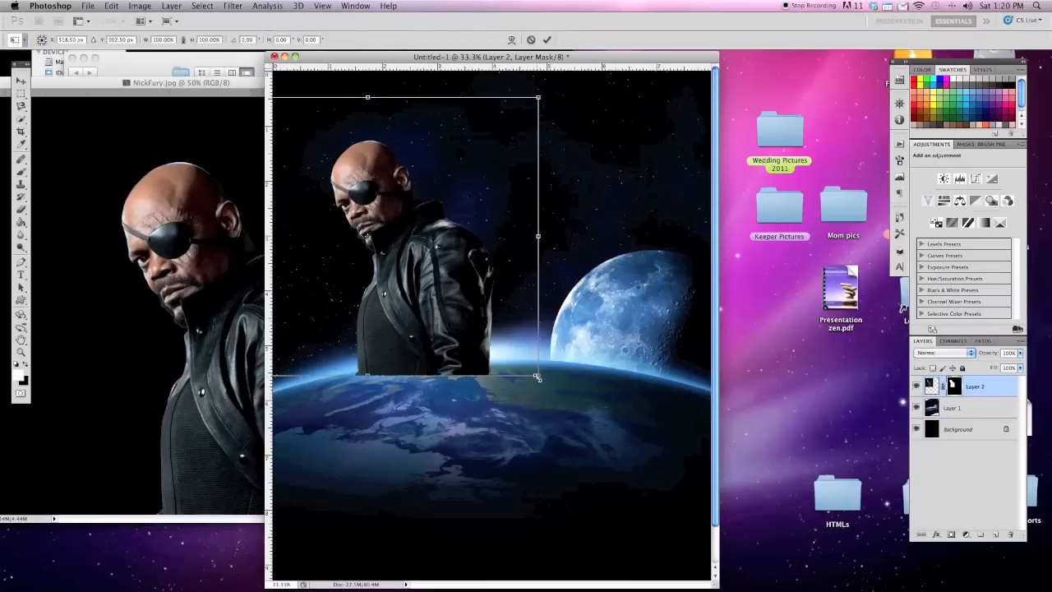
pyautogui.moveTo(538, 376); pyautogui.dragTo(583, 414)
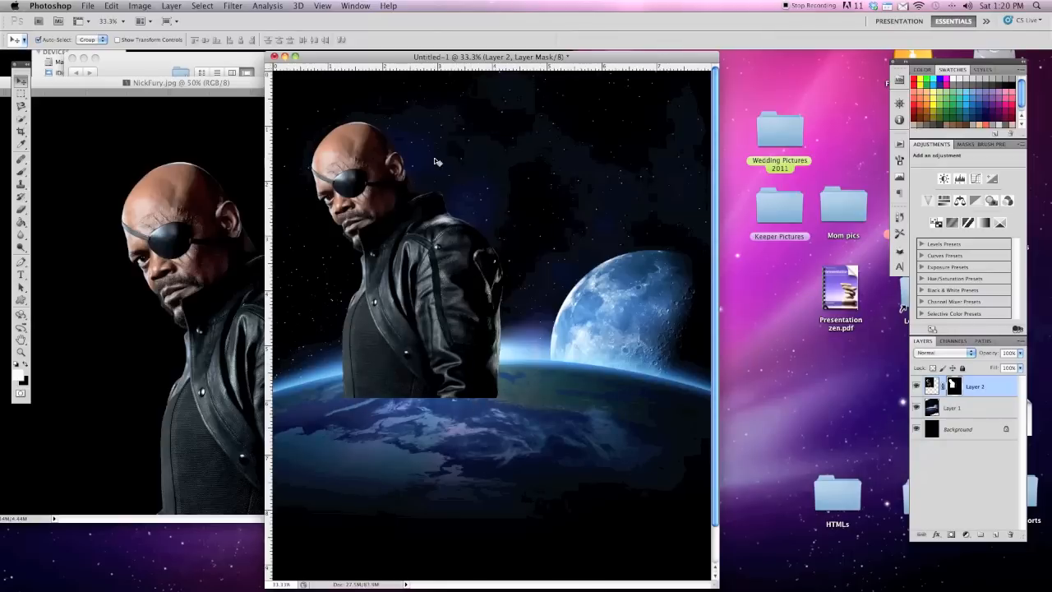
pyautogui.moveTo(396, 348)
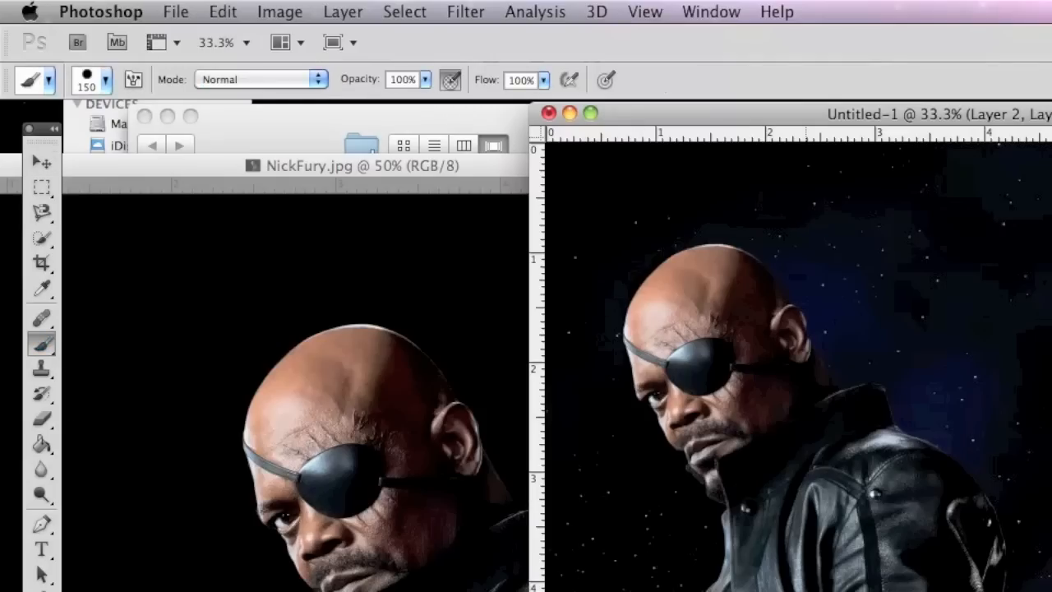
# Set the brush to about 432 px with low hardness and roughly 11% opacity.
pyautogui.click(104, 79)
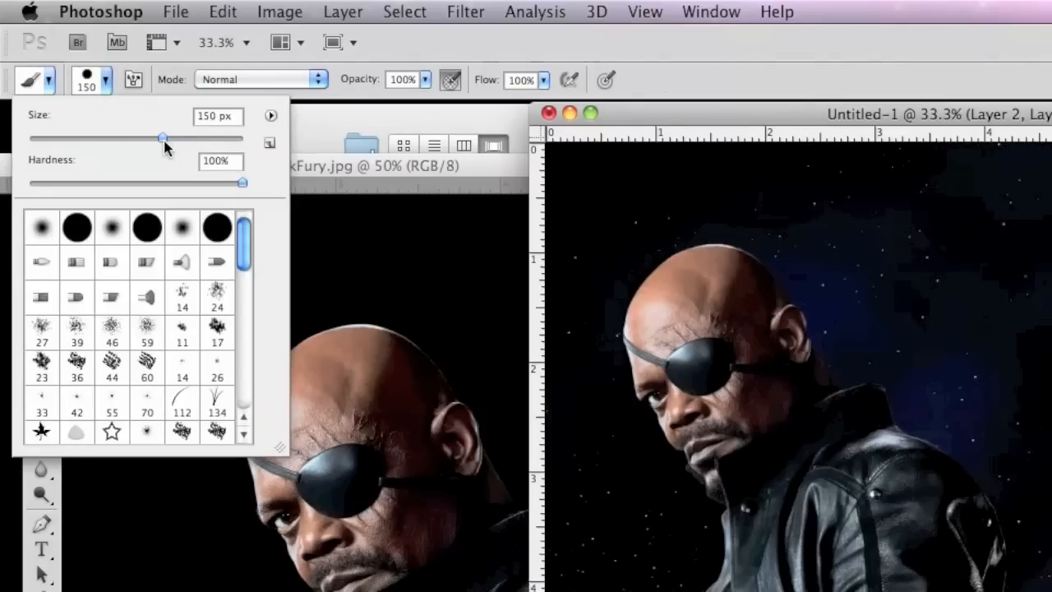
pyautogui.moveTo(162, 138); pyautogui.dragTo(213, 137)
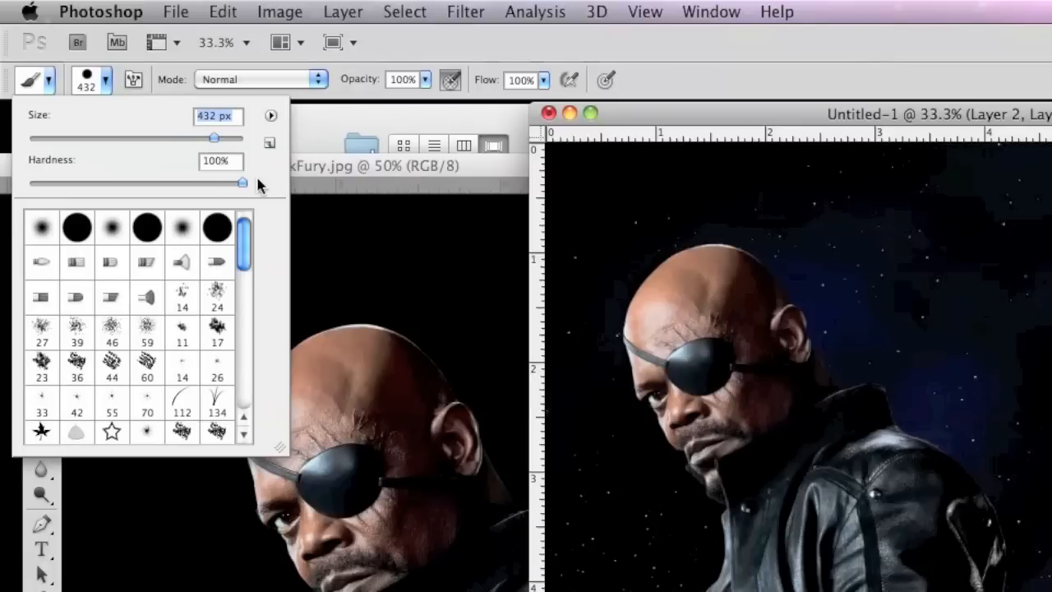
pyautogui.moveTo(241, 183); pyautogui.dragTo(164, 183)
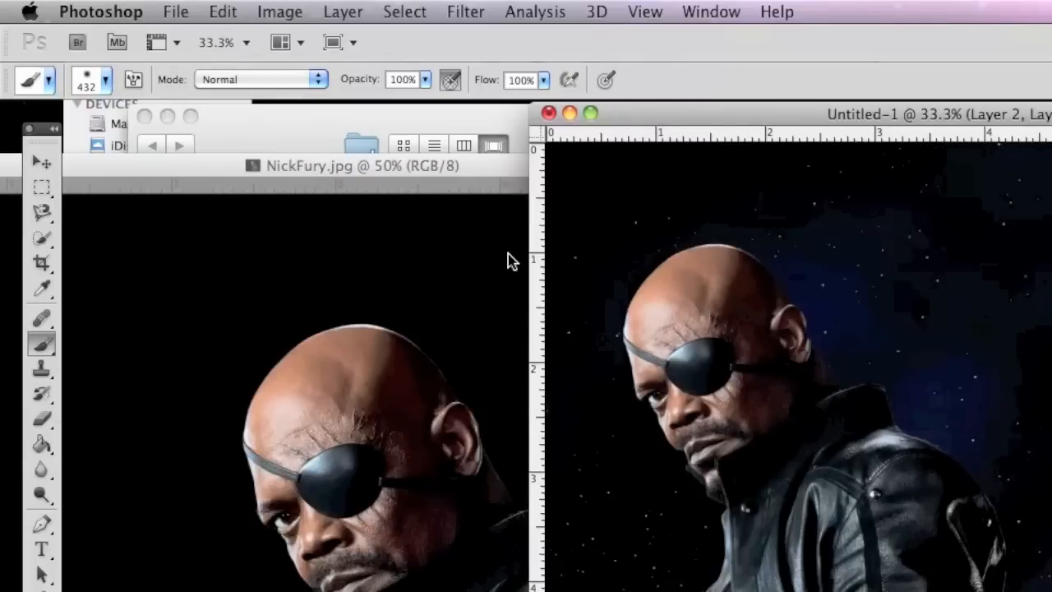
pyautogui.moveTo(421, 91)
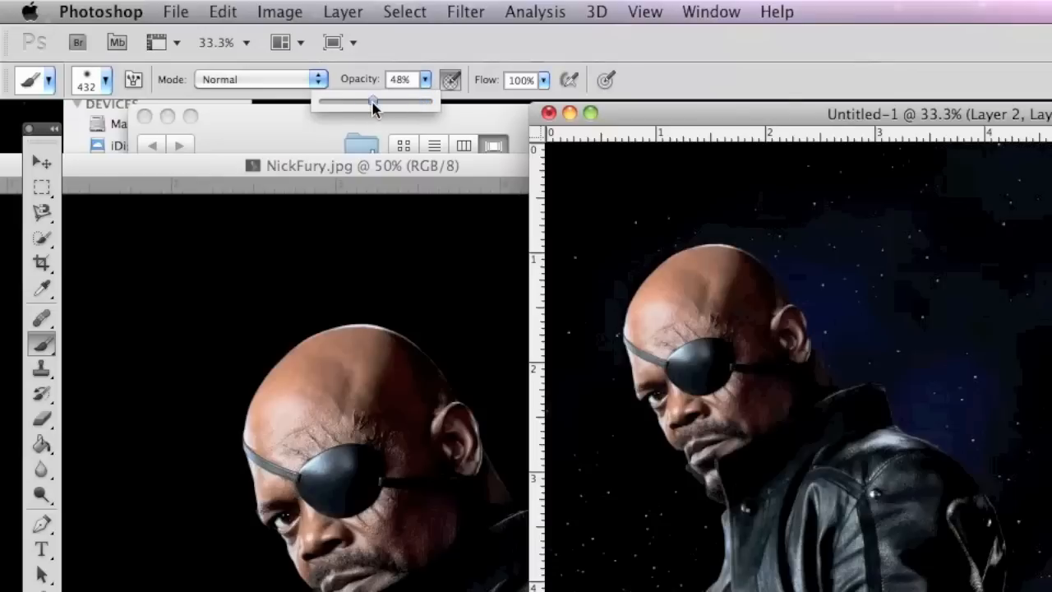
pyautogui.moveTo(374, 102); pyautogui.dragTo(333, 102)
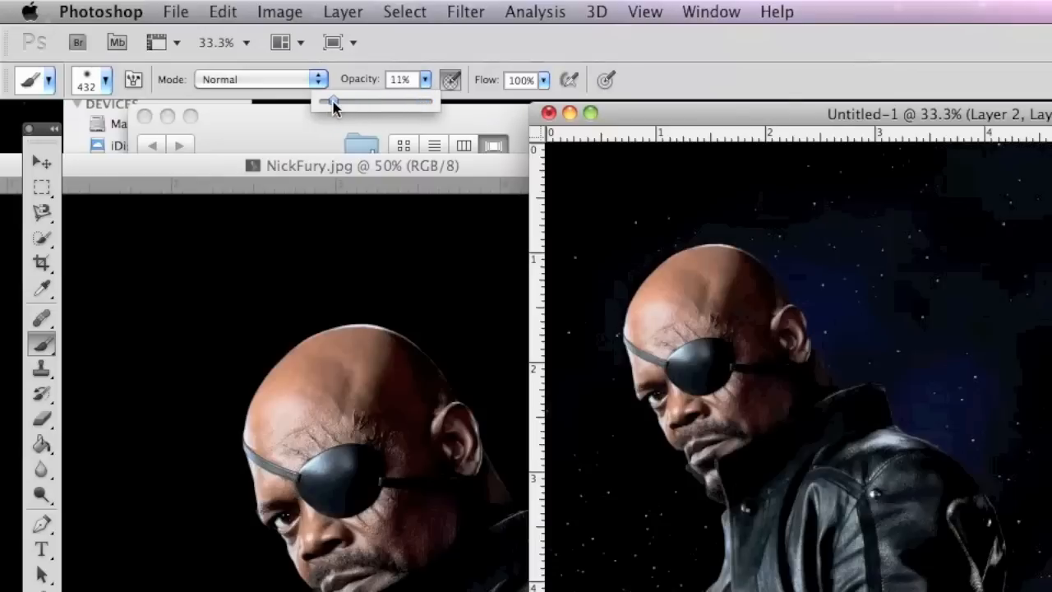
pyautogui.moveTo(333, 101); pyautogui.dragTo(341, 101)
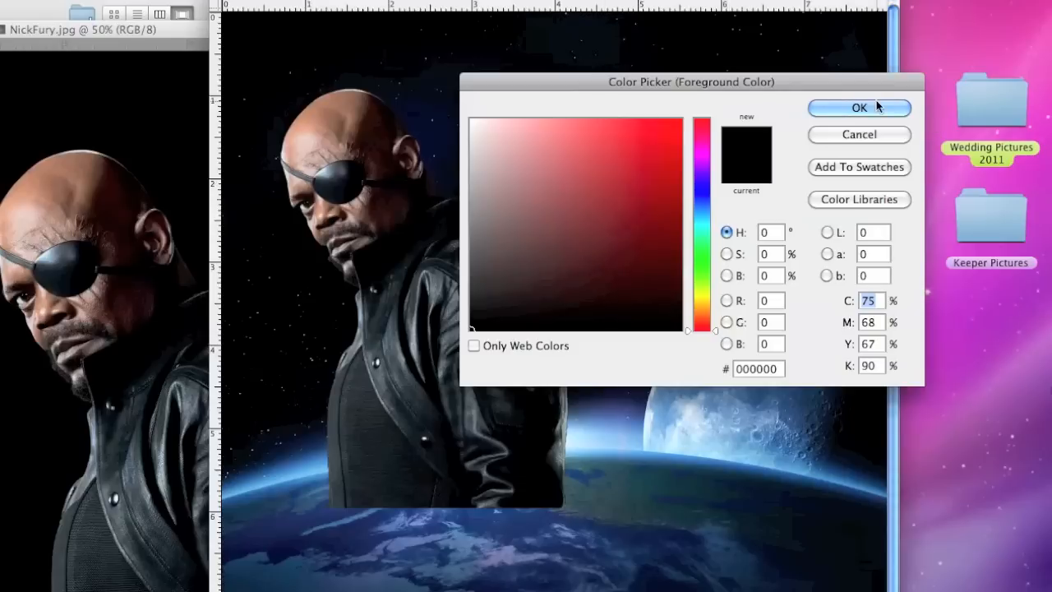
# Confirm black, then paint low-opacity strokes on Layer 2's mask along the jacket's bottom edge.
pyautogui.click(859, 107)
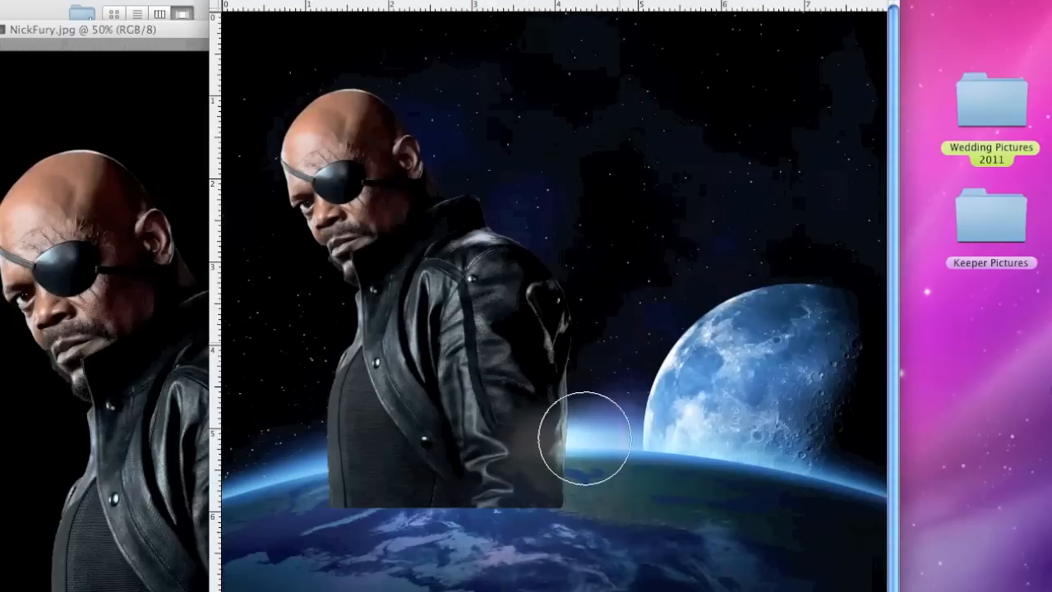
pyautogui.moveTo(584, 436); pyautogui.dragTo(391, 485)
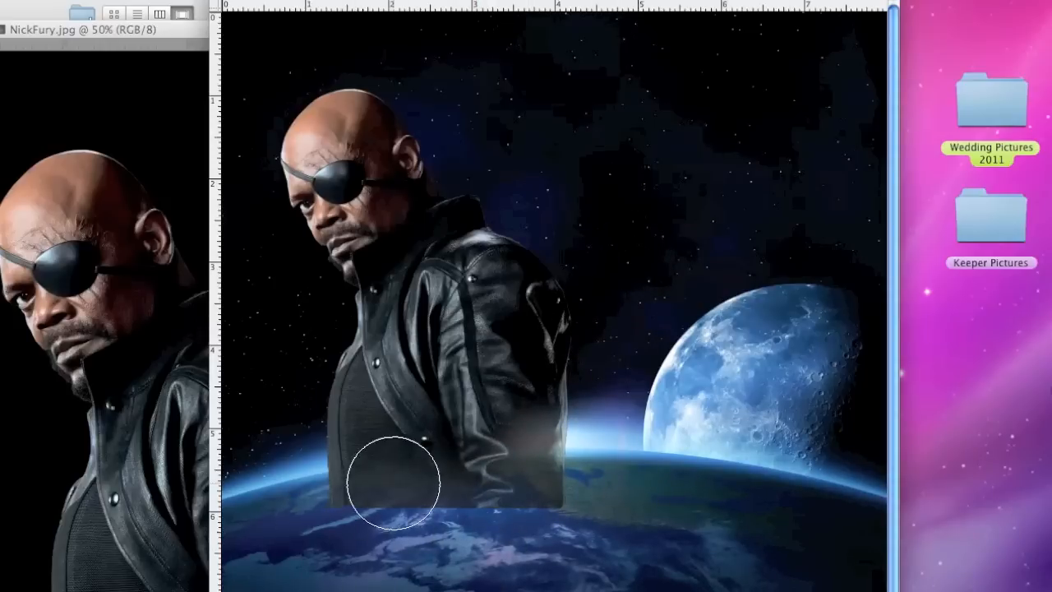
pyautogui.moveTo(390, 485); pyautogui.dragTo(337, 530)
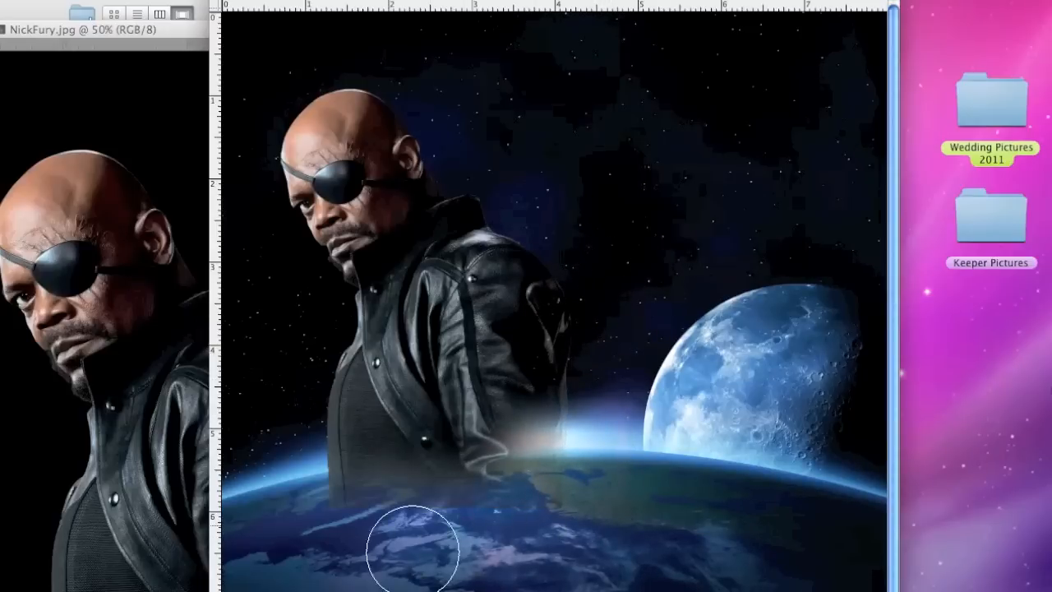
pyautogui.moveTo(559, 267)
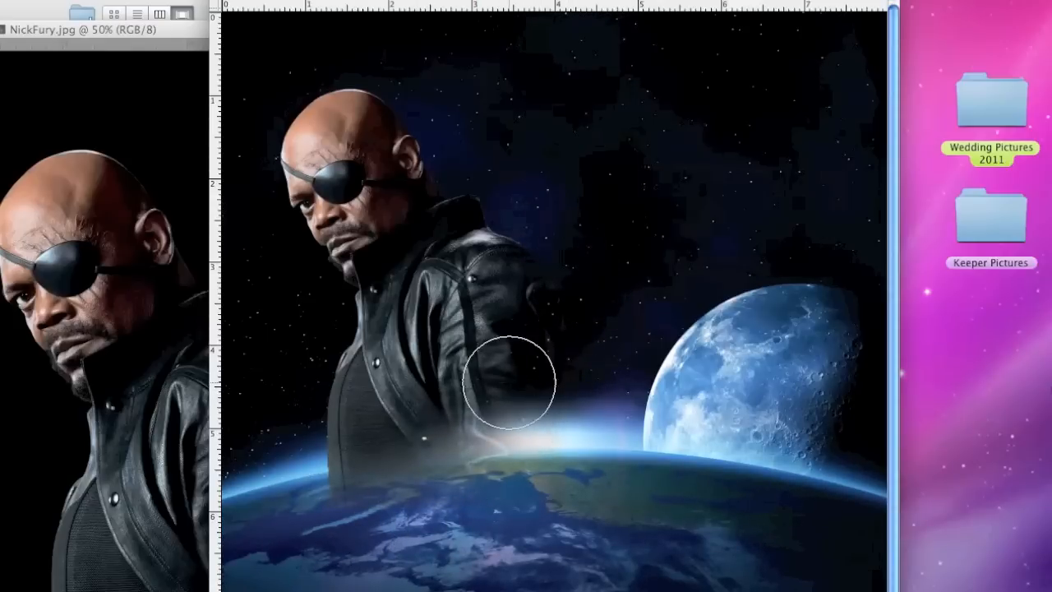
pyautogui.moveTo(509, 380); pyautogui.dragTo(469, 420)
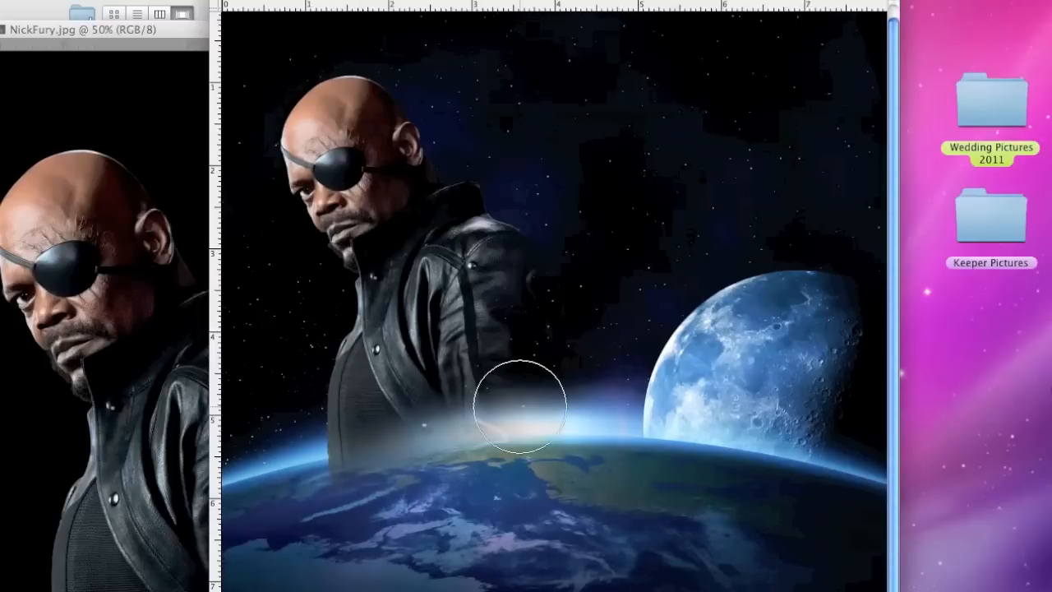
pyautogui.moveTo(547, 240)
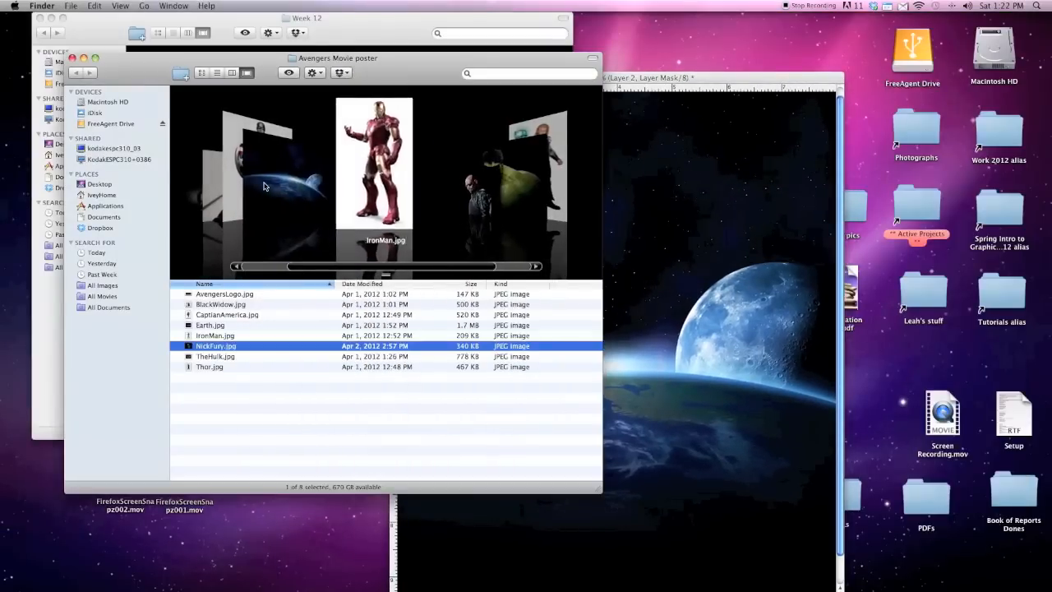
# Select Thor.jpg in the Avengers Movie poster folder and open it in Photoshop CS5.
pyautogui.click(224, 293)
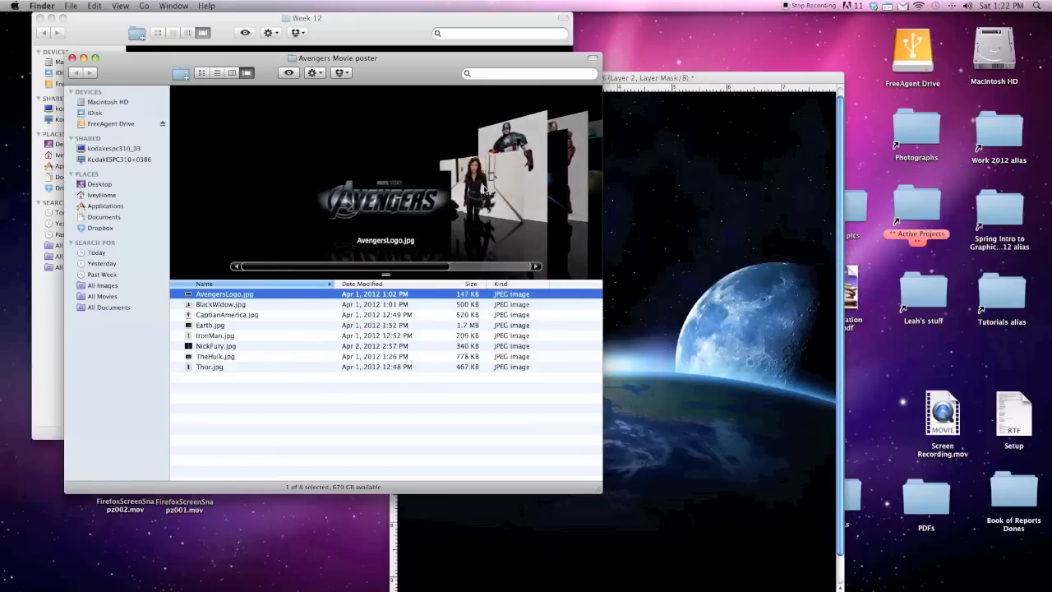
pyautogui.click(209, 366)
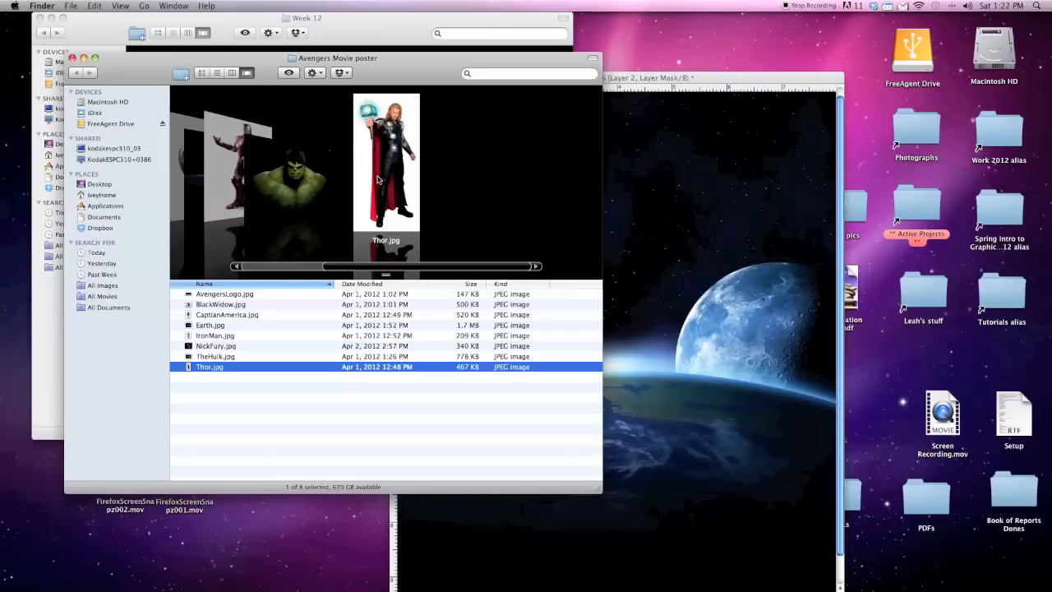
pyautogui.moveTo(504, 572)
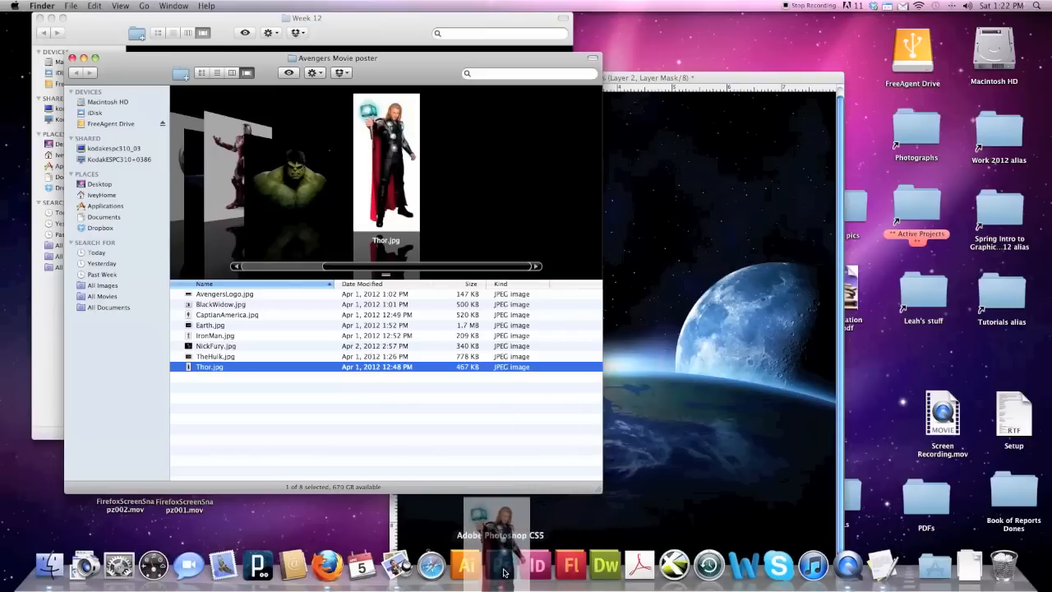
pyautogui.click(504, 565)
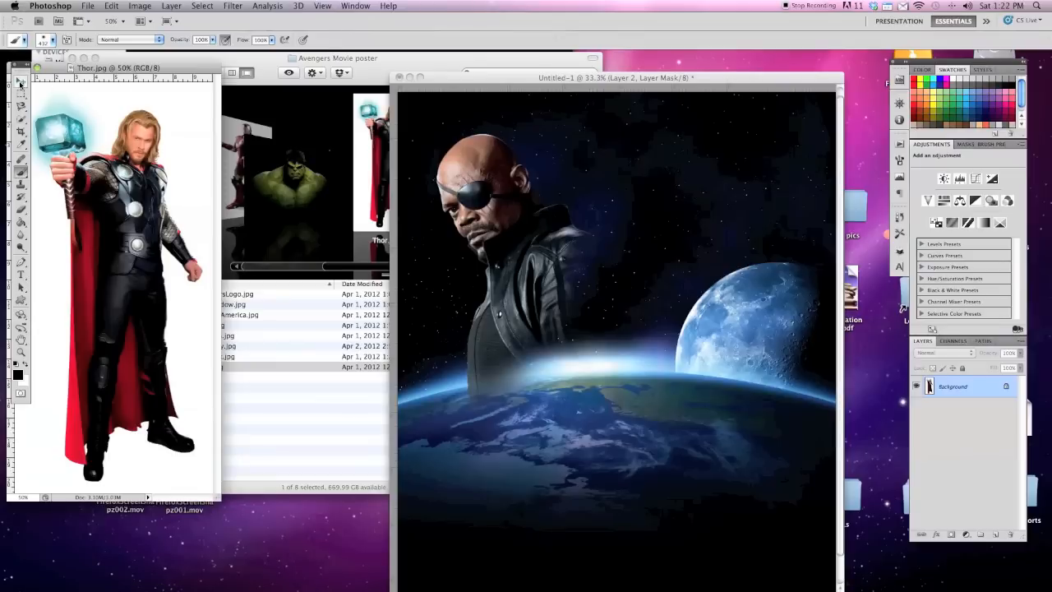
# Pick the Move tool to drag Thor's photo into the poster as Layer 3.
pyautogui.click(21, 80)
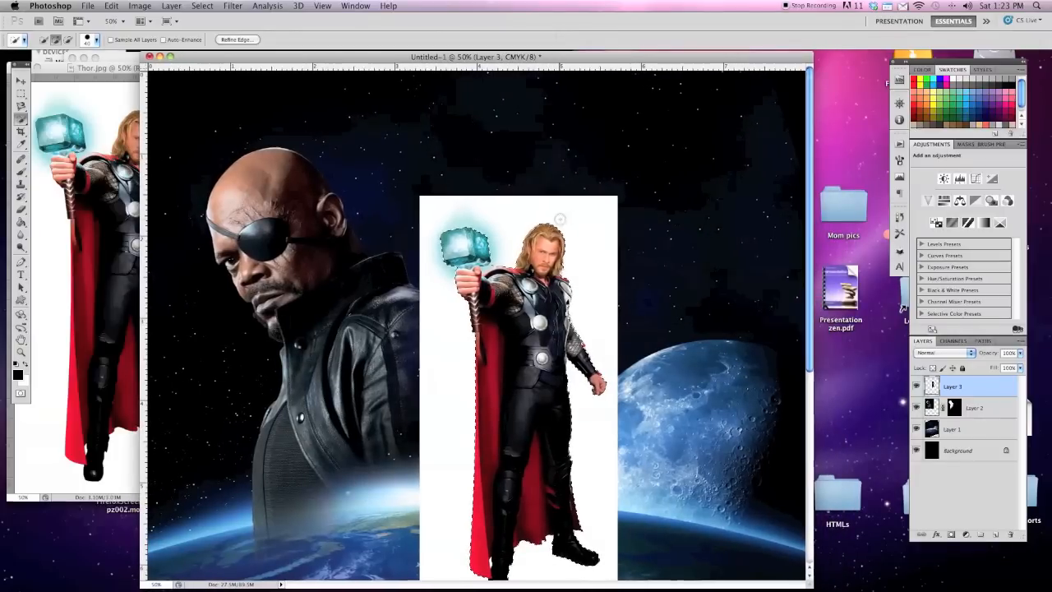
# Add a layer mask to Thor's Layer 3 that hides his white backdrop.
pyautogui.click(171, 6)
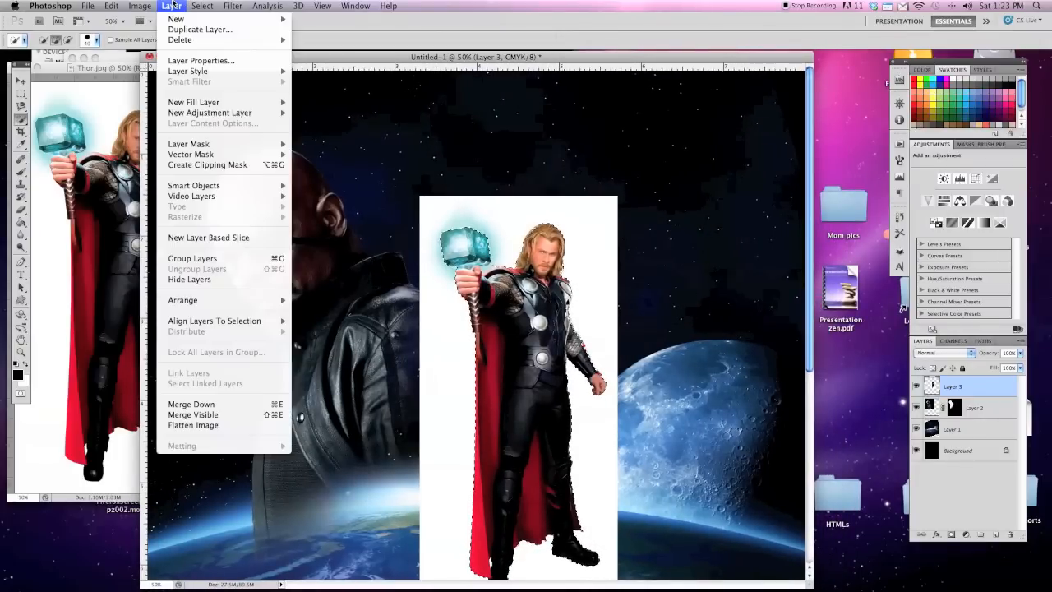
pyautogui.moveTo(188, 144)
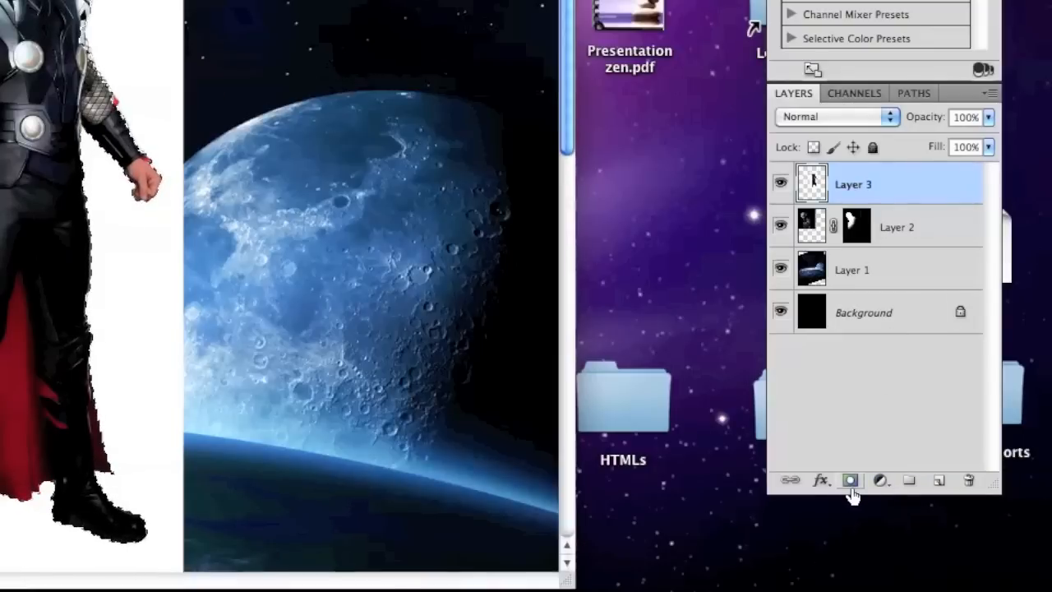
pyautogui.moveTo(851, 481)
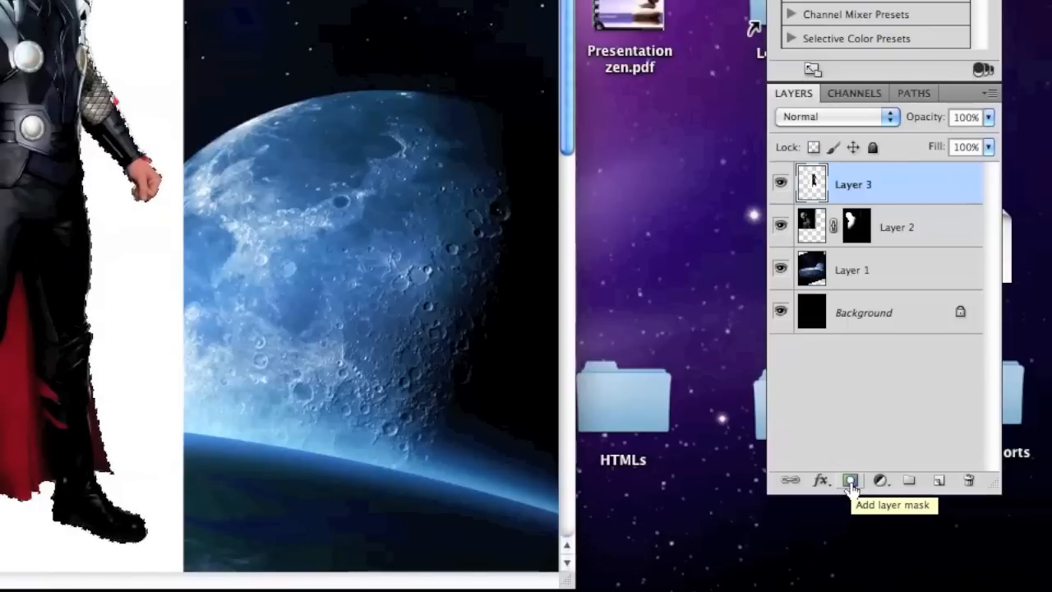
pyautogui.click(851, 480)
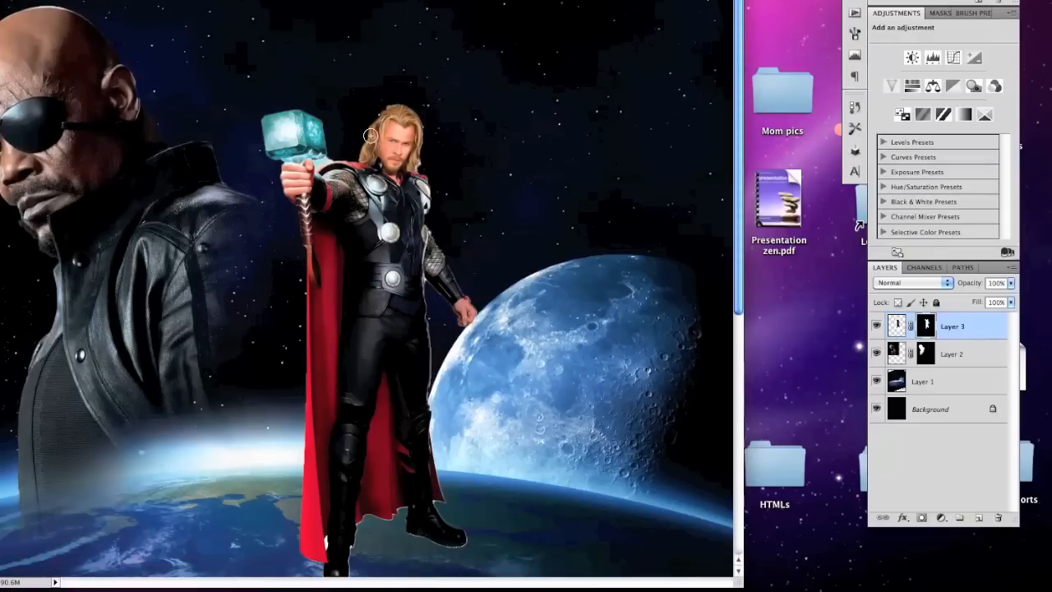
pyautogui.moveTo(328, 153)
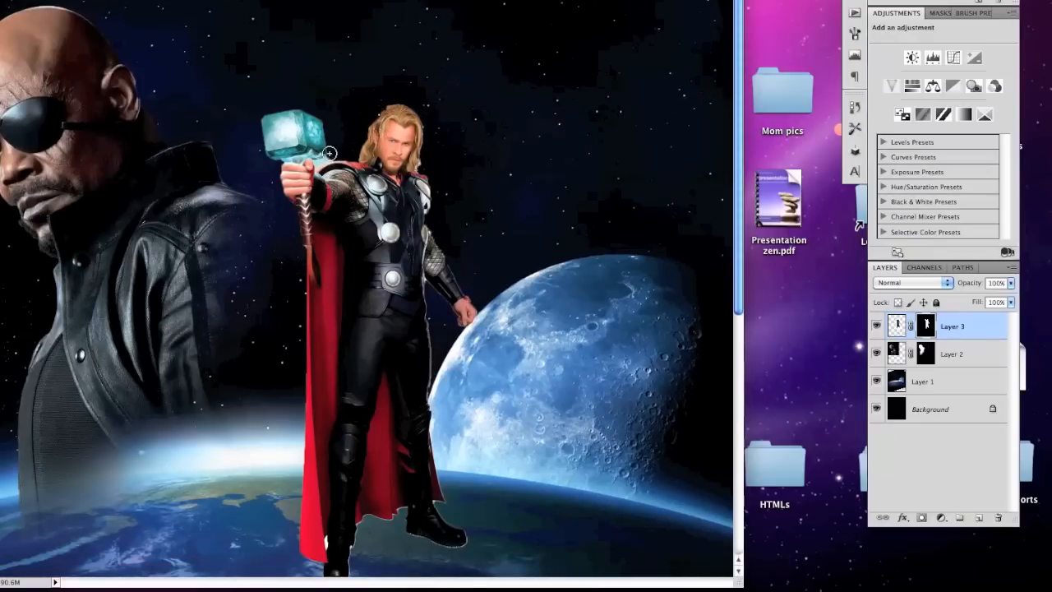
pyautogui.moveTo(377, 310)
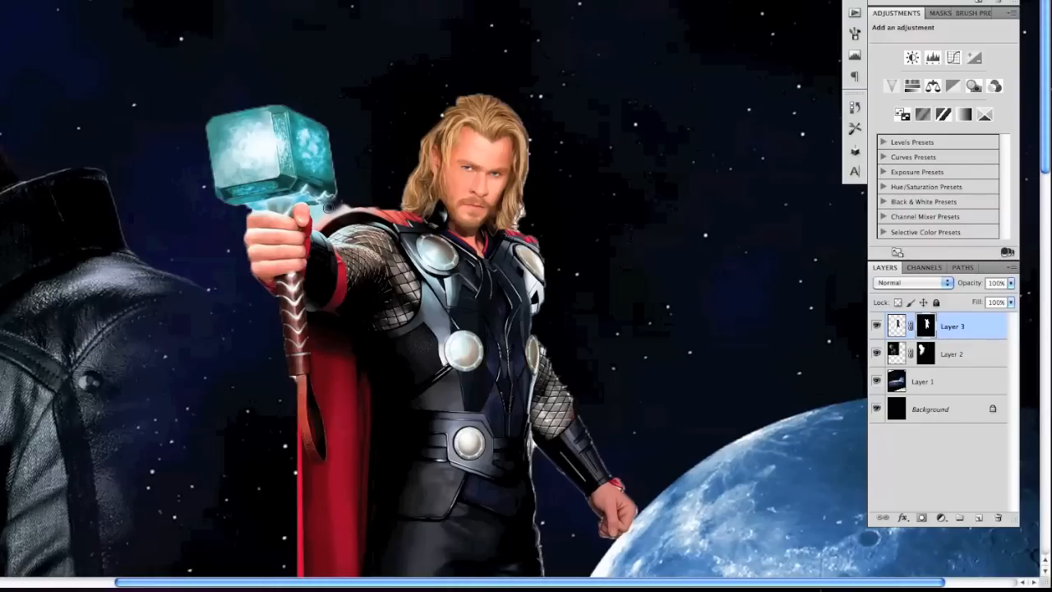
pyautogui.moveTo(335, 206)
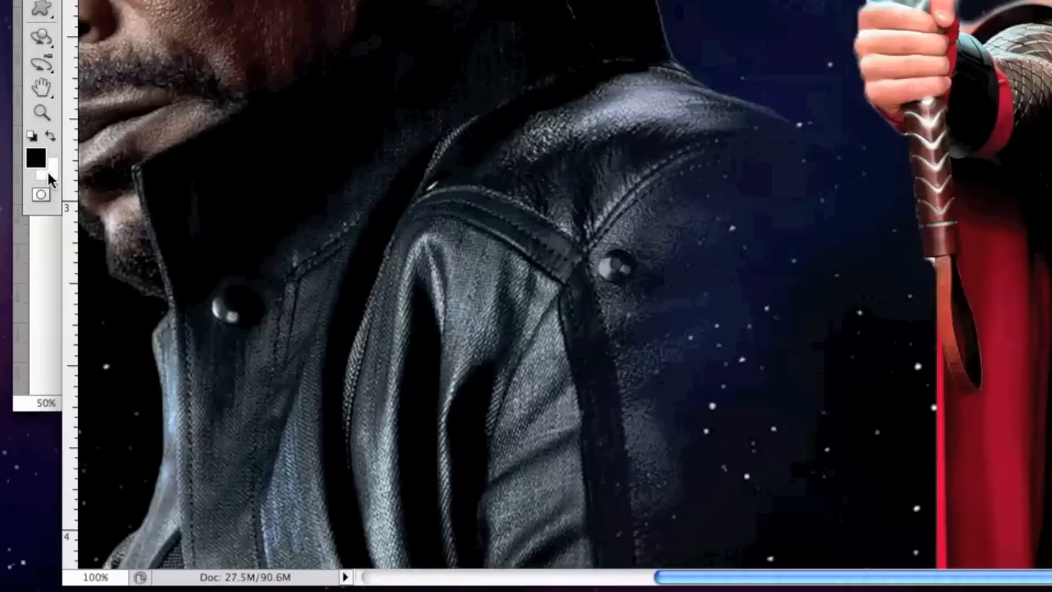
pyautogui.moveTo(41, 194)
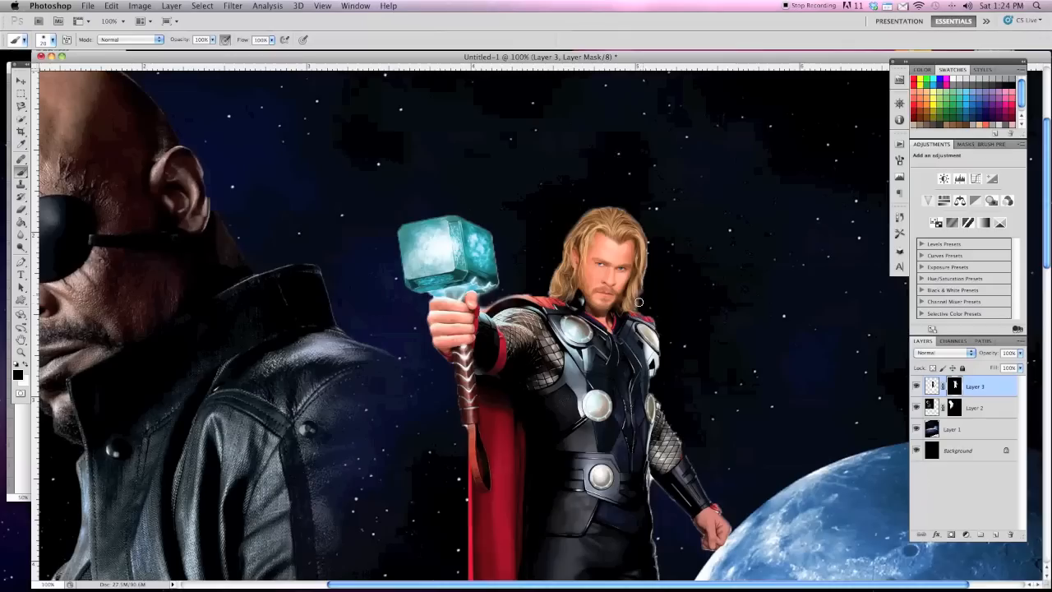
pyautogui.moveTo(664, 352)
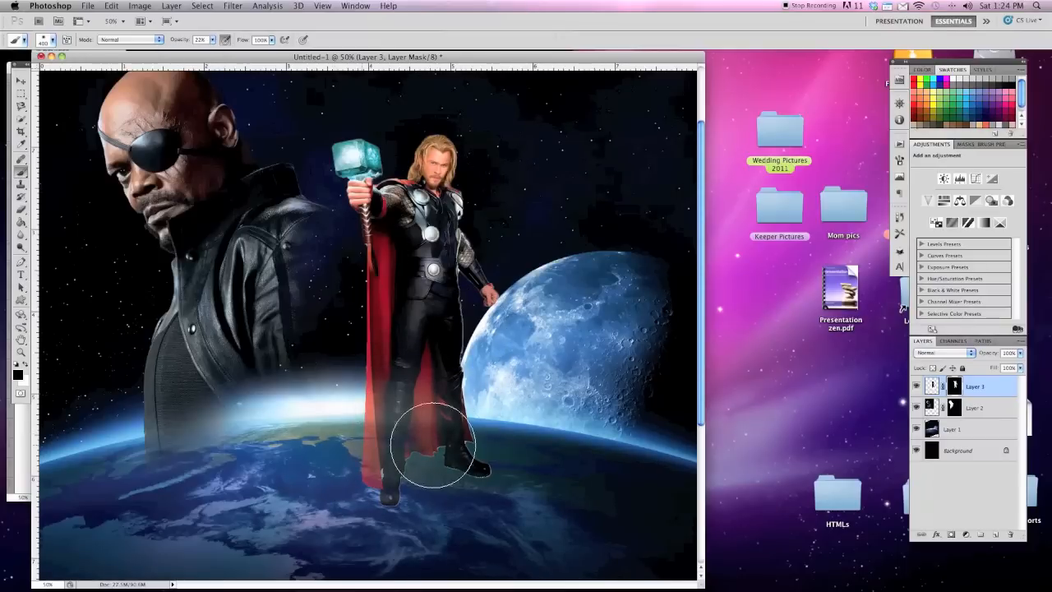
# Paint on Layer 3's mask to fade Thor's legs, cape and feet into the Earth glow.
pyautogui.moveTo(431, 444); pyautogui.dragTo(390, 489)
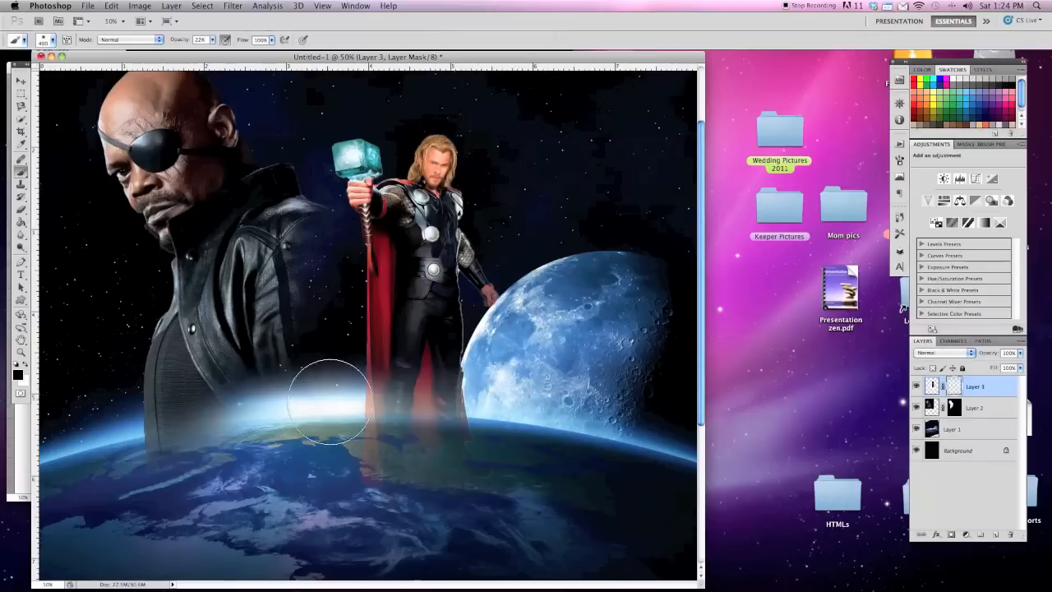
pyautogui.moveTo(332, 403); pyautogui.dragTo(362, 329)
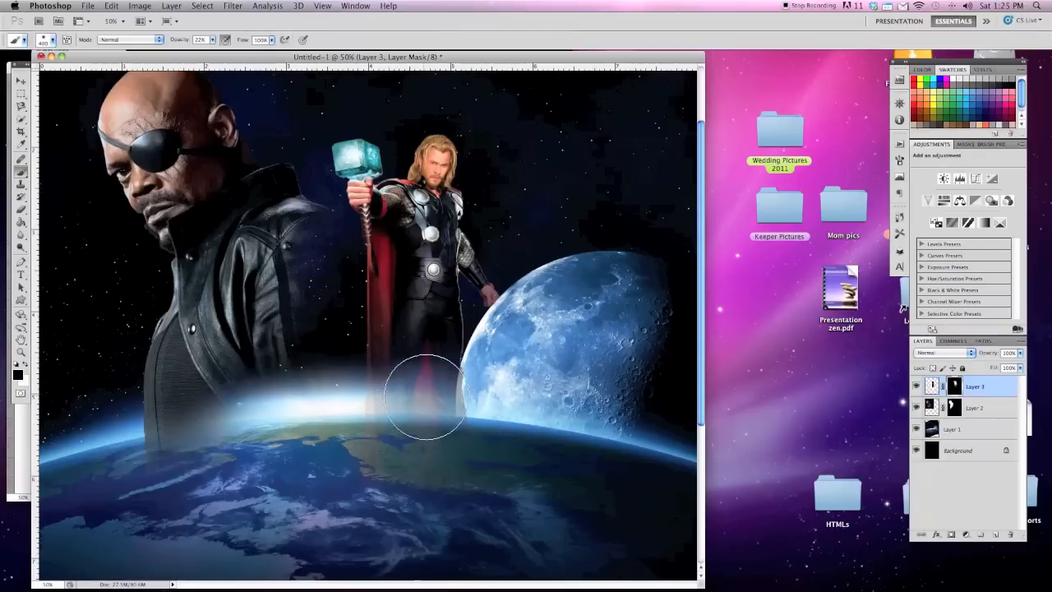
pyautogui.click(21, 82)
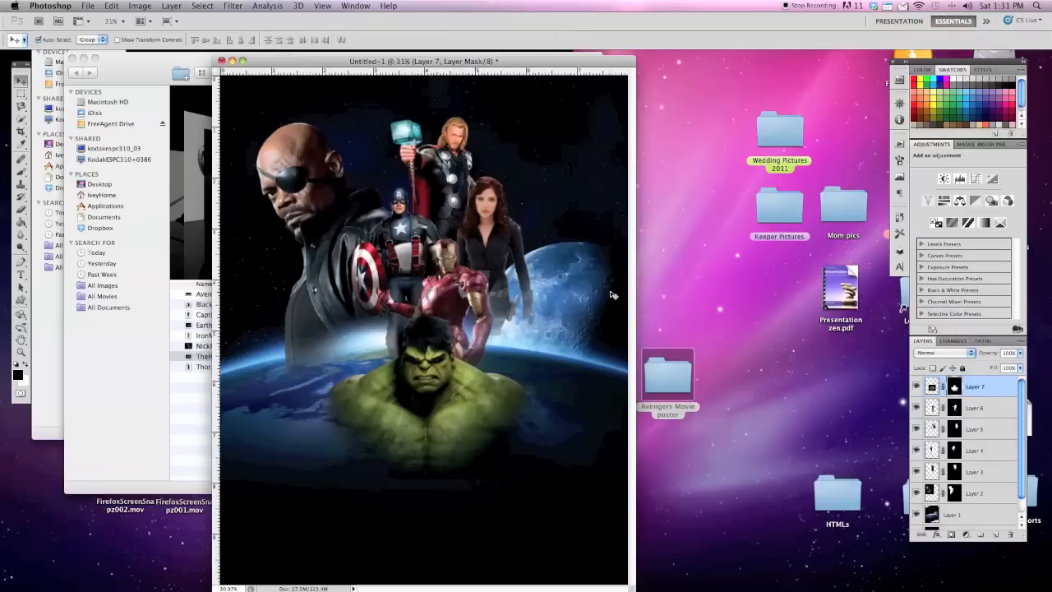
pyautogui.moveTo(444, 380)
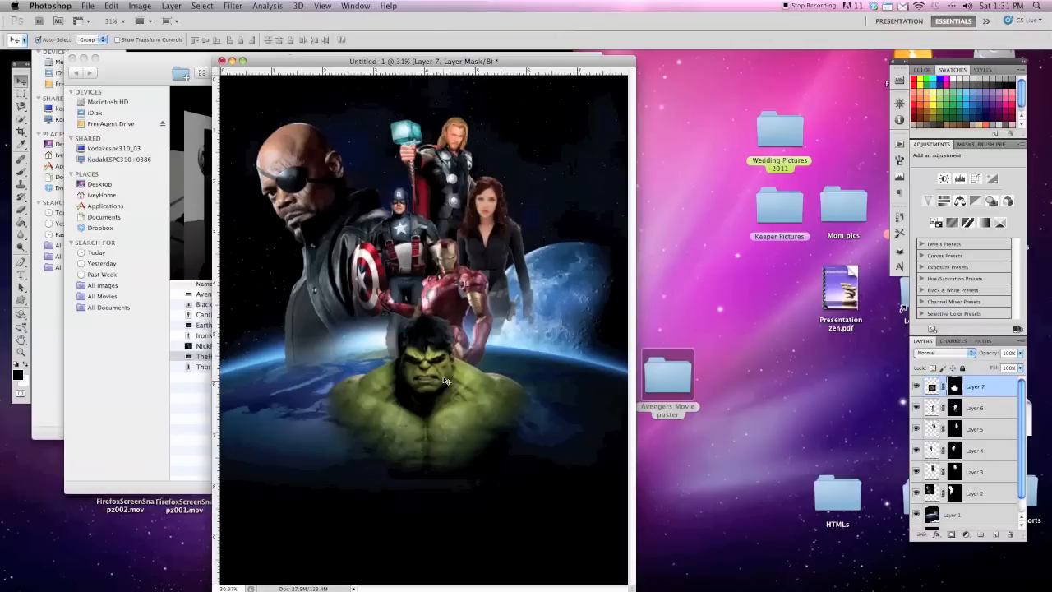
# Select the Hulk layer's image thumbnail, pick AvengersLogo.jpg in Finder, and return to Photoshop.
pyautogui.click(975, 407)
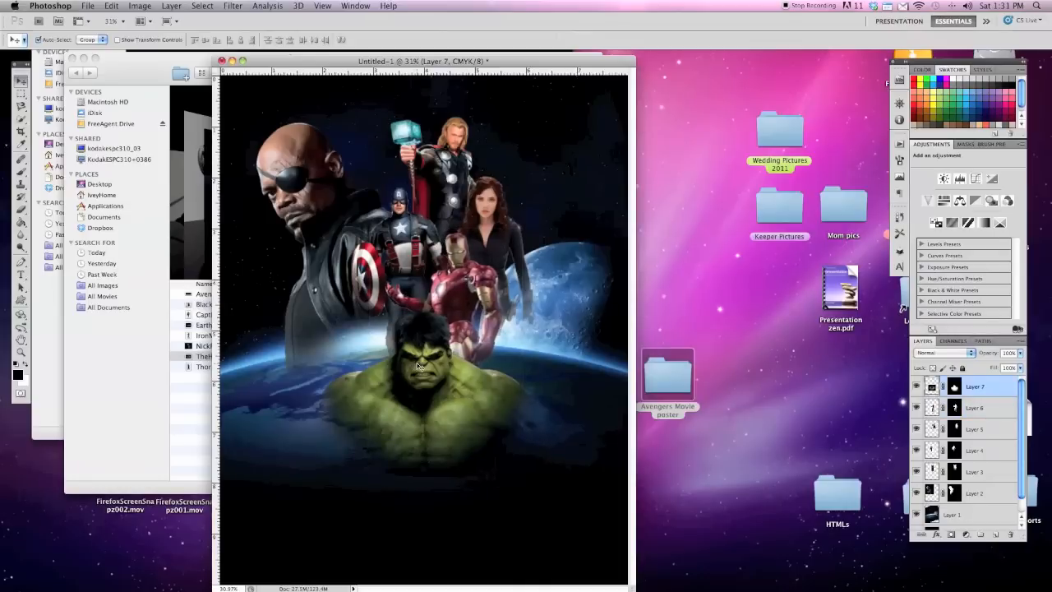
pyautogui.moveTo(485, 417)
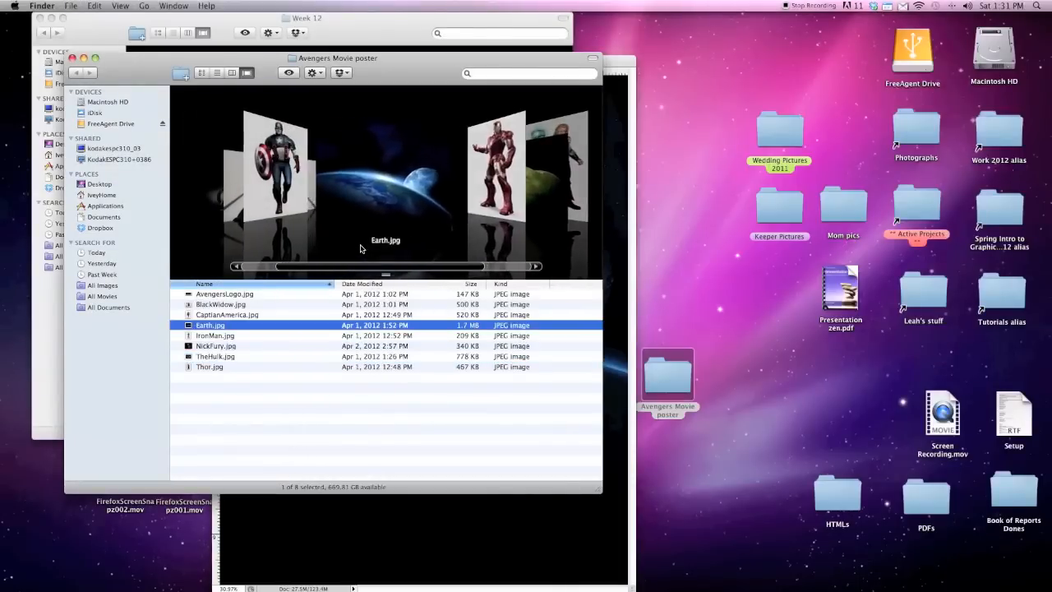
pyautogui.click(225, 293)
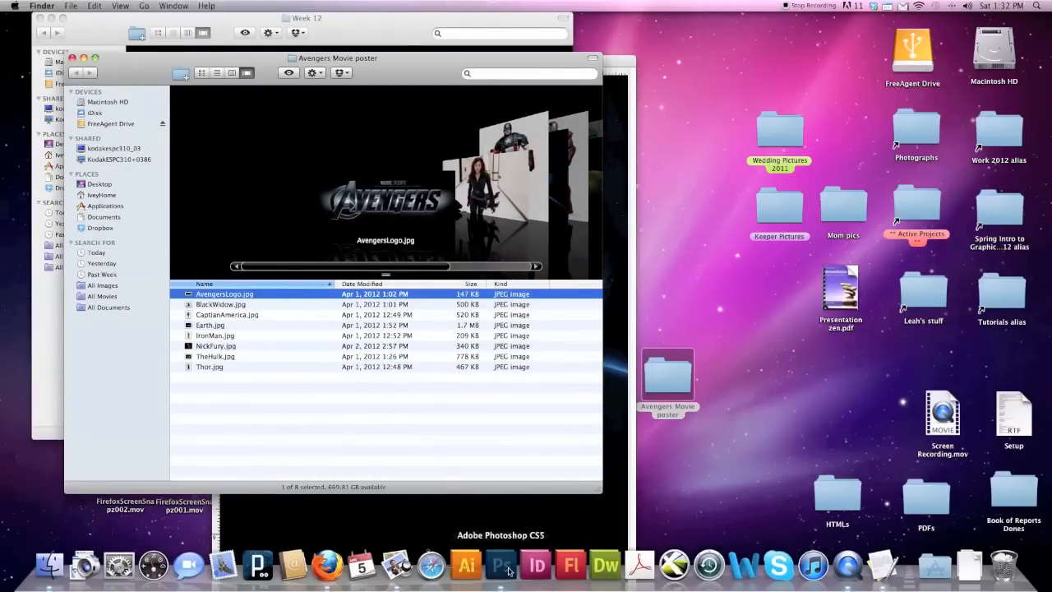
pyautogui.click(502, 565)
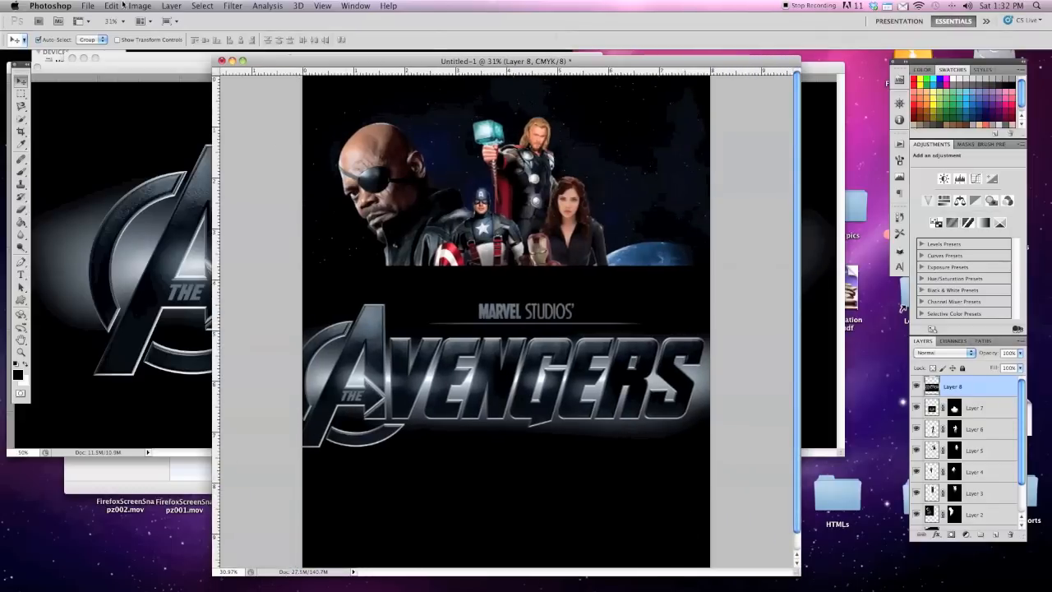
# Scale the Avengers logo layer with Edit > Transform > Scale to span the poster's bottom.
pyautogui.click(110, 5)
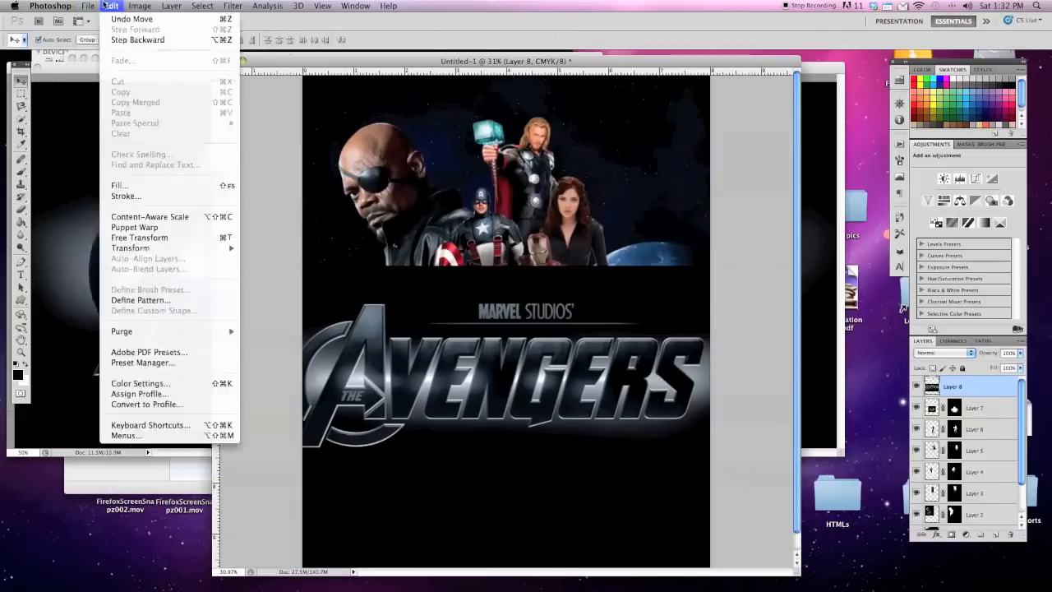
pyautogui.moveTo(130, 247)
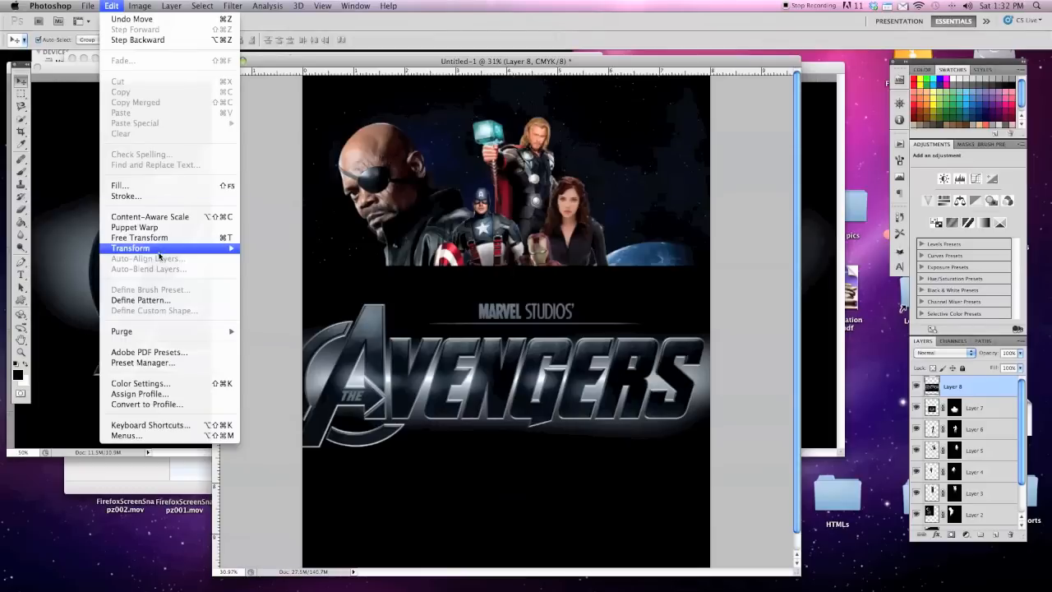
pyautogui.click(139, 237)
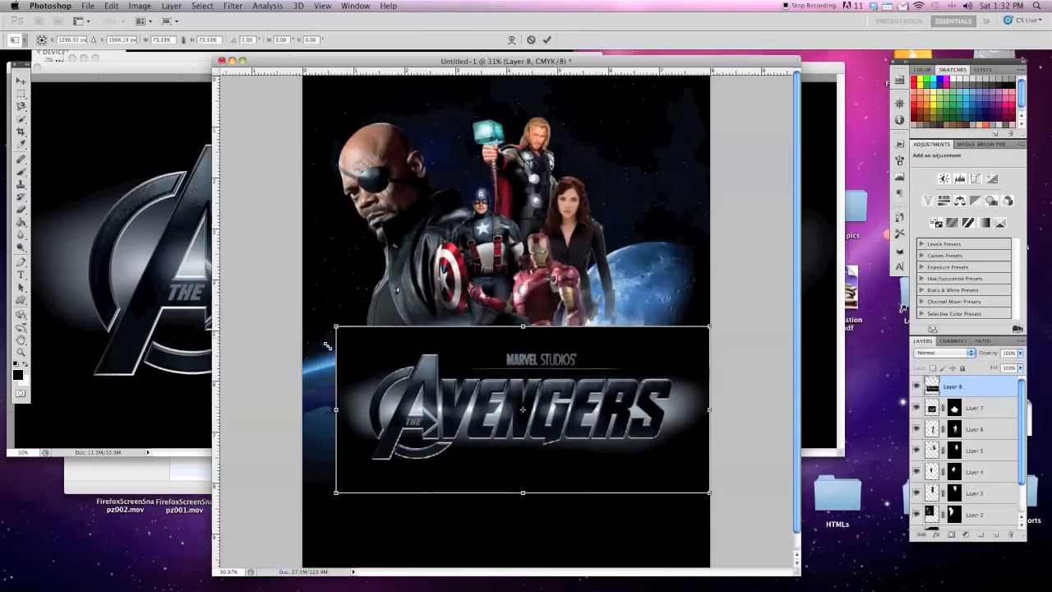
pyautogui.moveTo(522, 410); pyautogui.dragTo(557, 401)
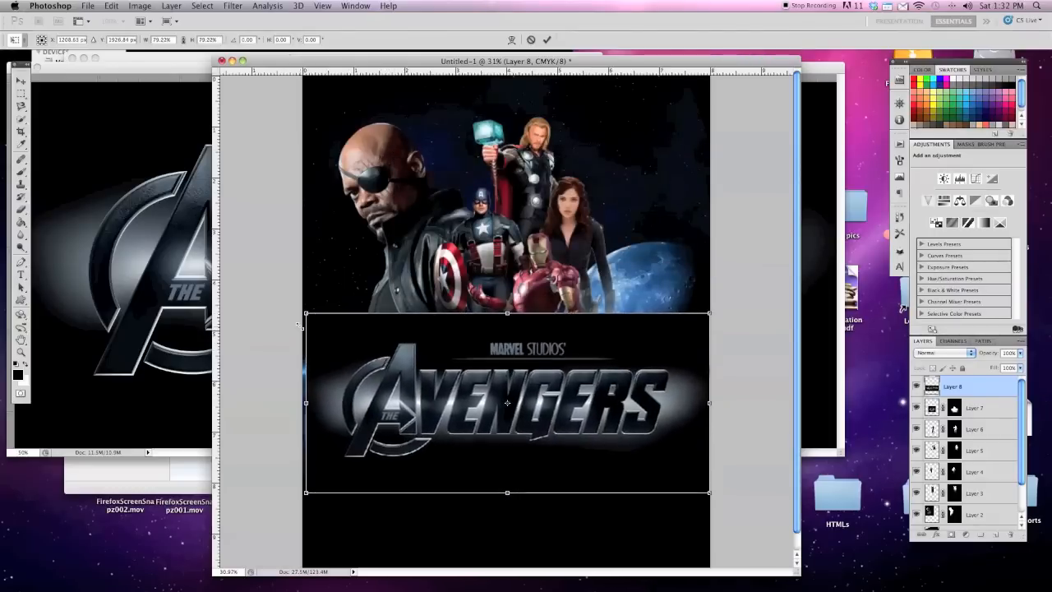
pyautogui.moveTo(507, 402); pyautogui.dragTo(507, 449)
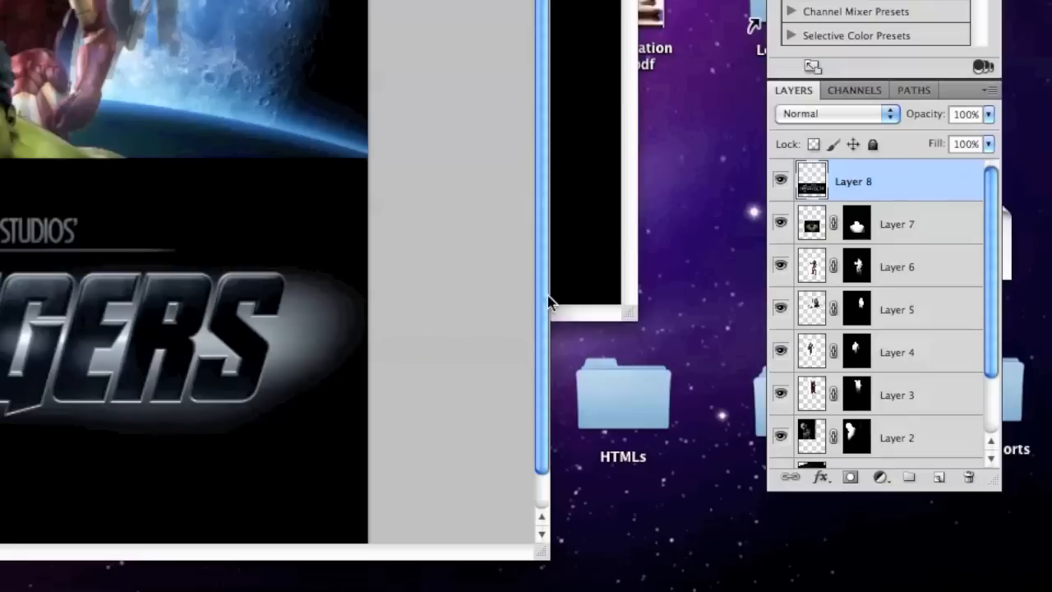
pyautogui.moveTo(843, 121)
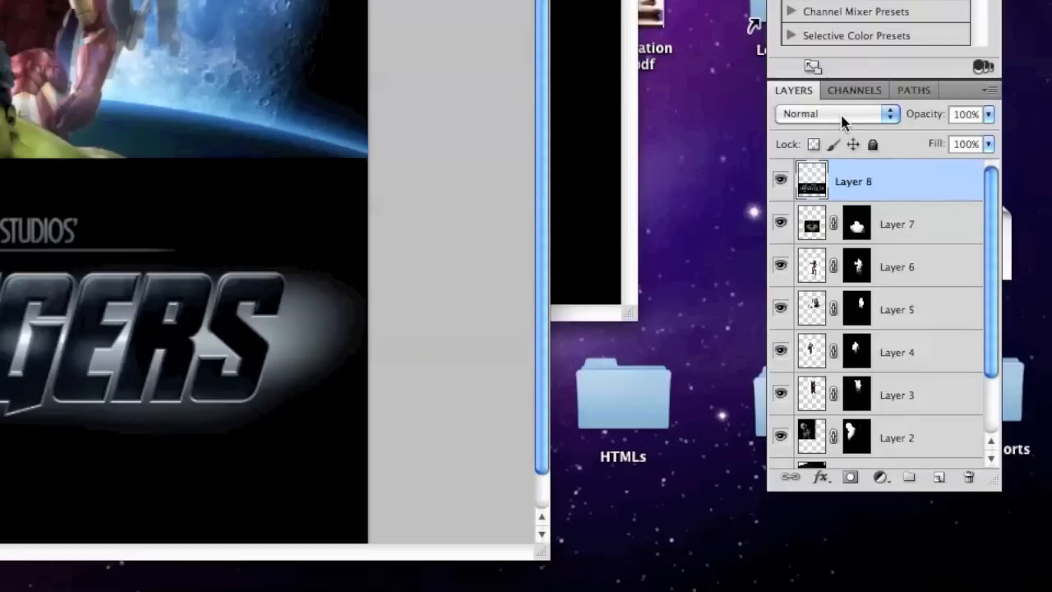
# Set Layer 8's blend mode to Lighter Color so the logo's black background disappears.
pyautogui.click(834, 114)
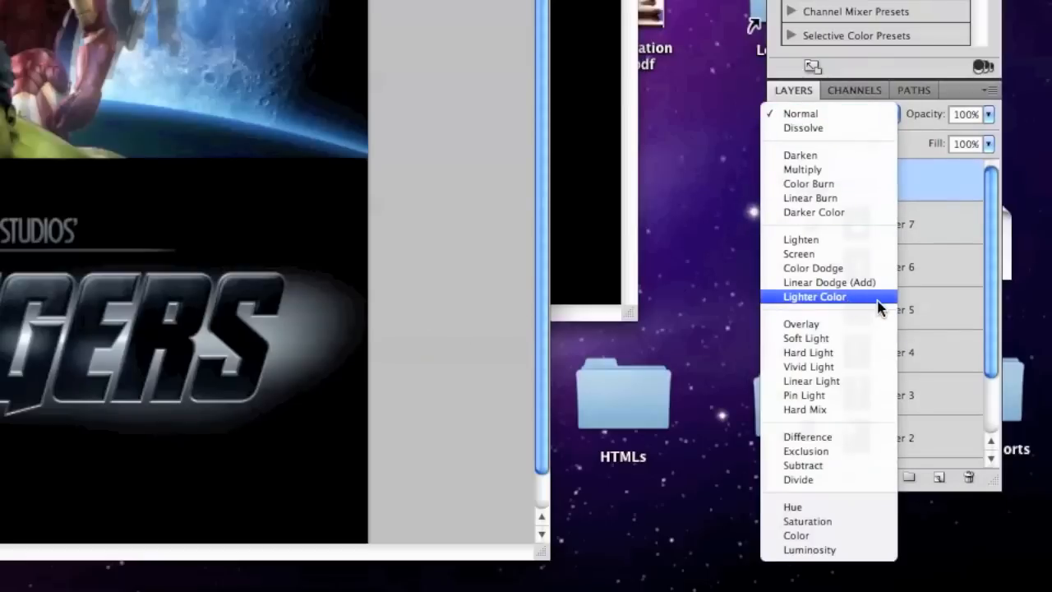
pyautogui.moveTo(839, 310)
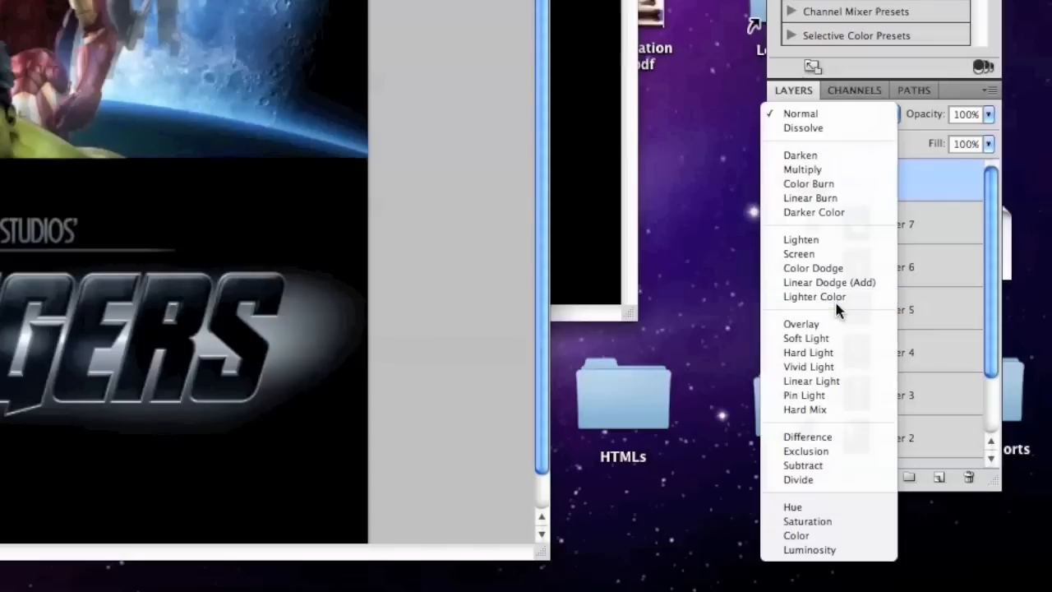
pyautogui.moveTo(830, 297)
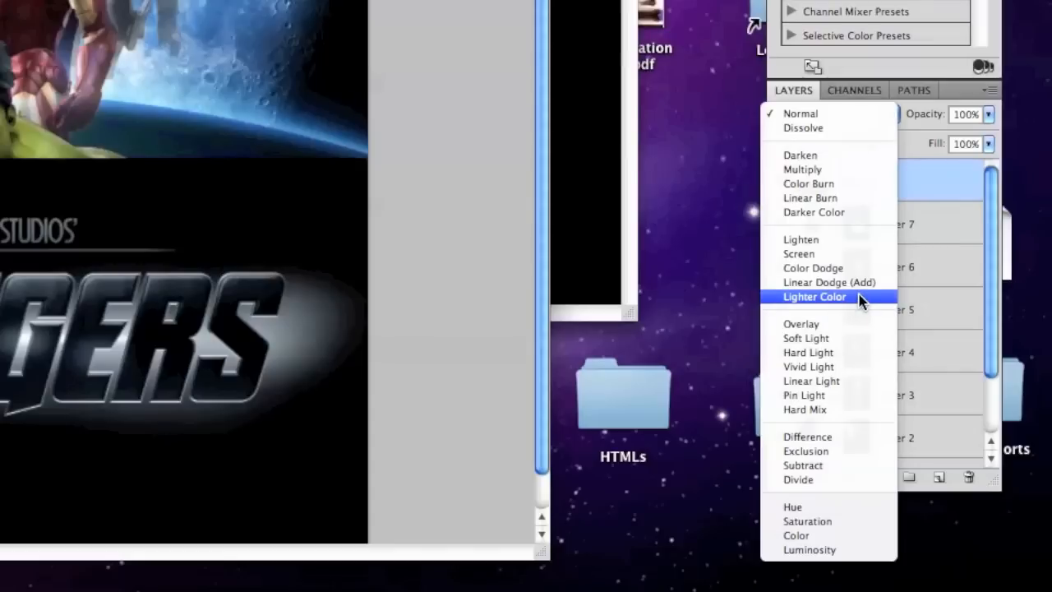
pyautogui.click(814, 297)
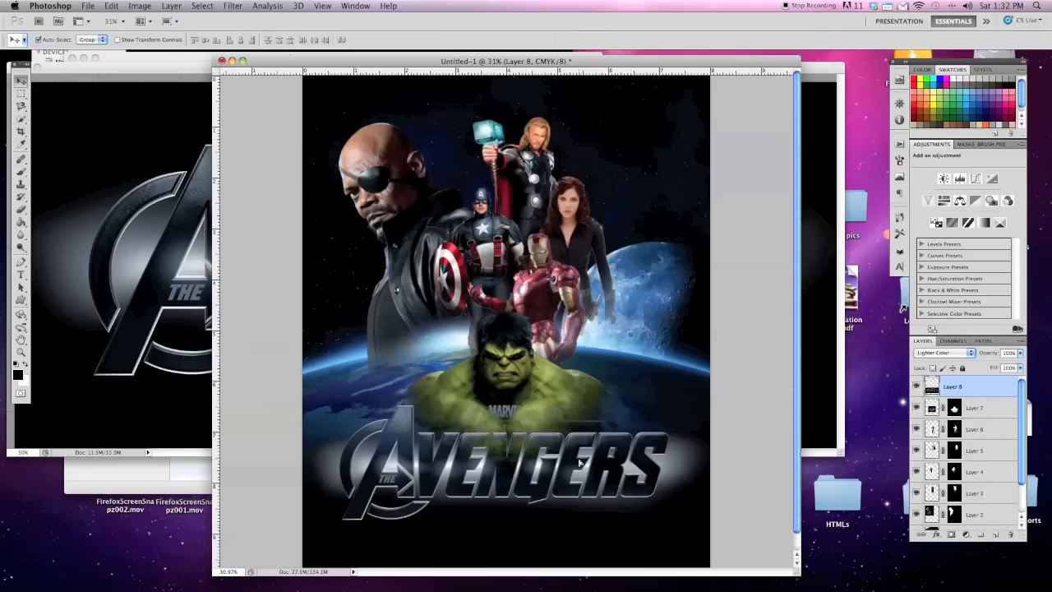